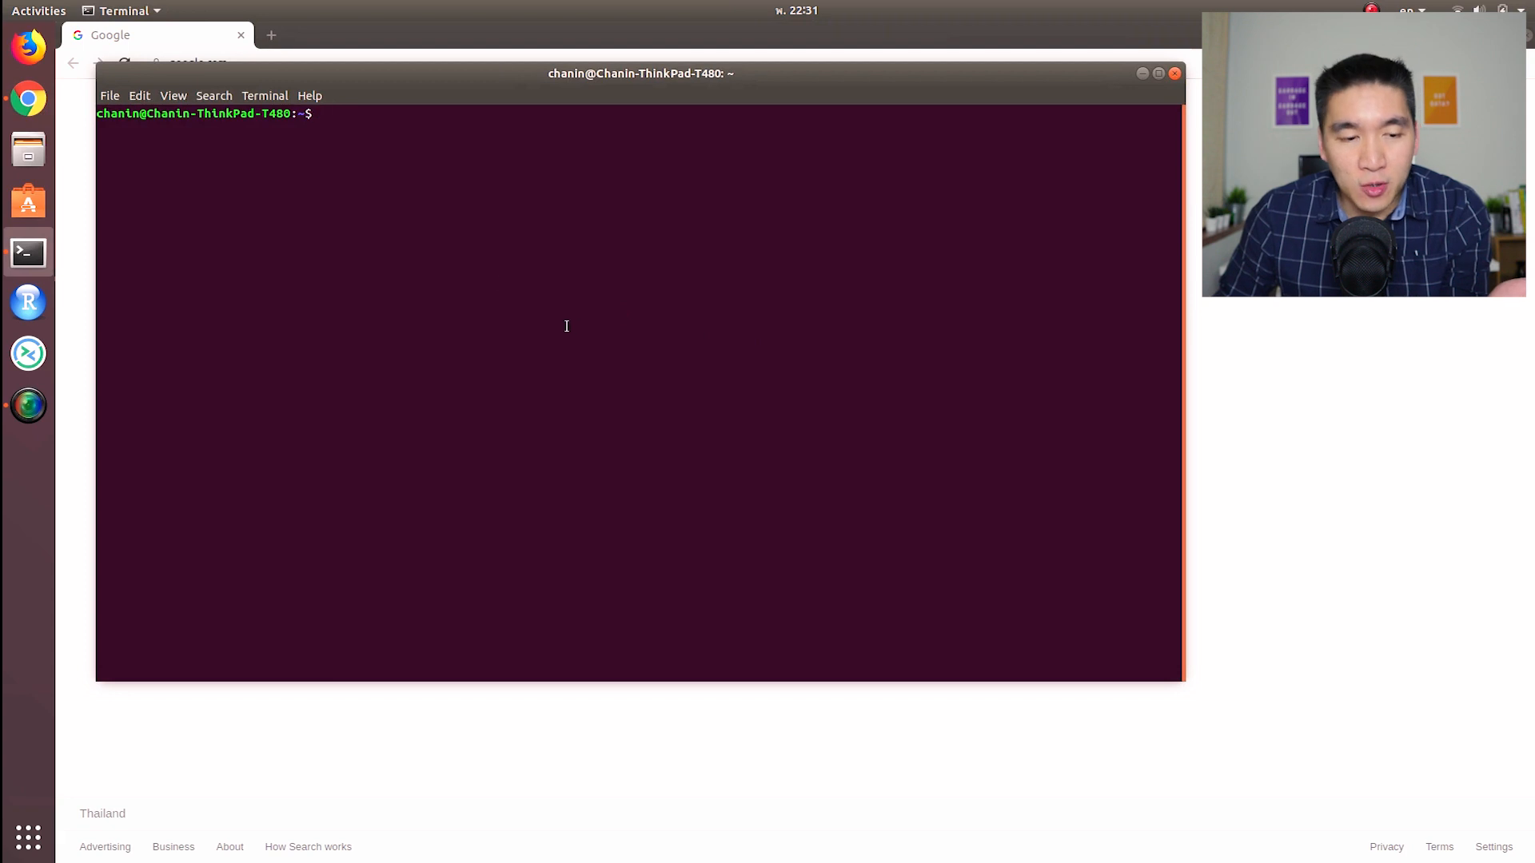
- Launch an interactive R session from the shell prompt in the repositioned Terminal window
{"action": "left_click_drag", "start_coordinate": [641, 72], "coordinate": [746, 151]}
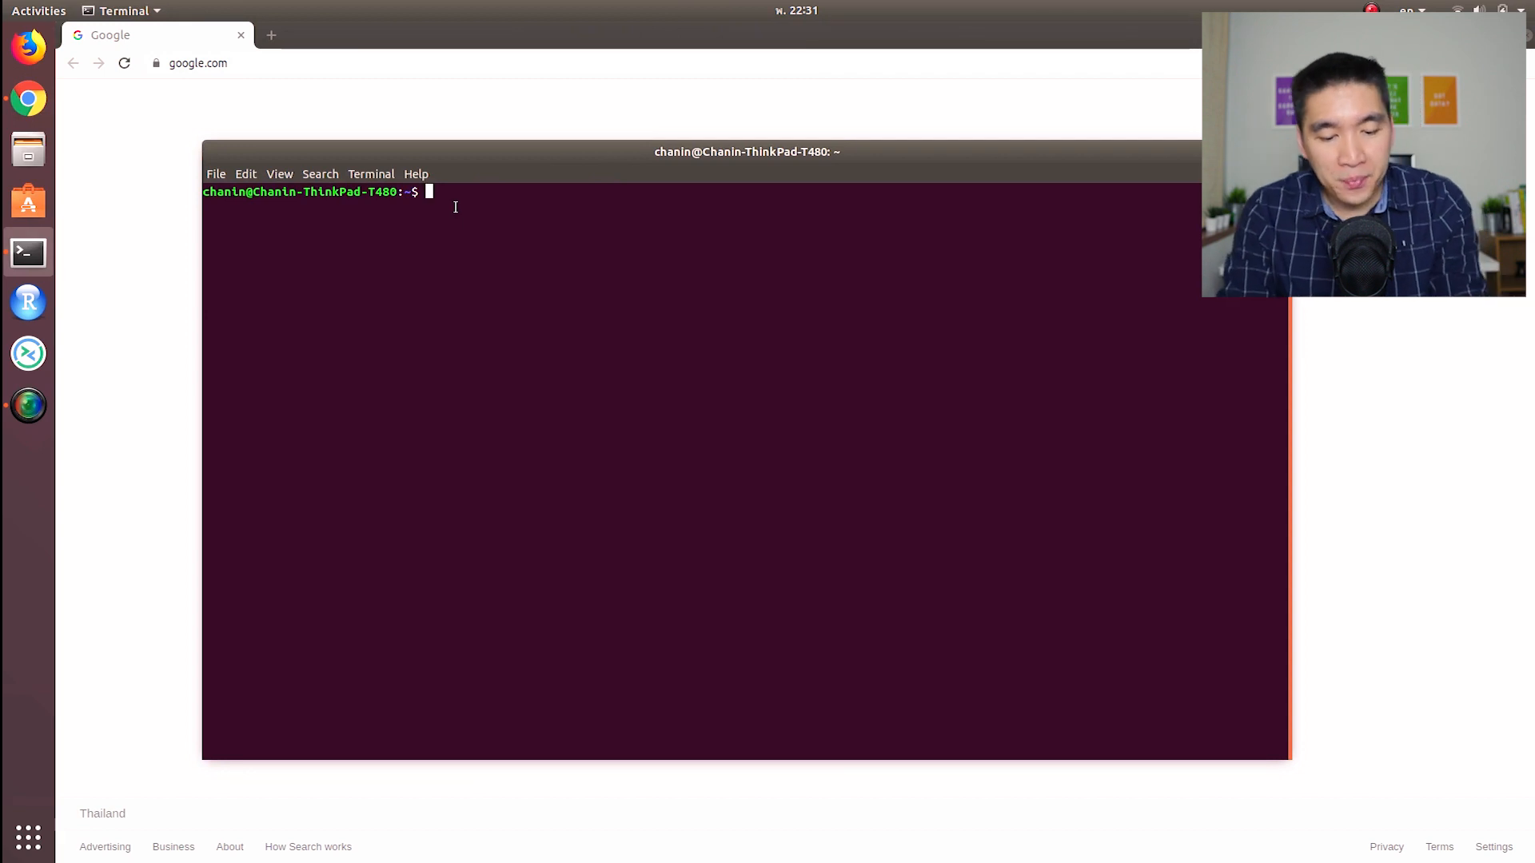
{"action": "type", "text": "R"}
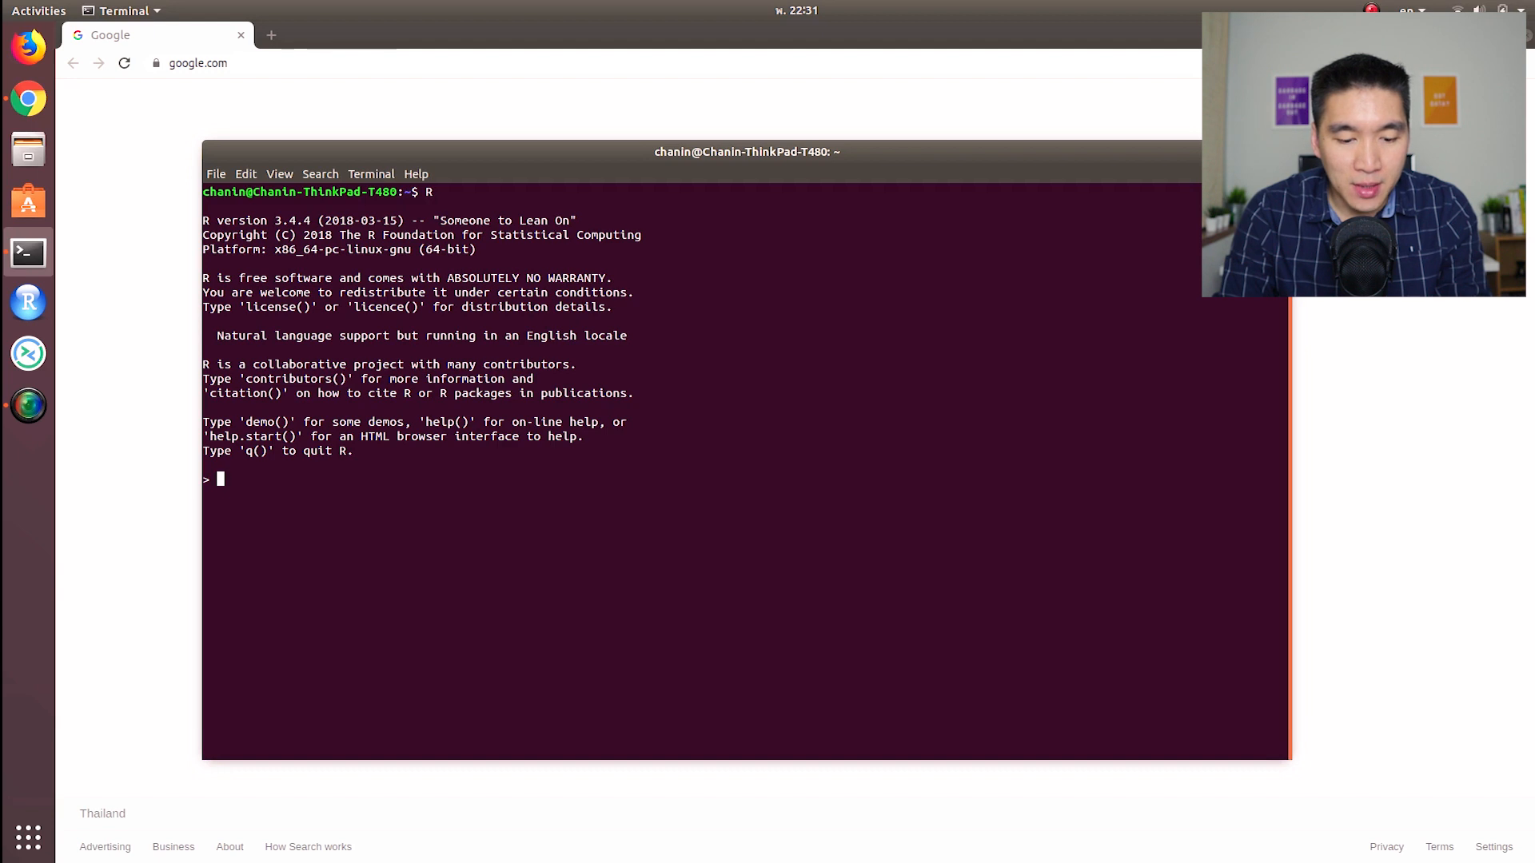
- Evaluate 5, then 5 * 6 returning 30, then 15/5 returning 3
{"action": "type", "text": "5"}
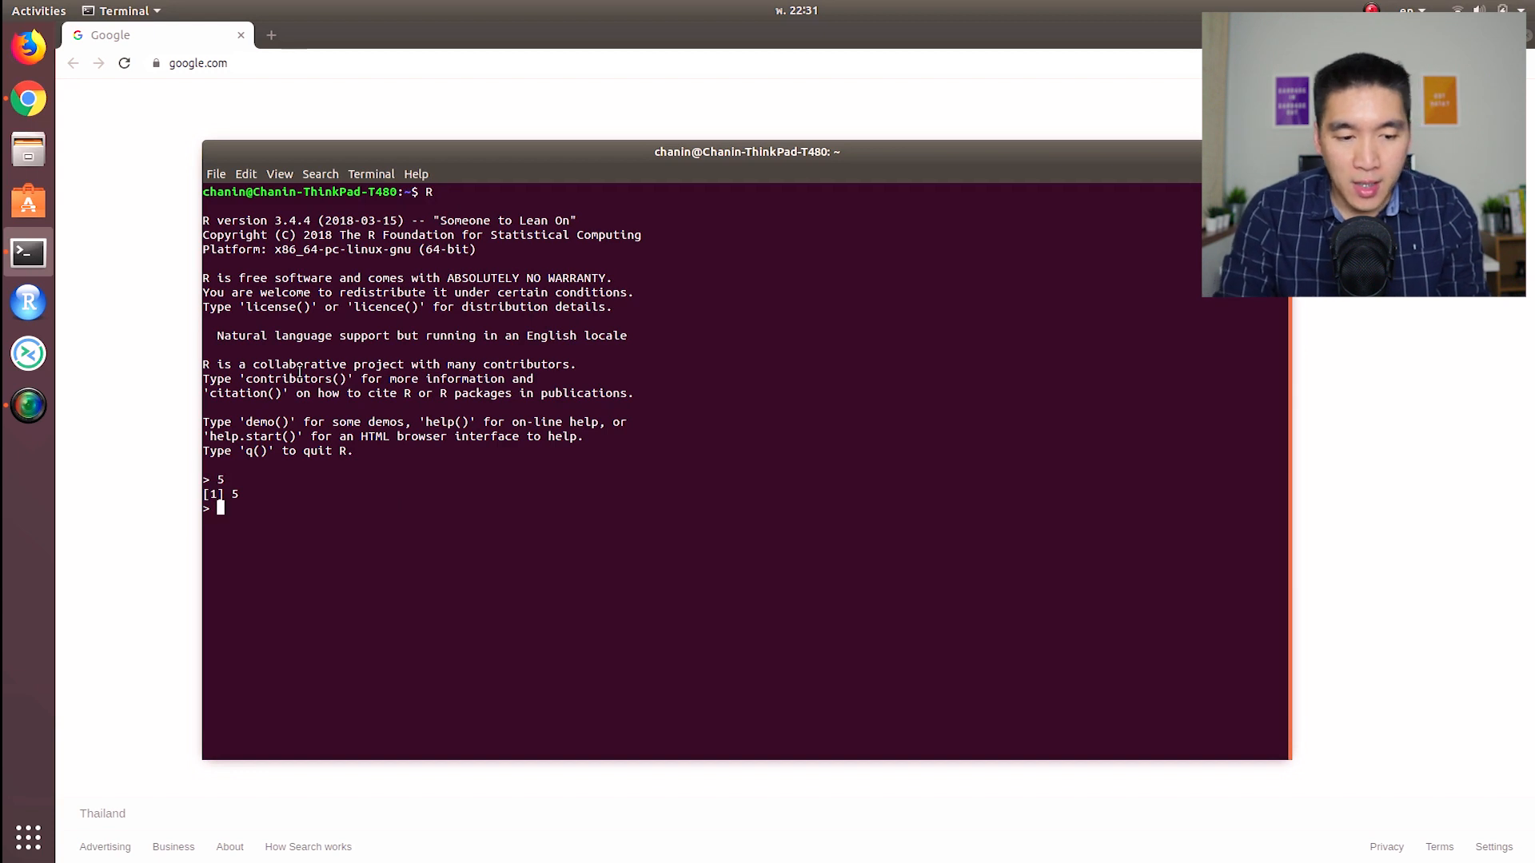
{"action": "type", "text": "5 * 6"}
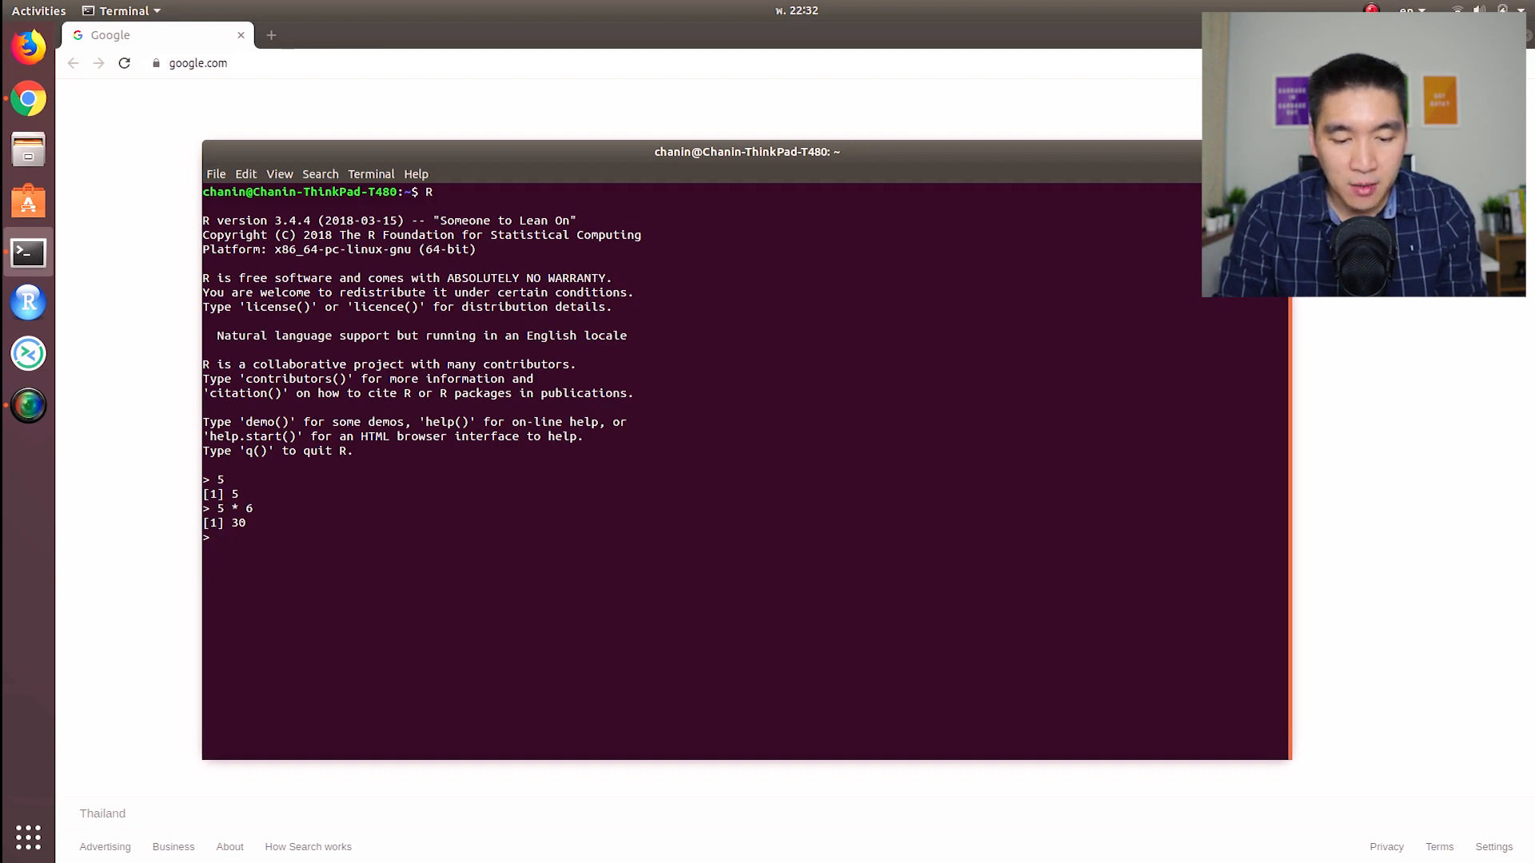
{"action": "type", "text": "15/"}
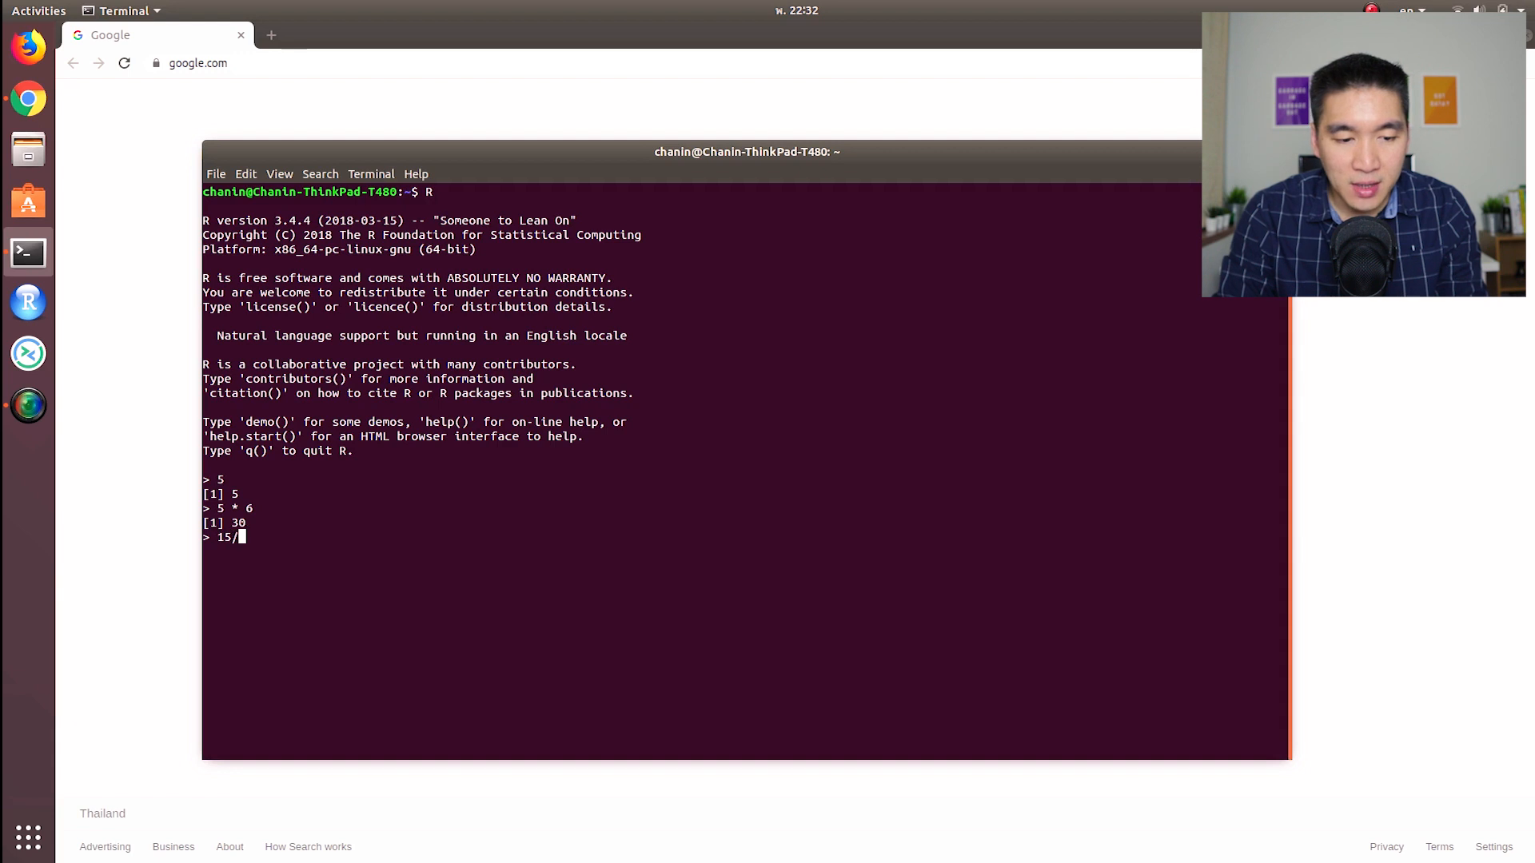
{"action": "type", "text": "5"}
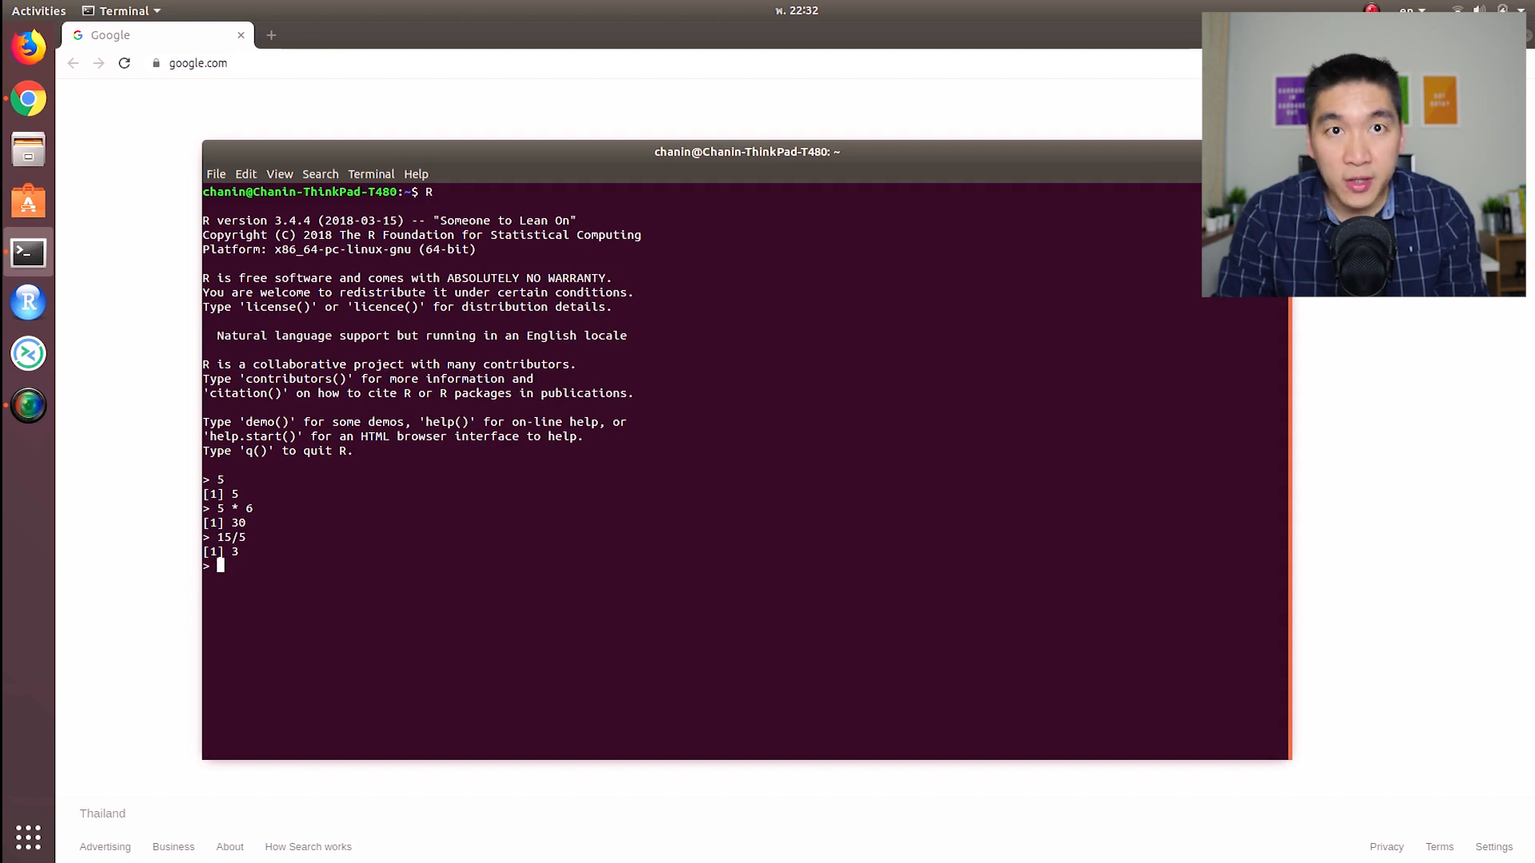
- Assign a <- 5 and b <- 6, compute c <- a * b and print c as 30
{"action": "type", "text": "a <"}
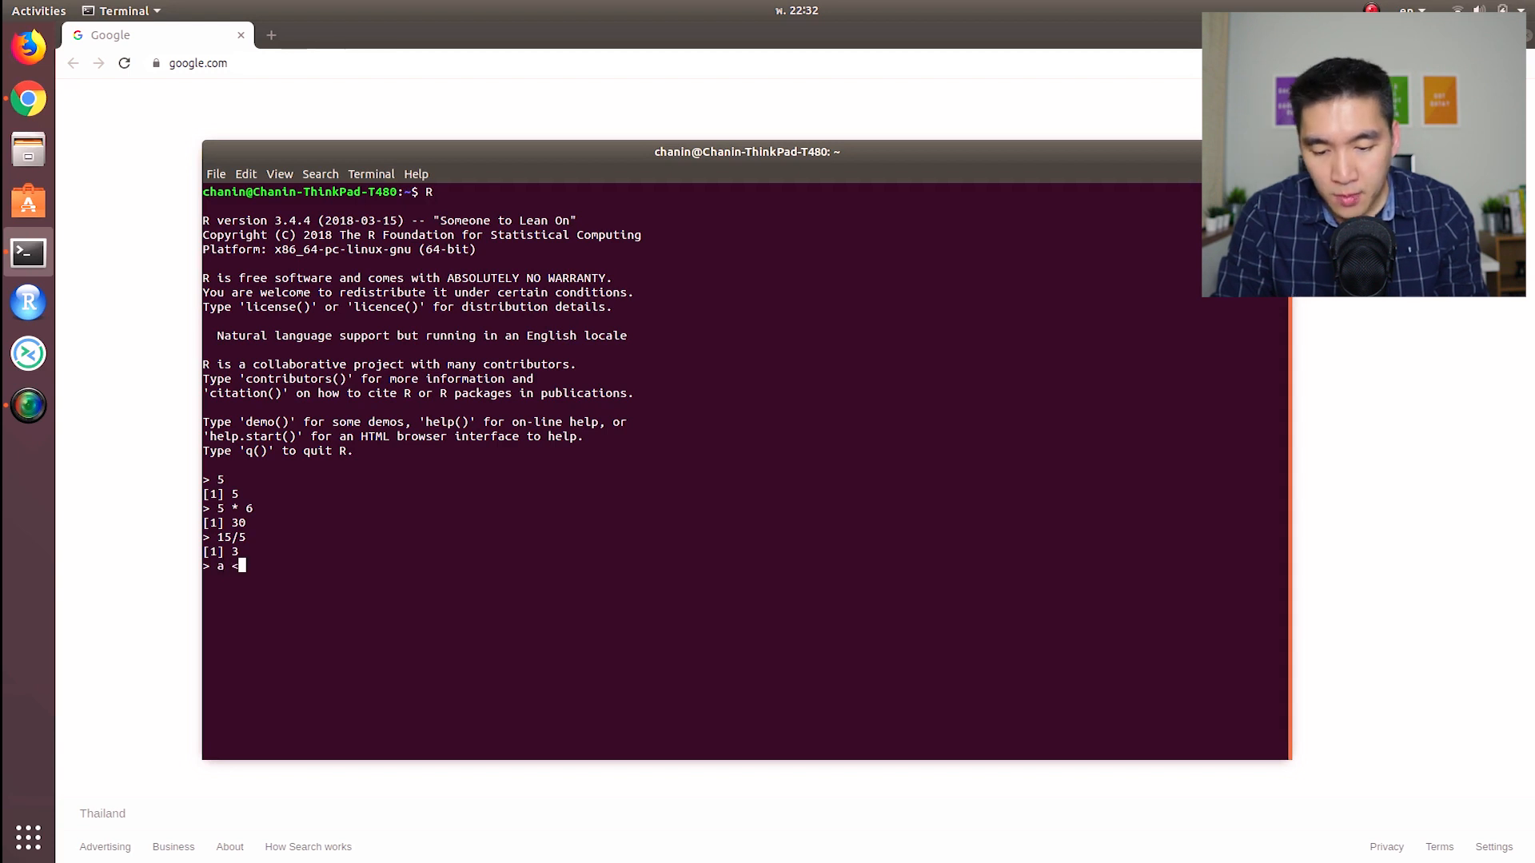
{"action": "type", "text": "-"}
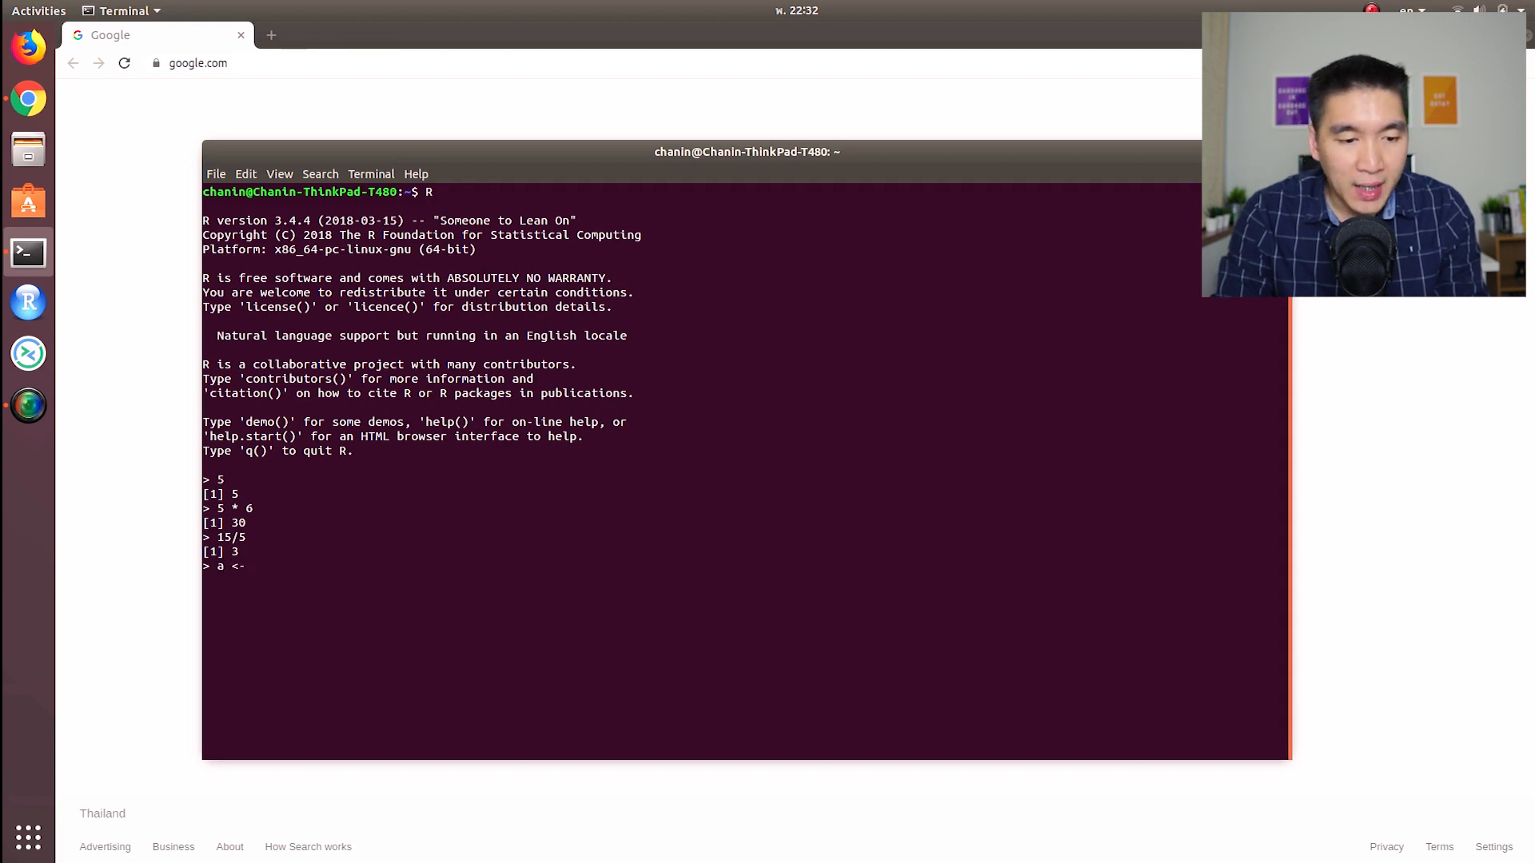
{"action": "type", "text": "5"}
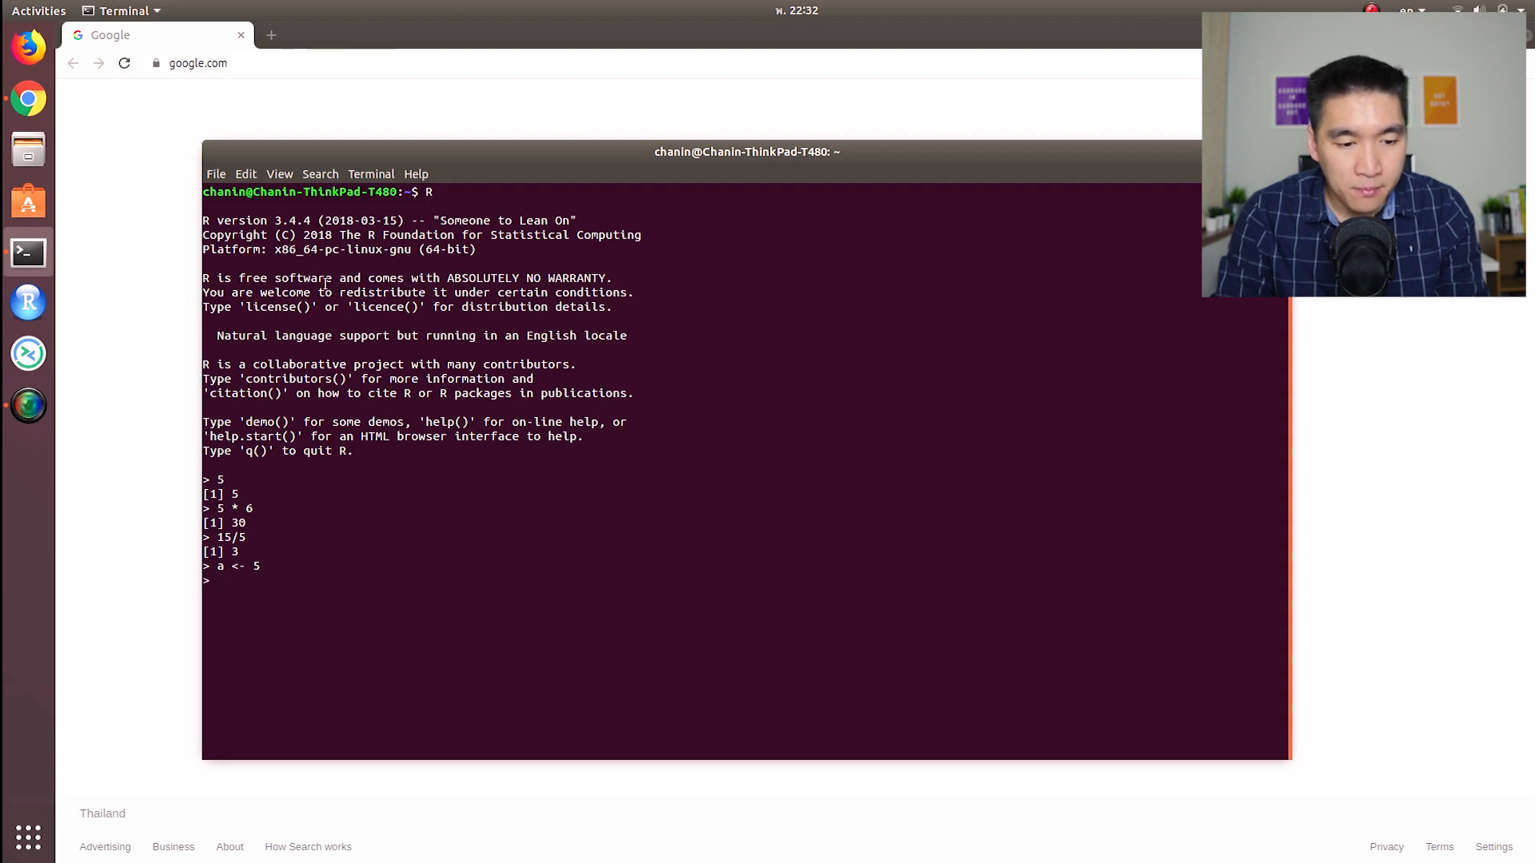
{"action": "type", "text": "b <"}
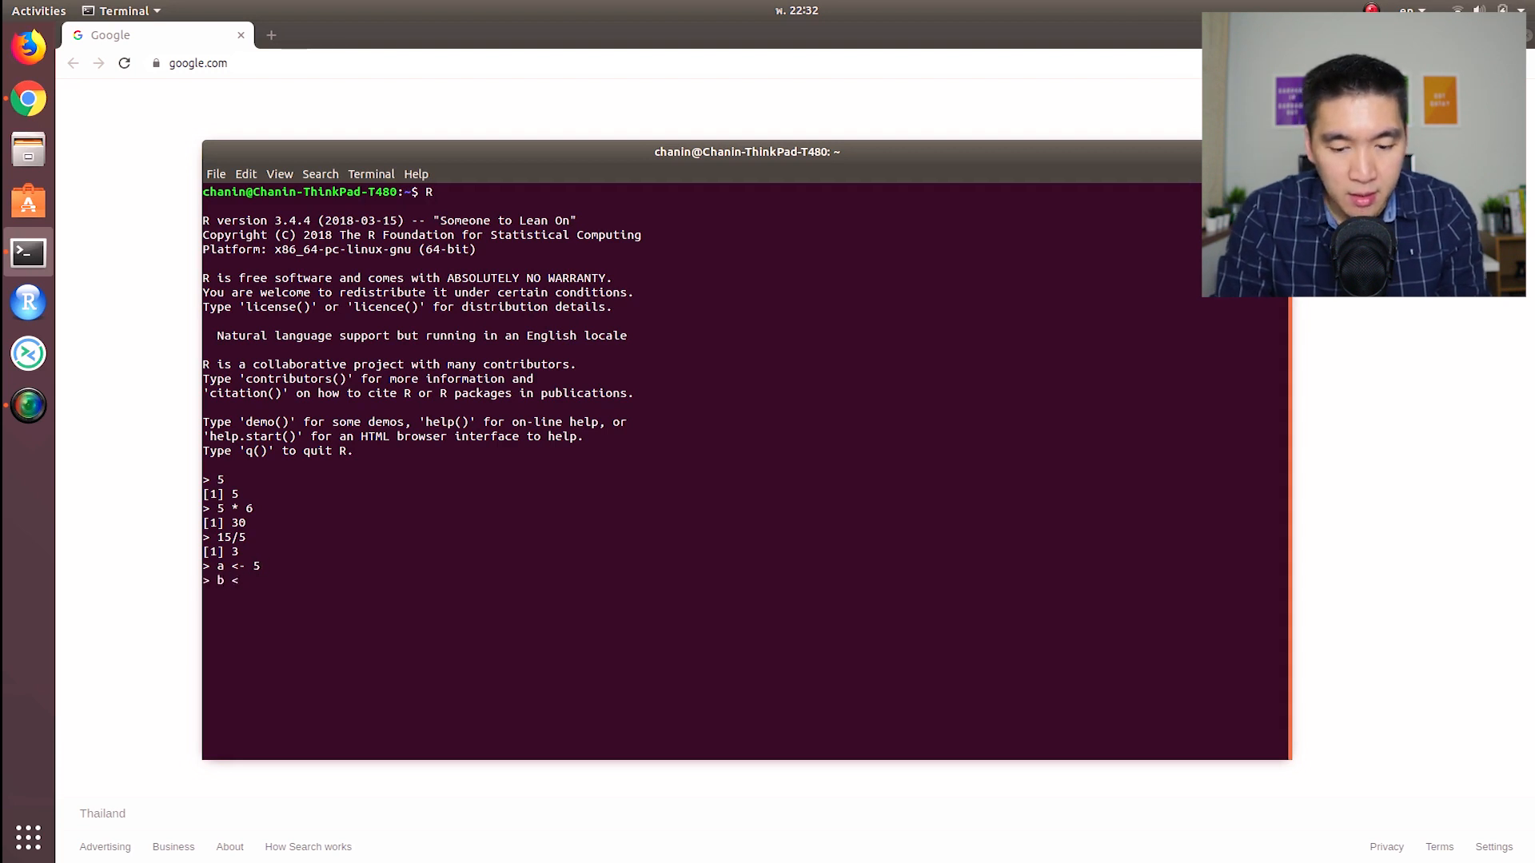
{"action": "type", "text": "- 6"}
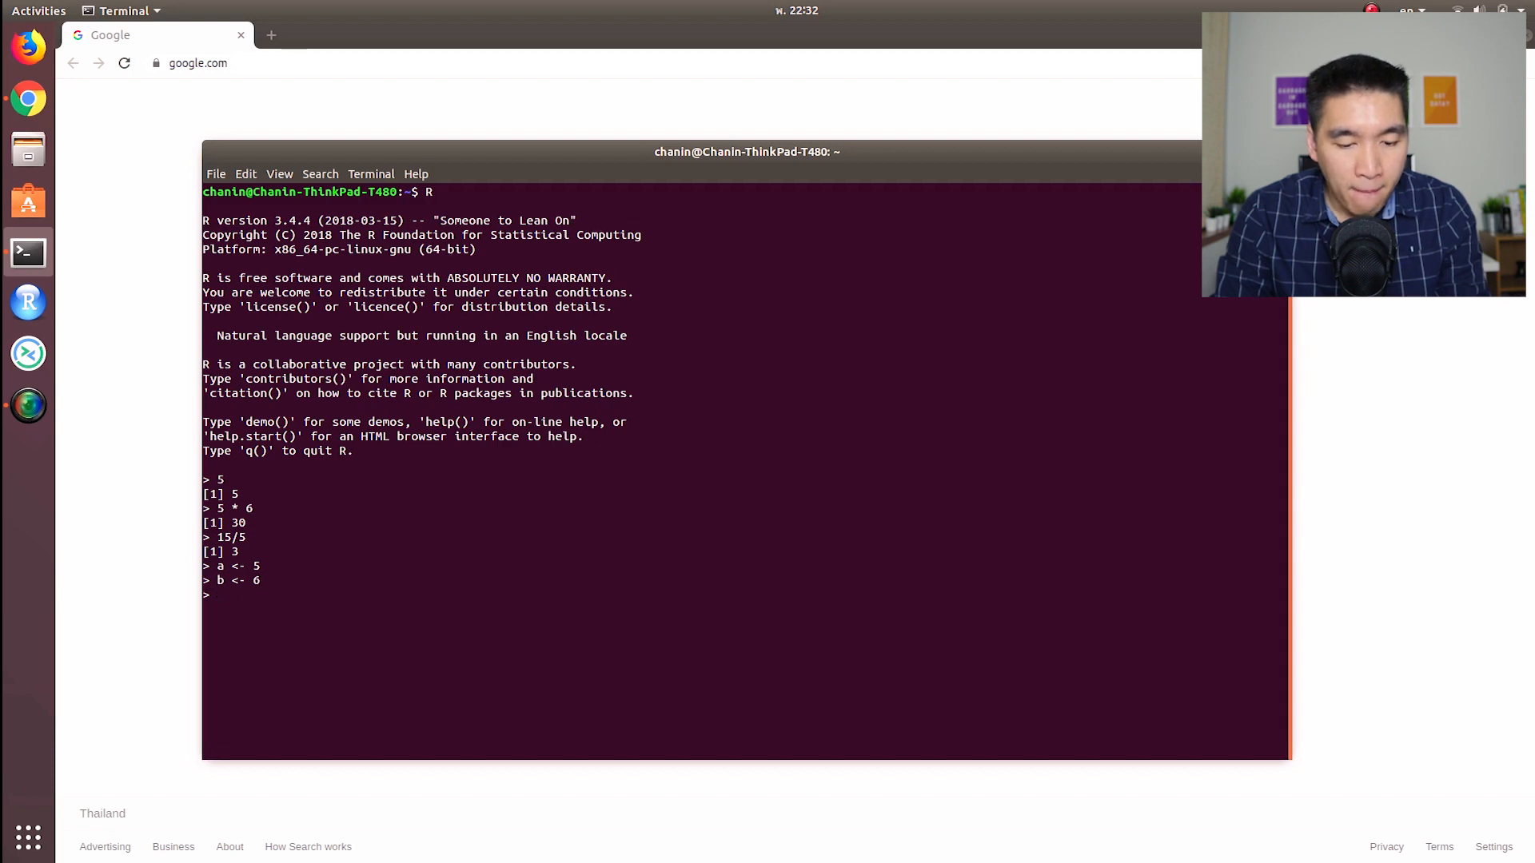
{"action": "type", "text": "c"}
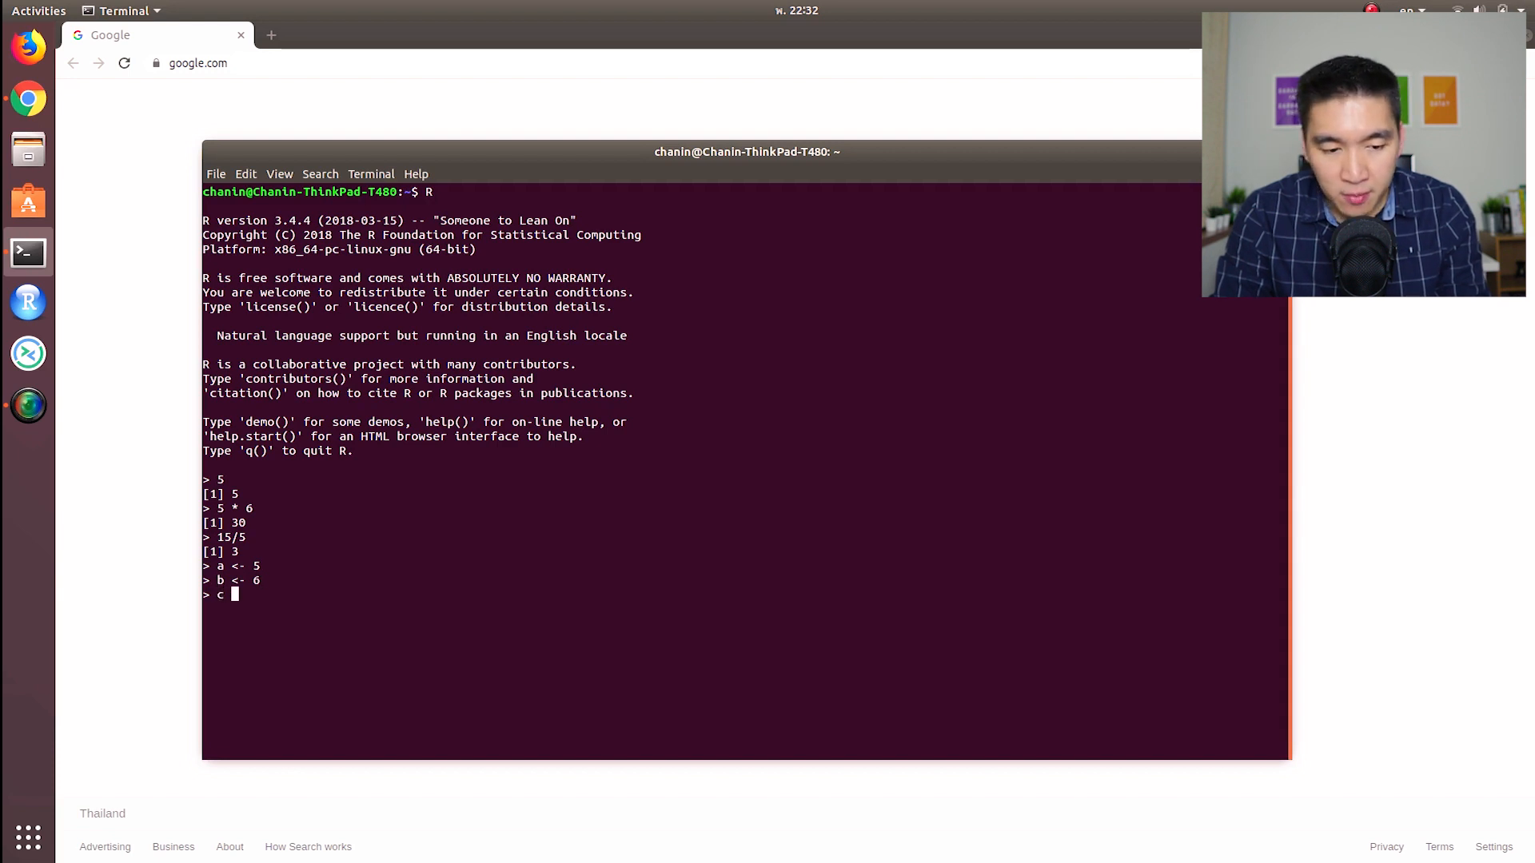
{"action": "type", "text": "<- a * b"}
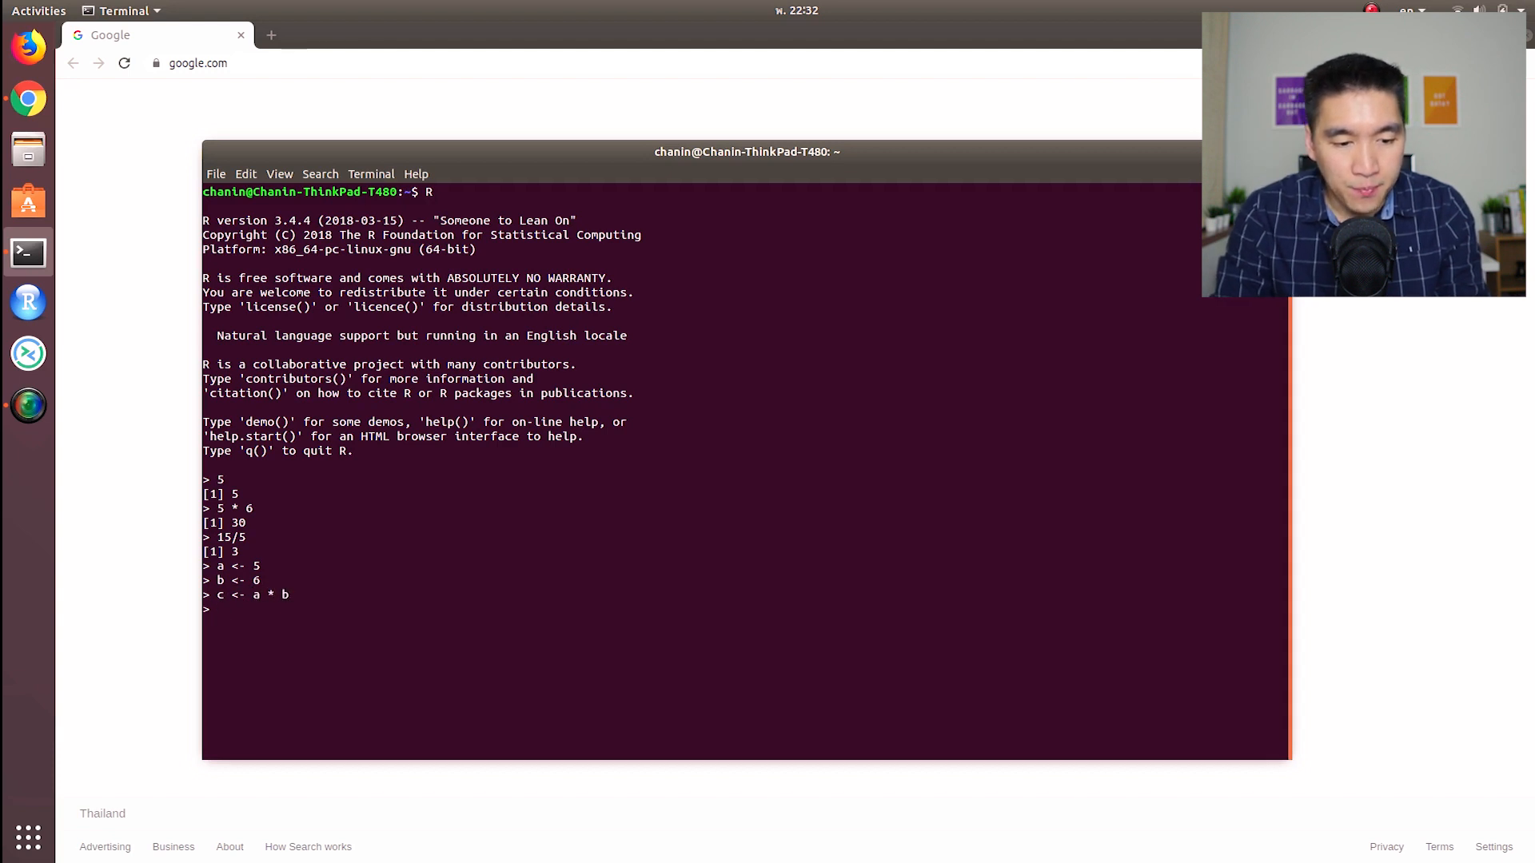
{"action": "type", "text": "c"}
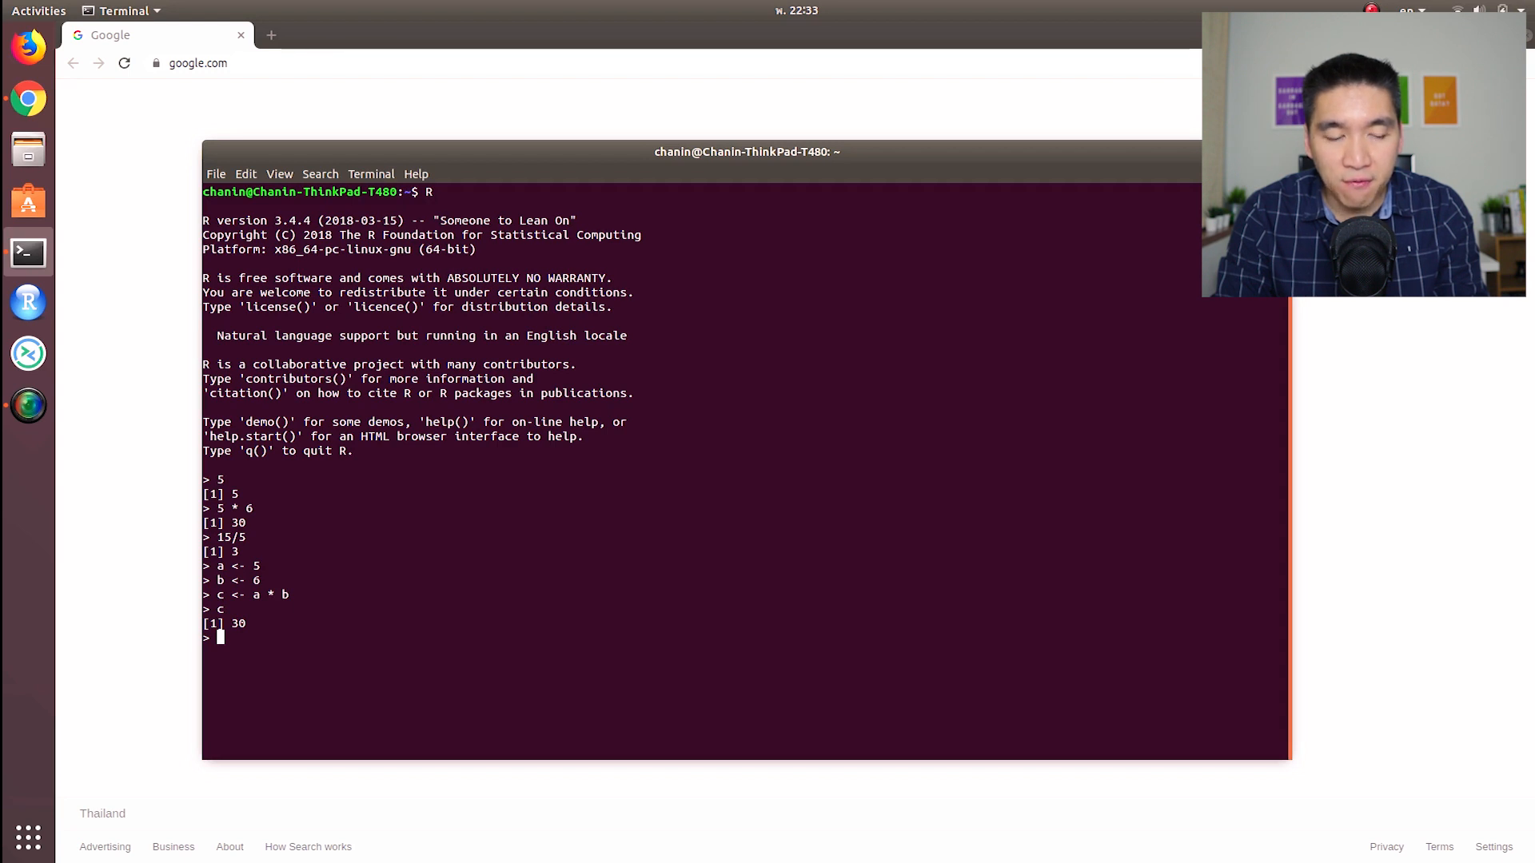
- Set a <- 6, see c still 30, then recompute c <- a * b giving 36
{"action": "type", "text": "a <"}
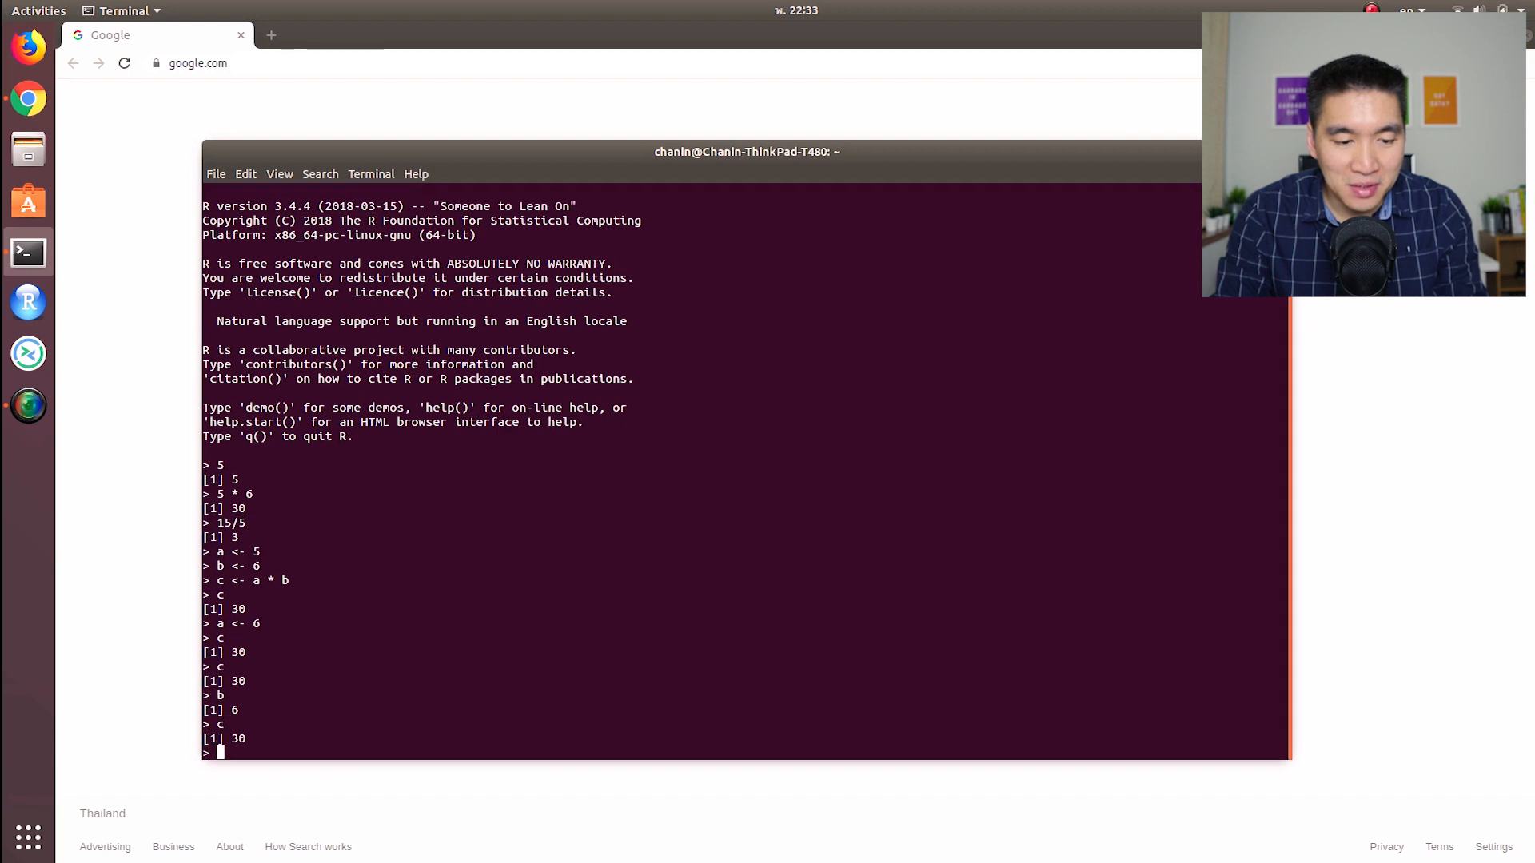
{"action": "type", "text": "c <-"}
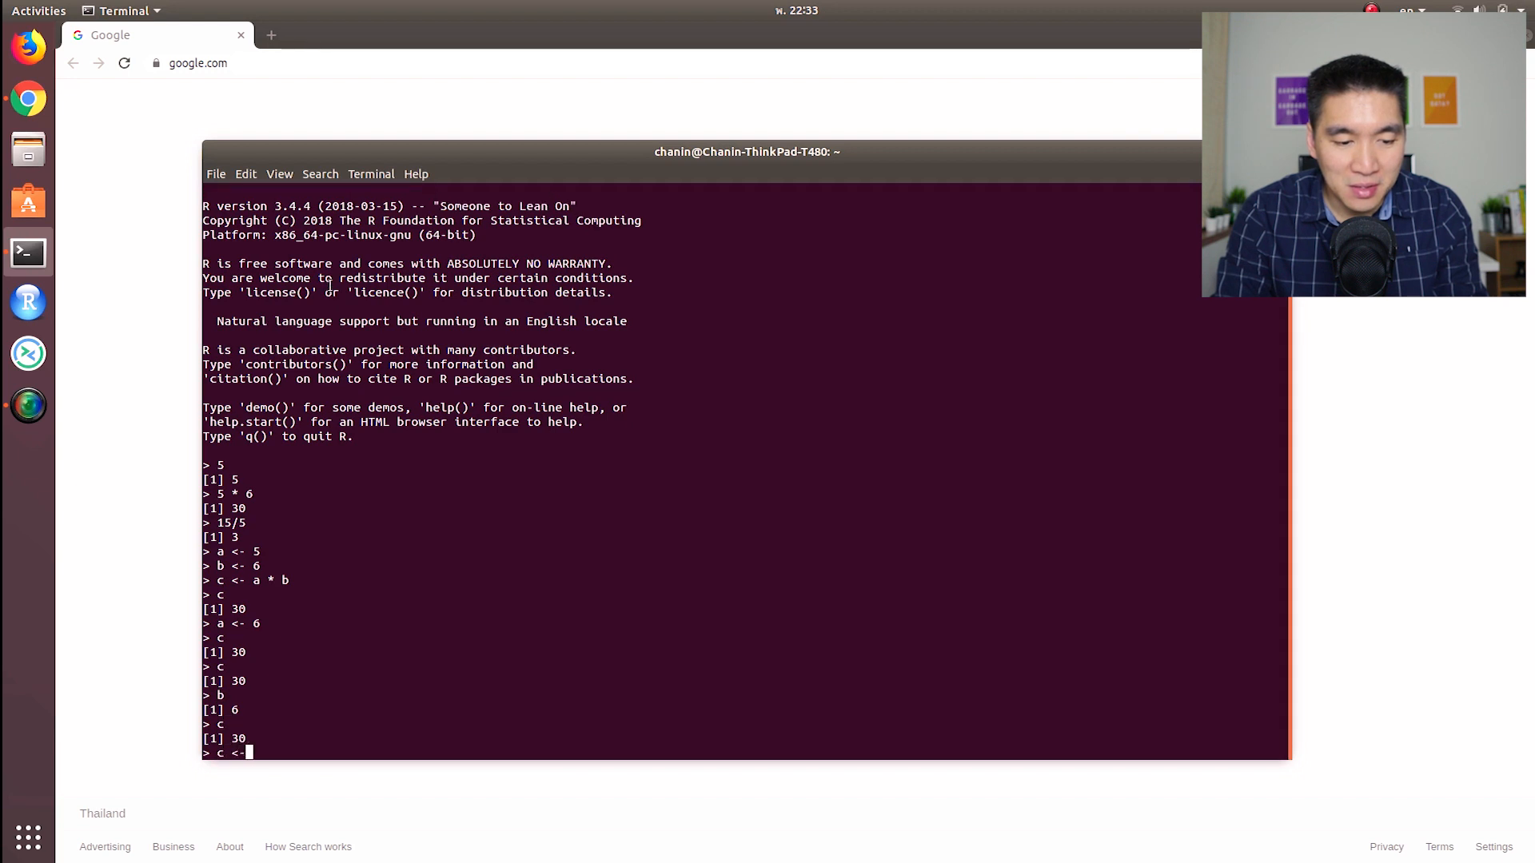
{"action": "type", "text": "a"}
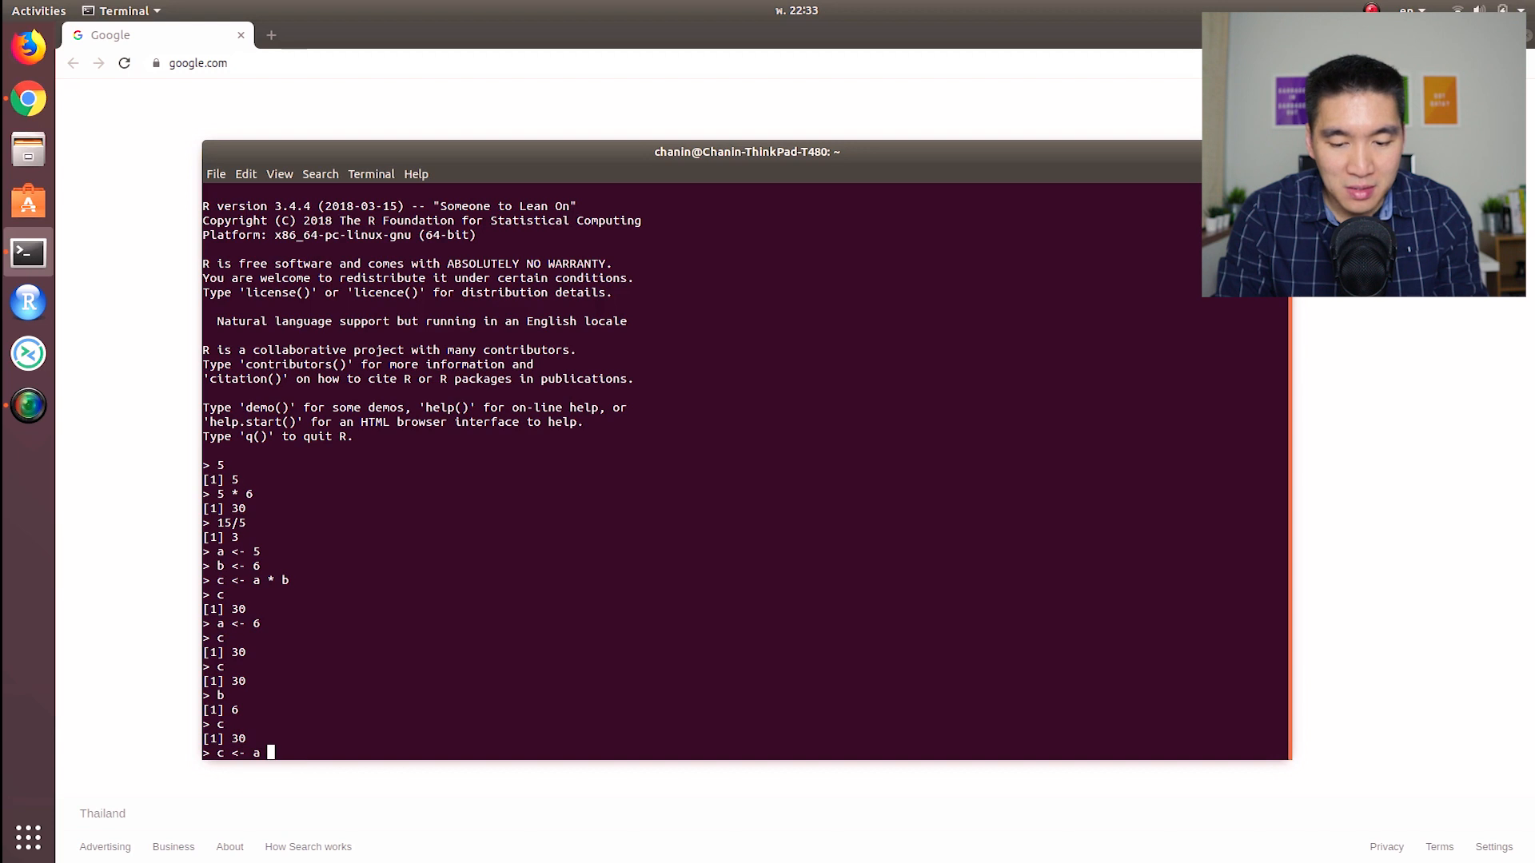
{"action": "key", "text": "Return"}
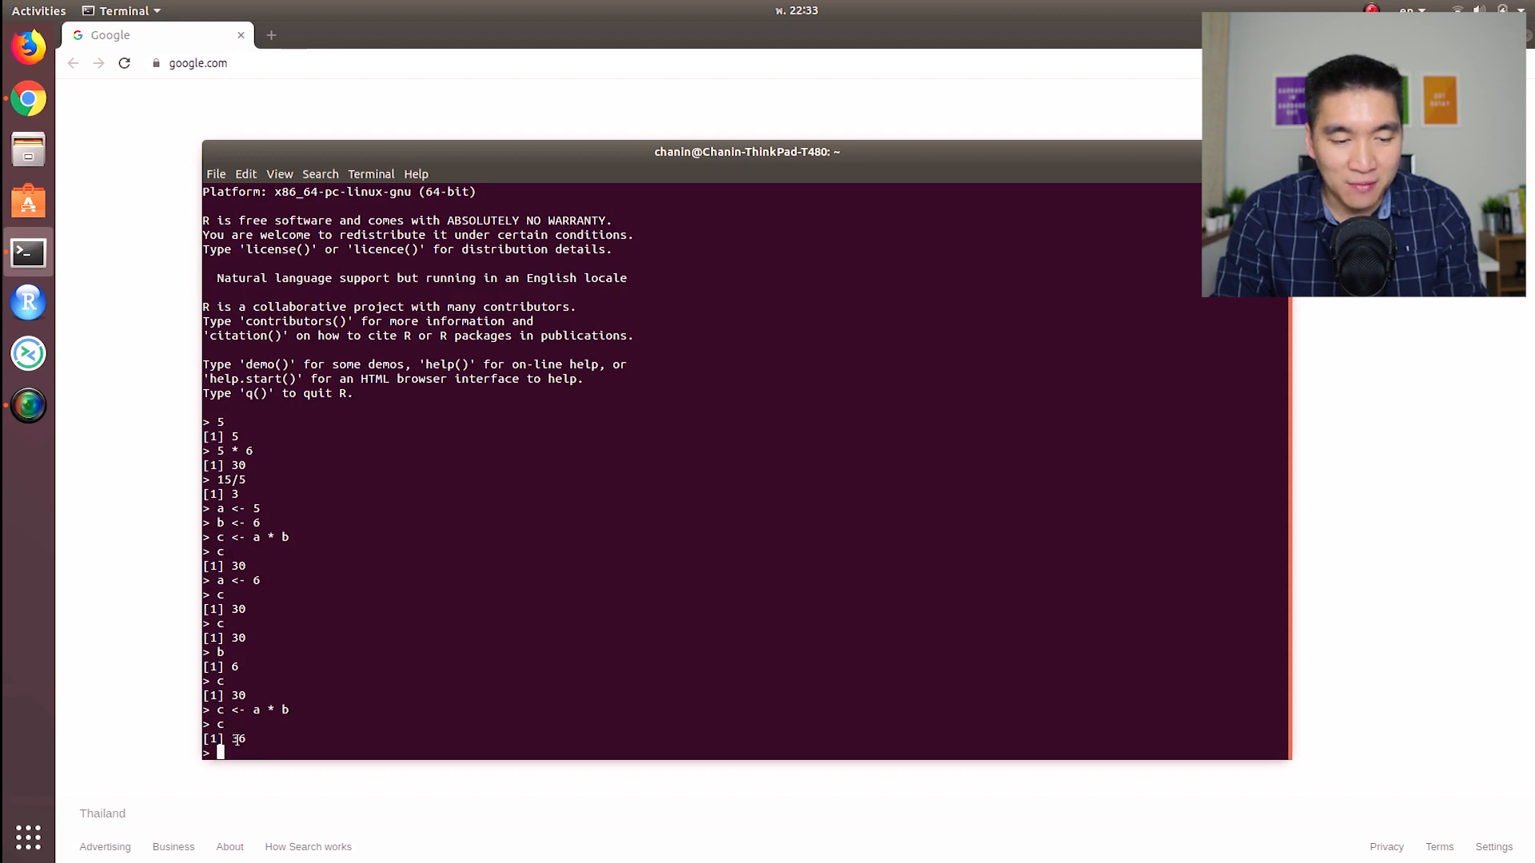
{"action": "type", "text": "a <- 7"}
{"action": "type", "text": "c"}
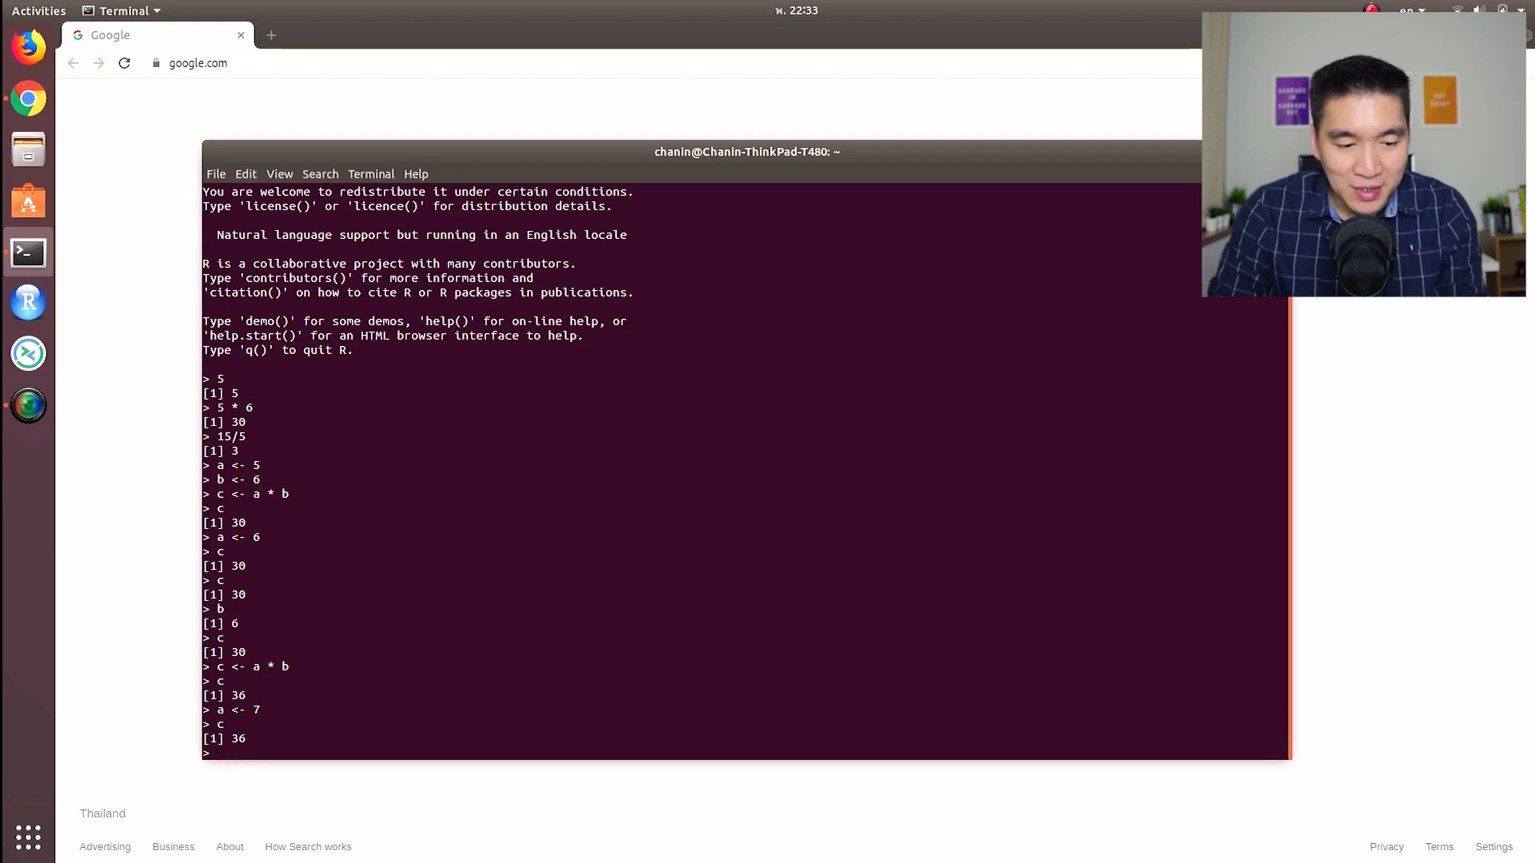
- Set a <- 7 and recompute c <- a * b once more
{"action": "type", "text": "a <- 7"}
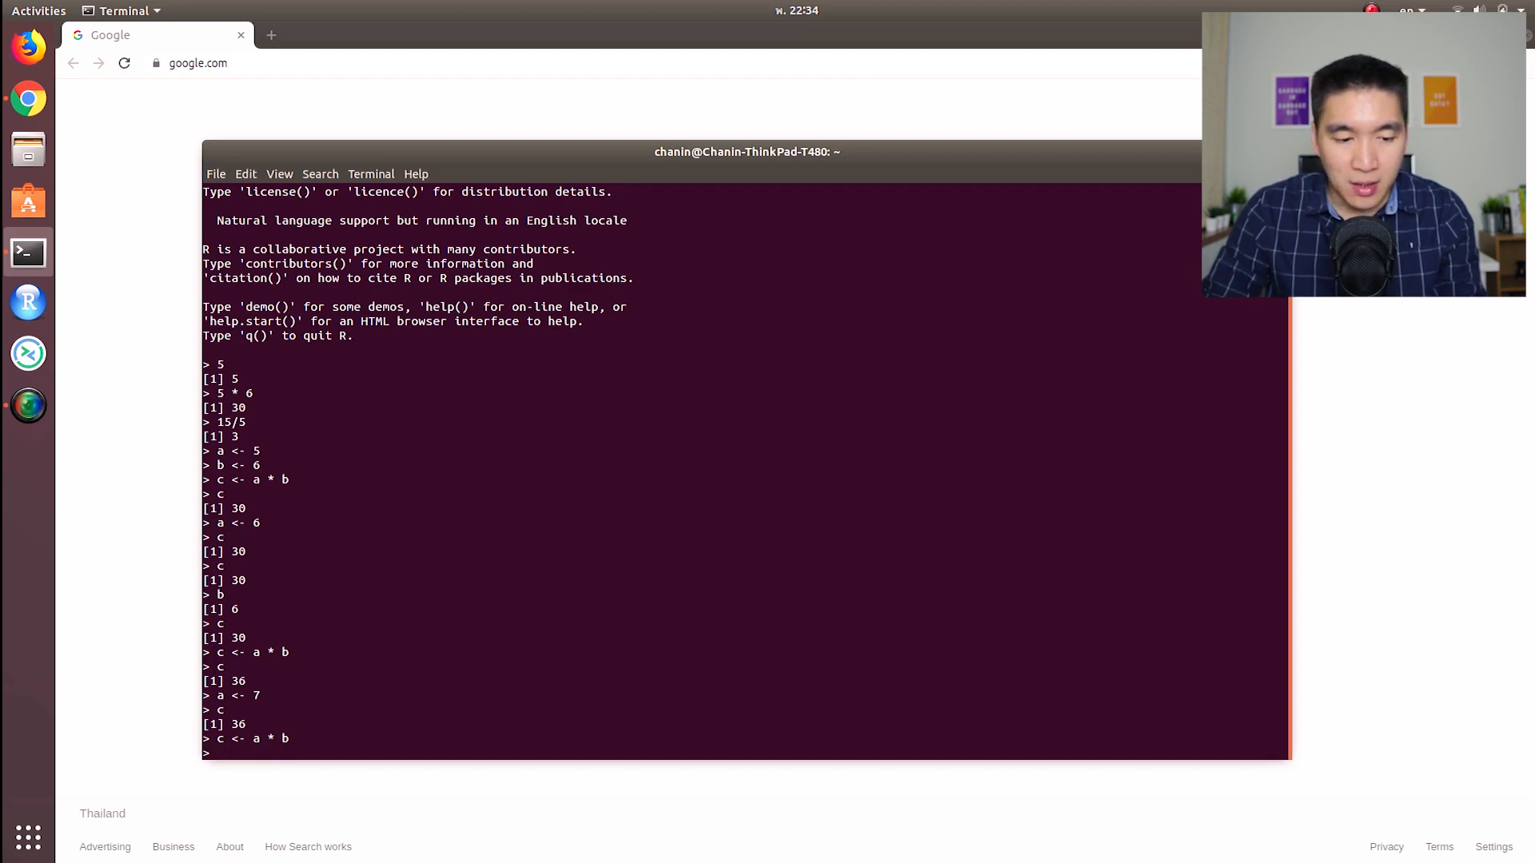
{"action": "type", "text": "c <- a * b"}
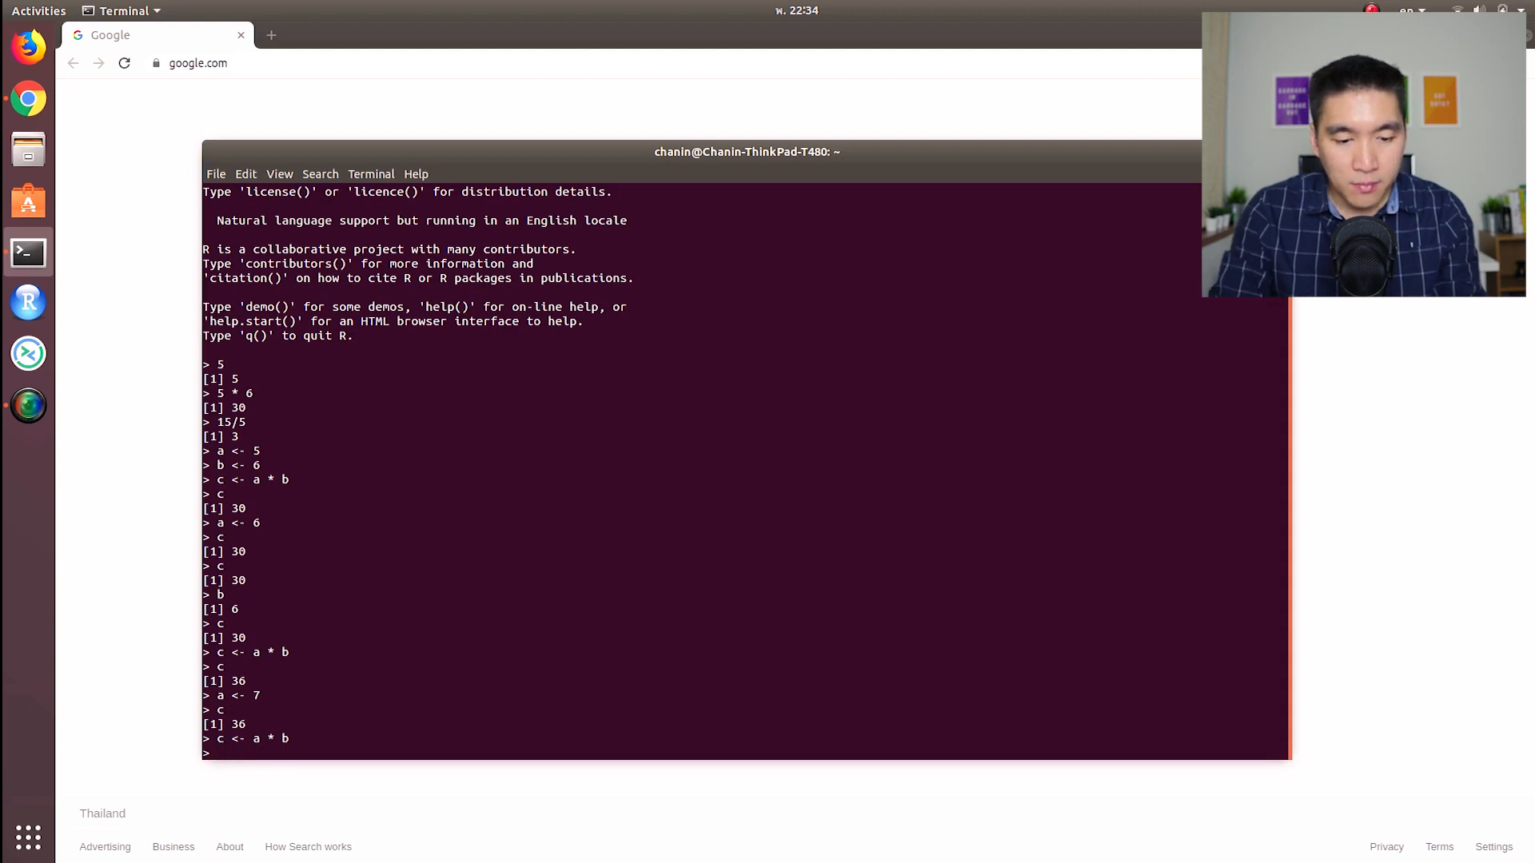
{"action": "key", "text": "Return"}
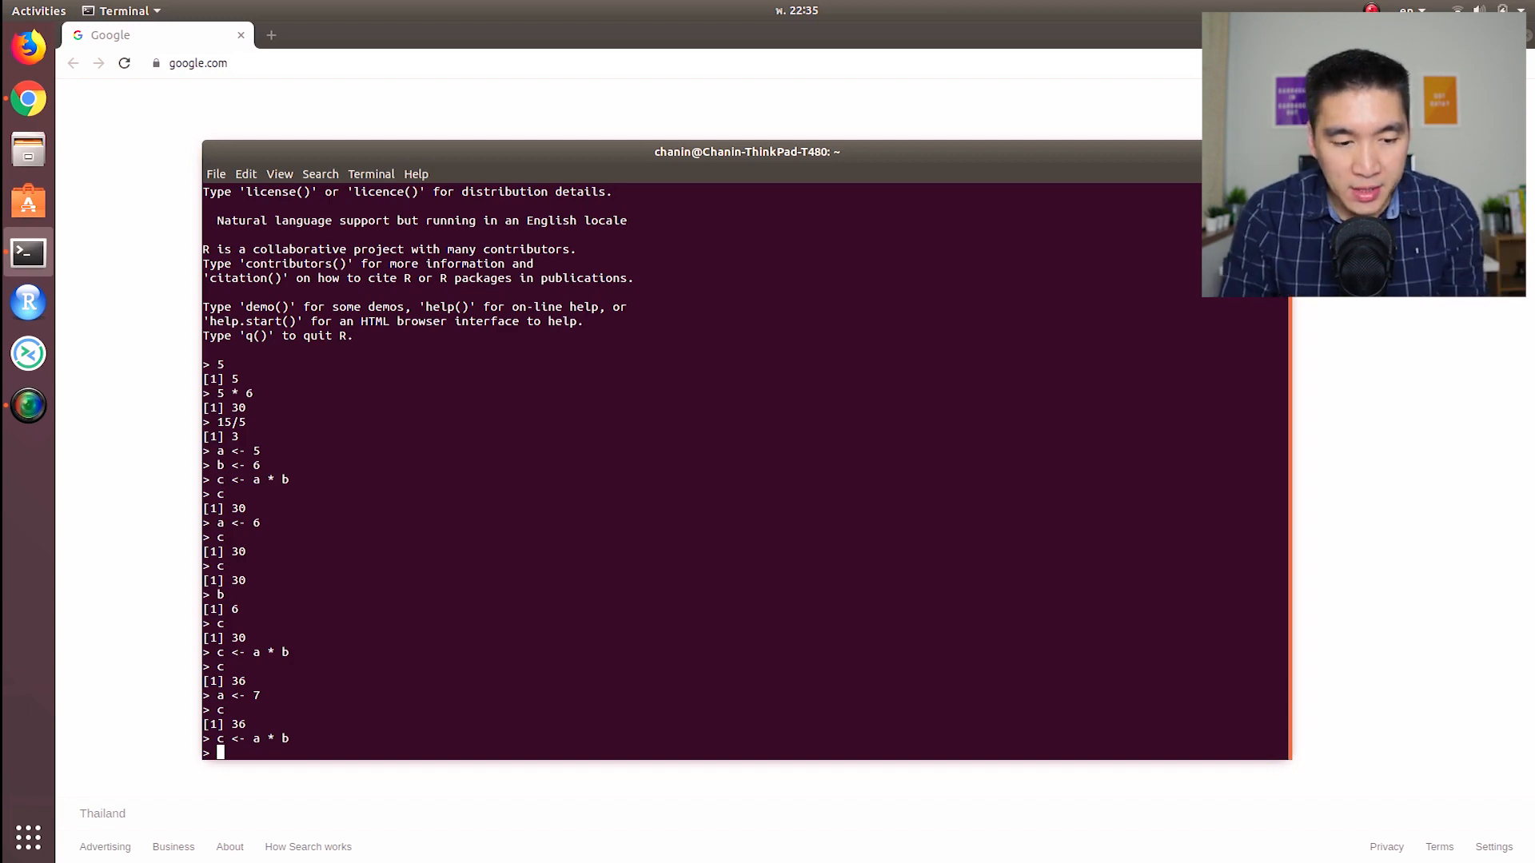
- Create fruits <- c("apple","orange","banana") and print its three strings
{"action": "type", "text": "fruits"}
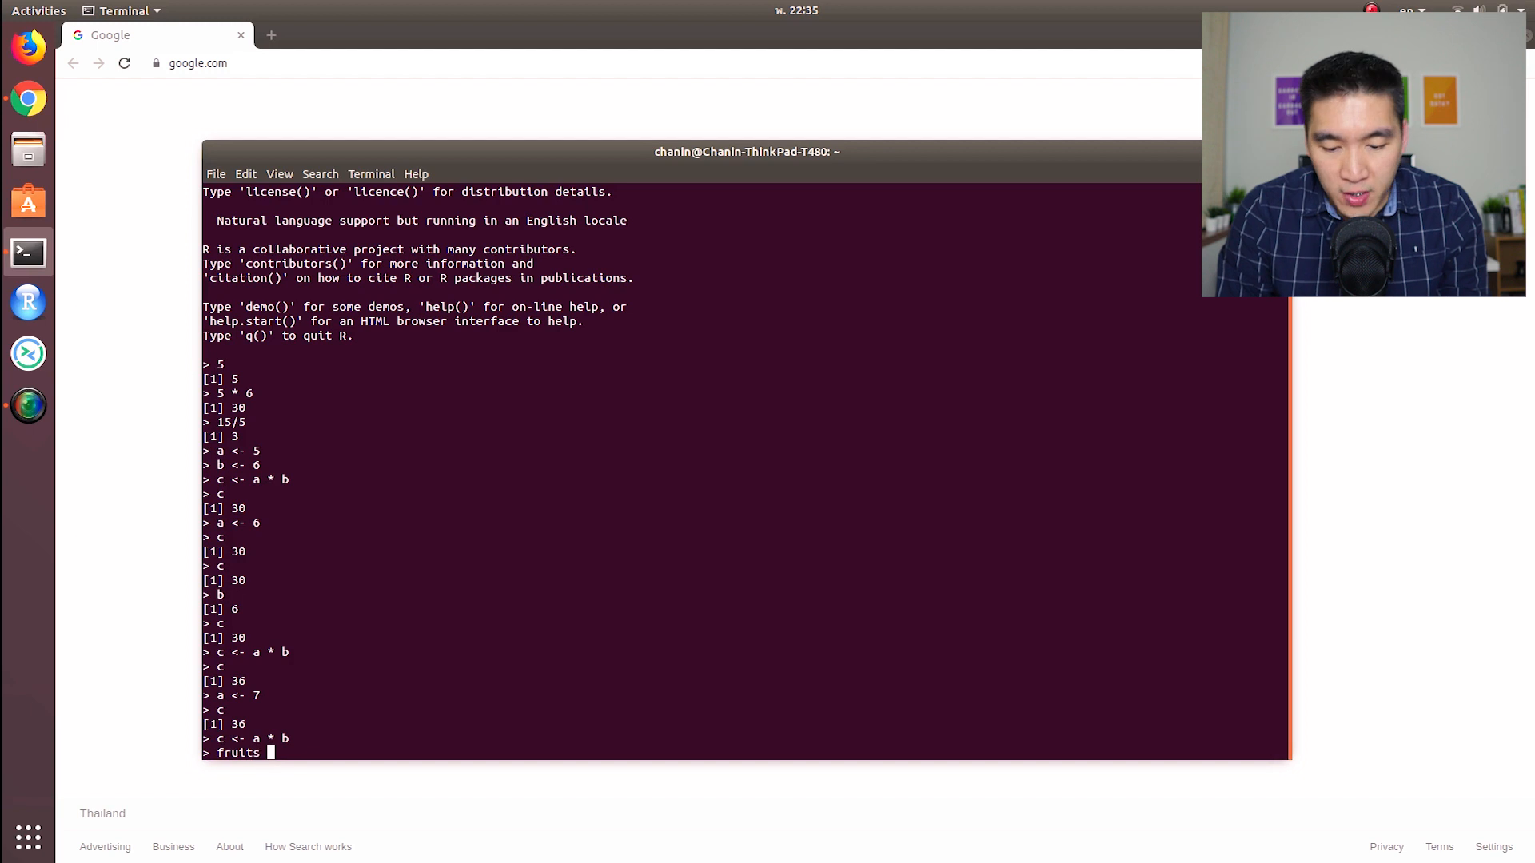
{"action": "type", "text": "<-"}
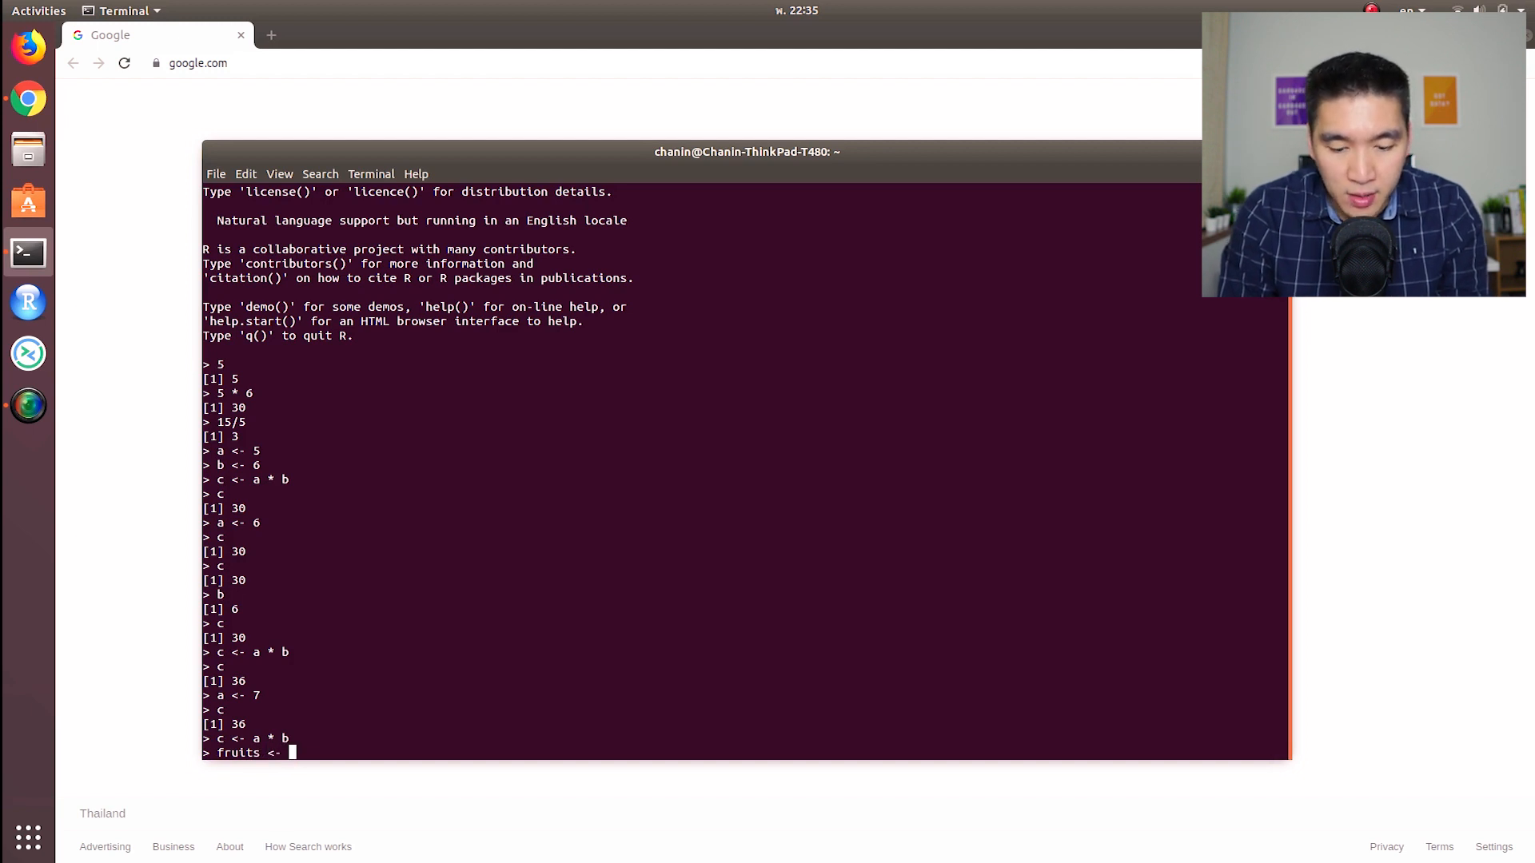
{"action": "type", "text": "c(\"appl"}
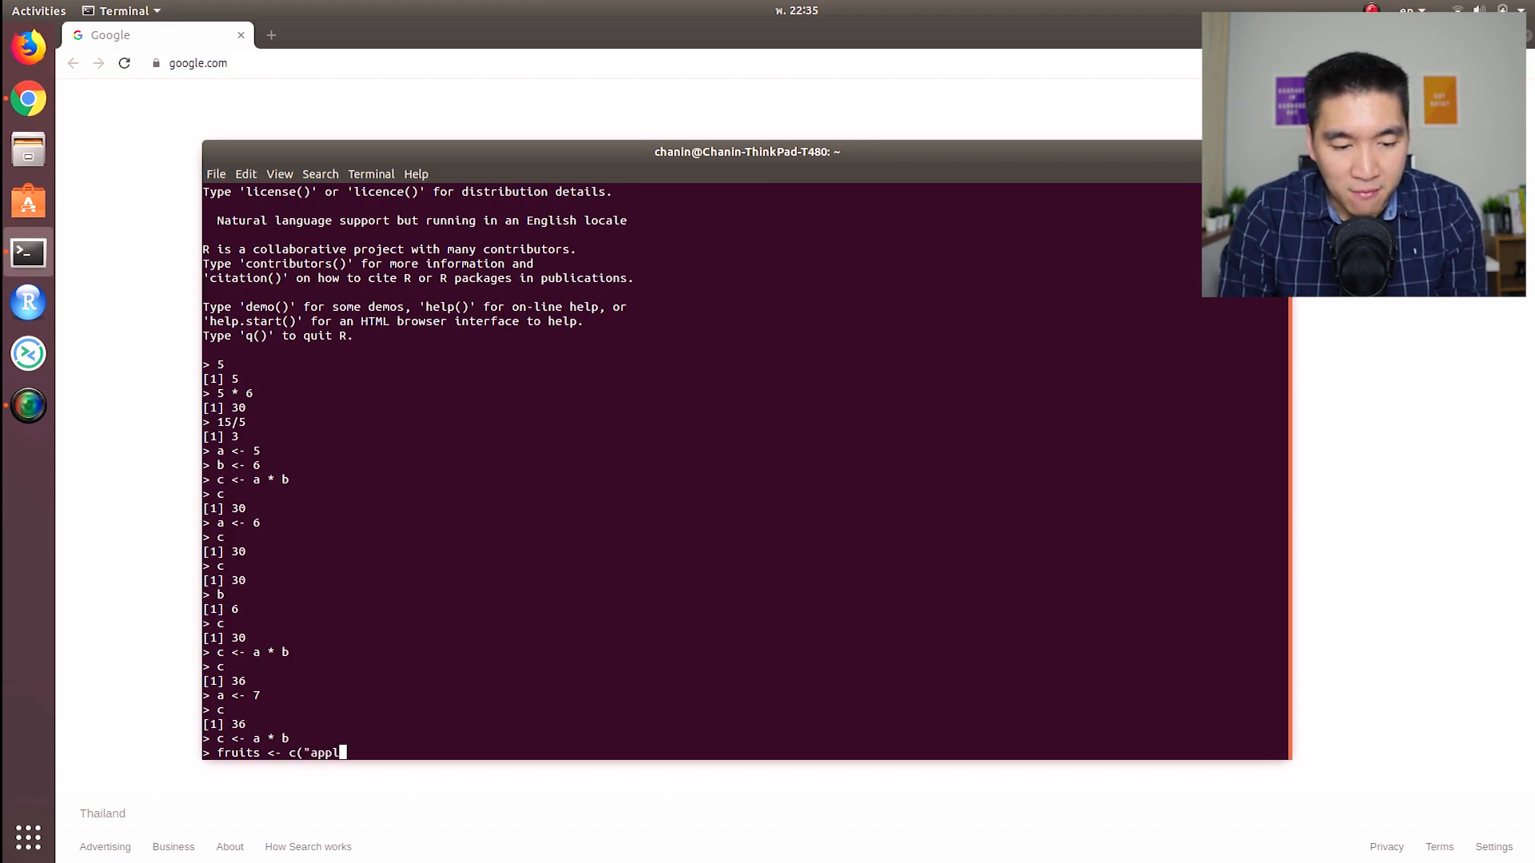
{"action": "type", "text": "e\",\""}
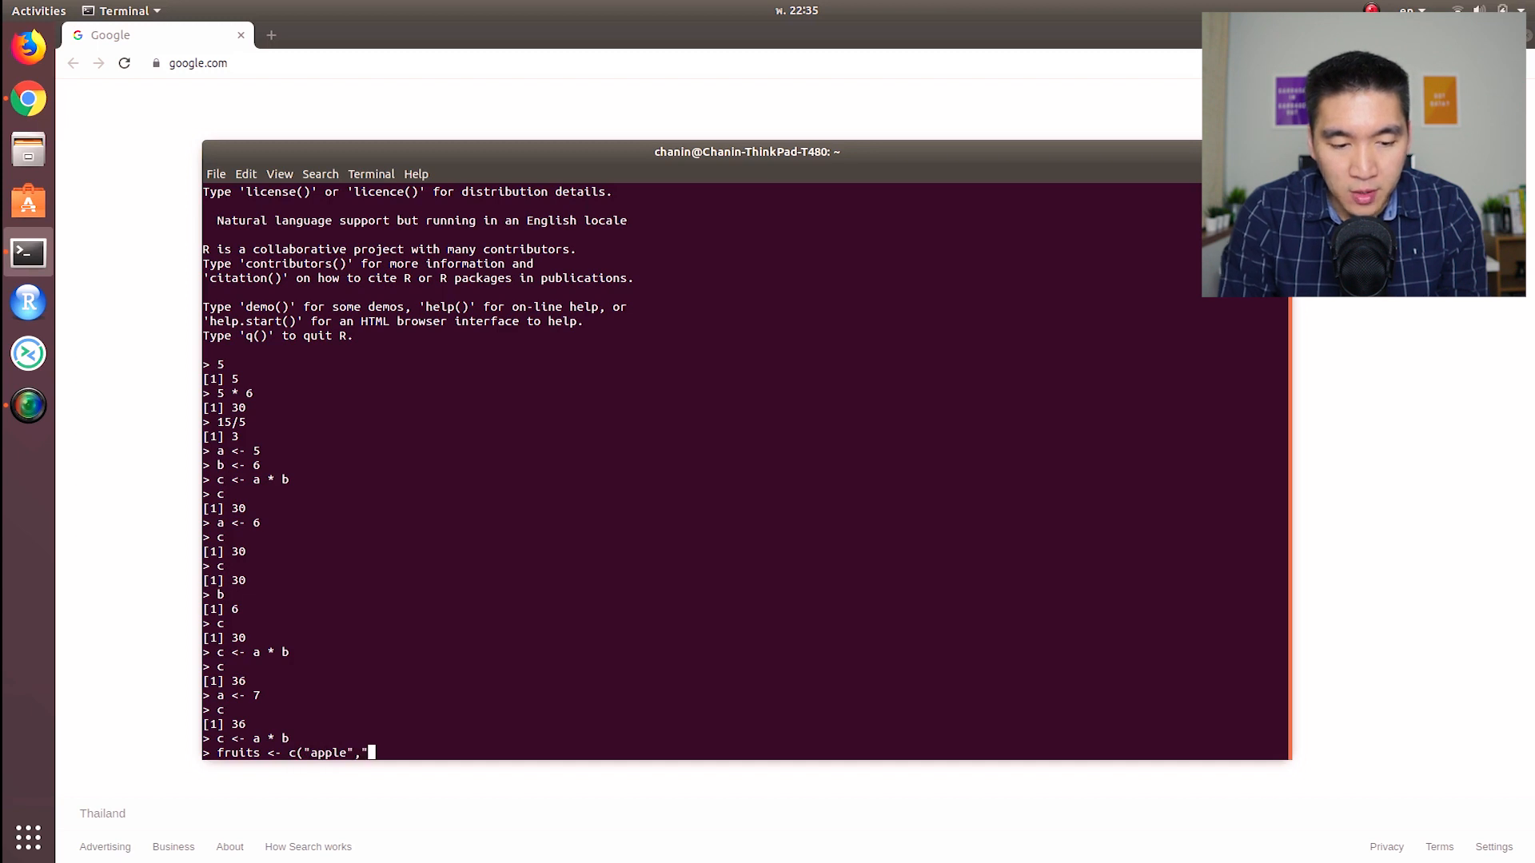
{"action": "type", "text": "orange"}
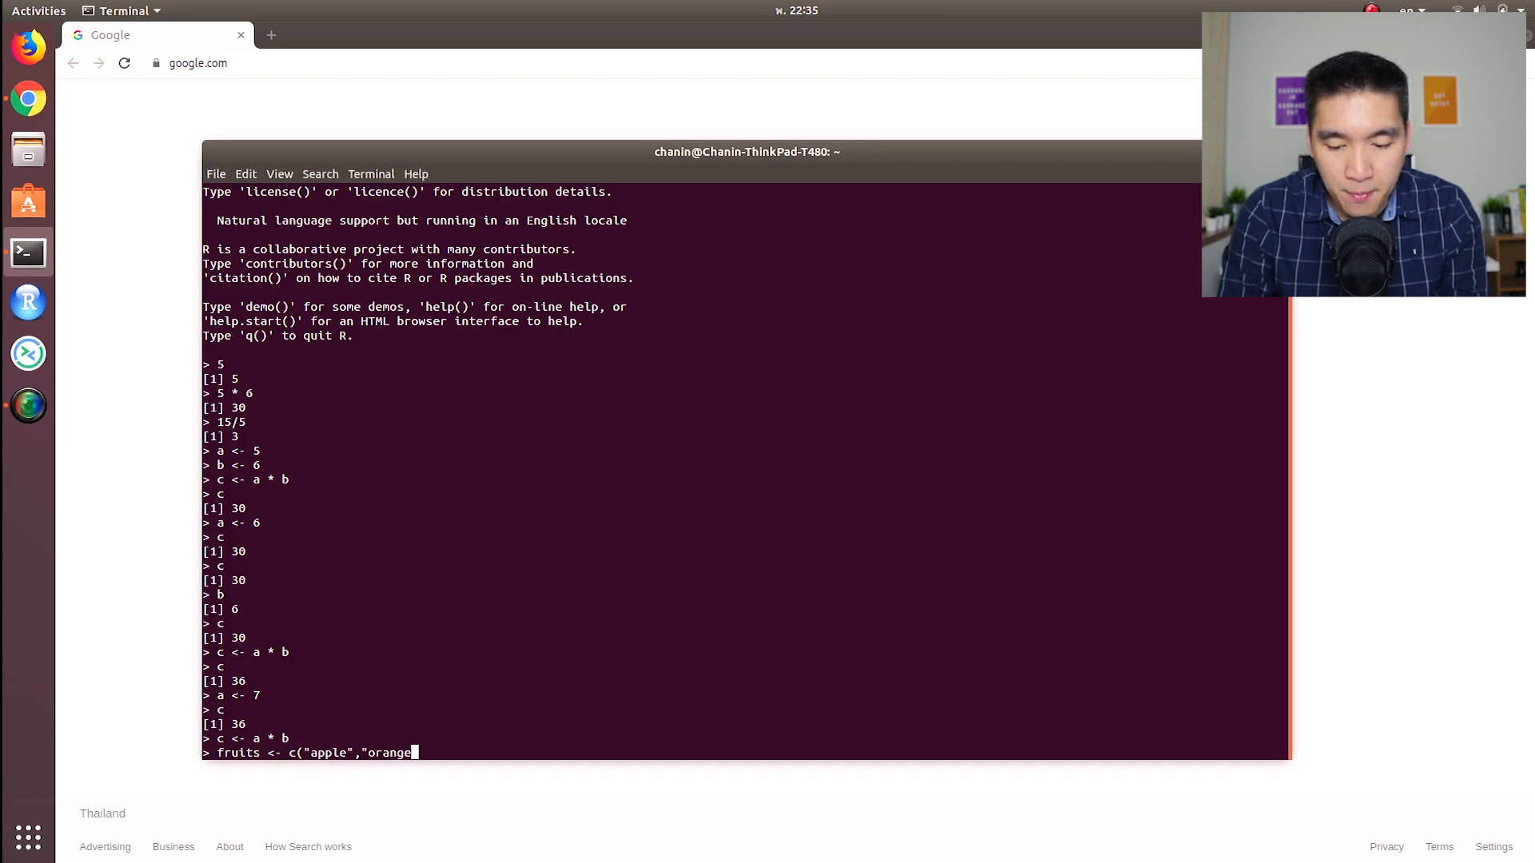
{"action": "type", "text": "\",\"banana\""}
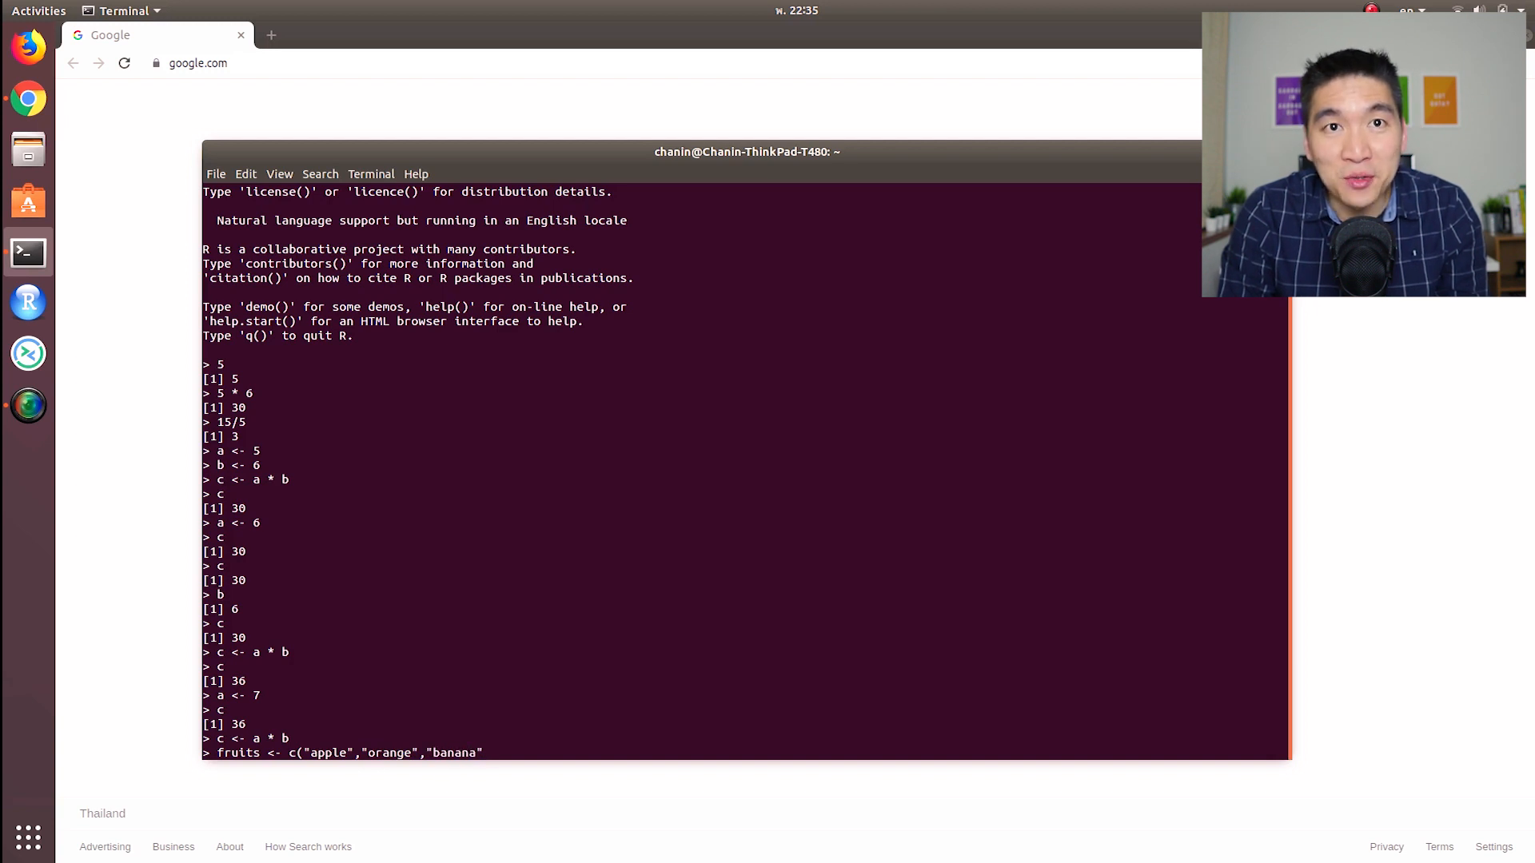
{"action": "type", "text": ")"}
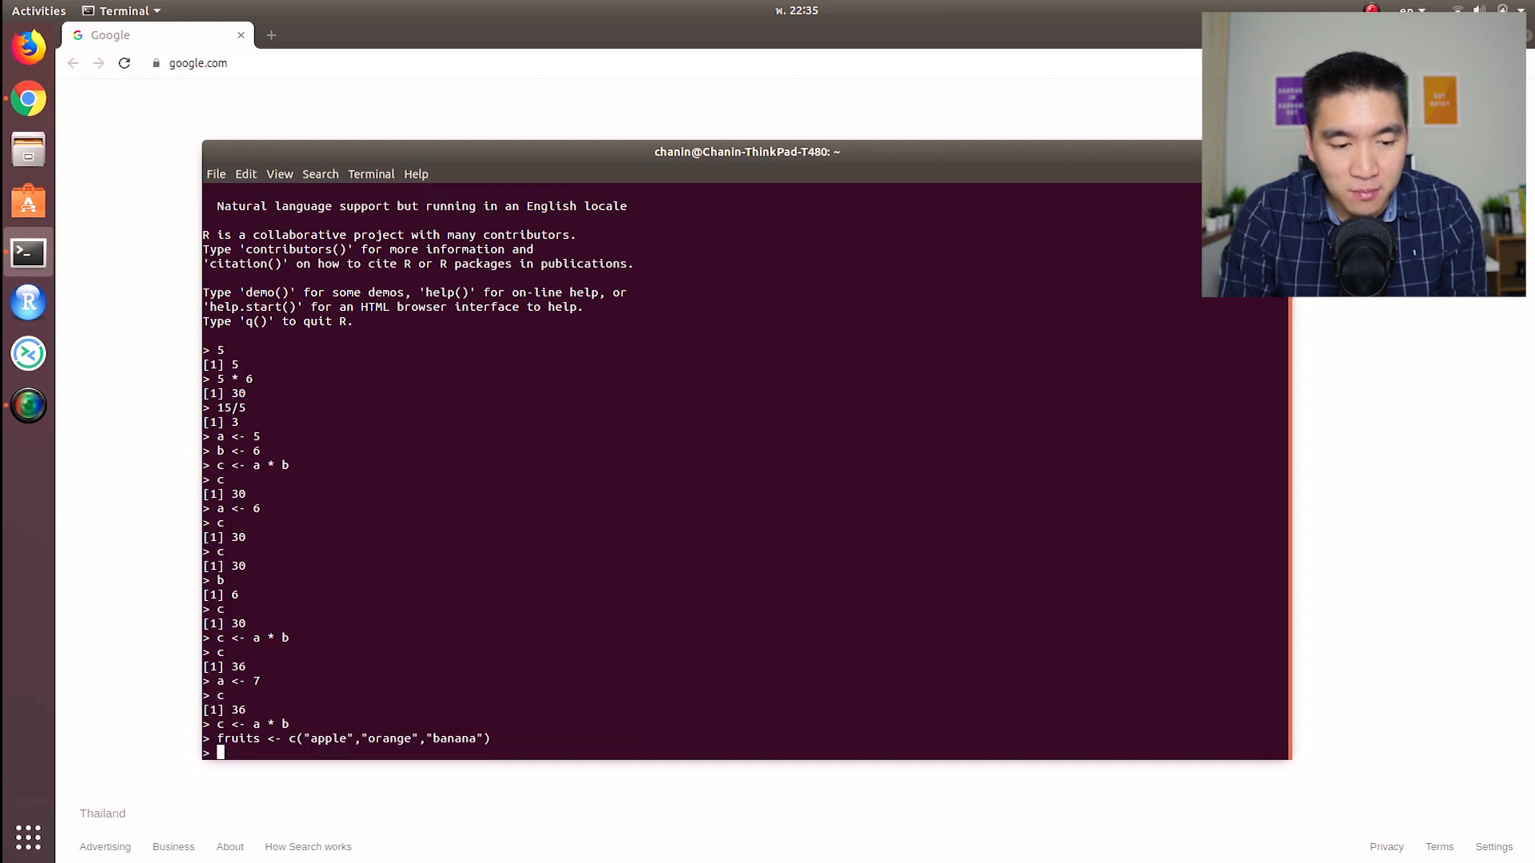
{"action": "type", "text": "fruits"}
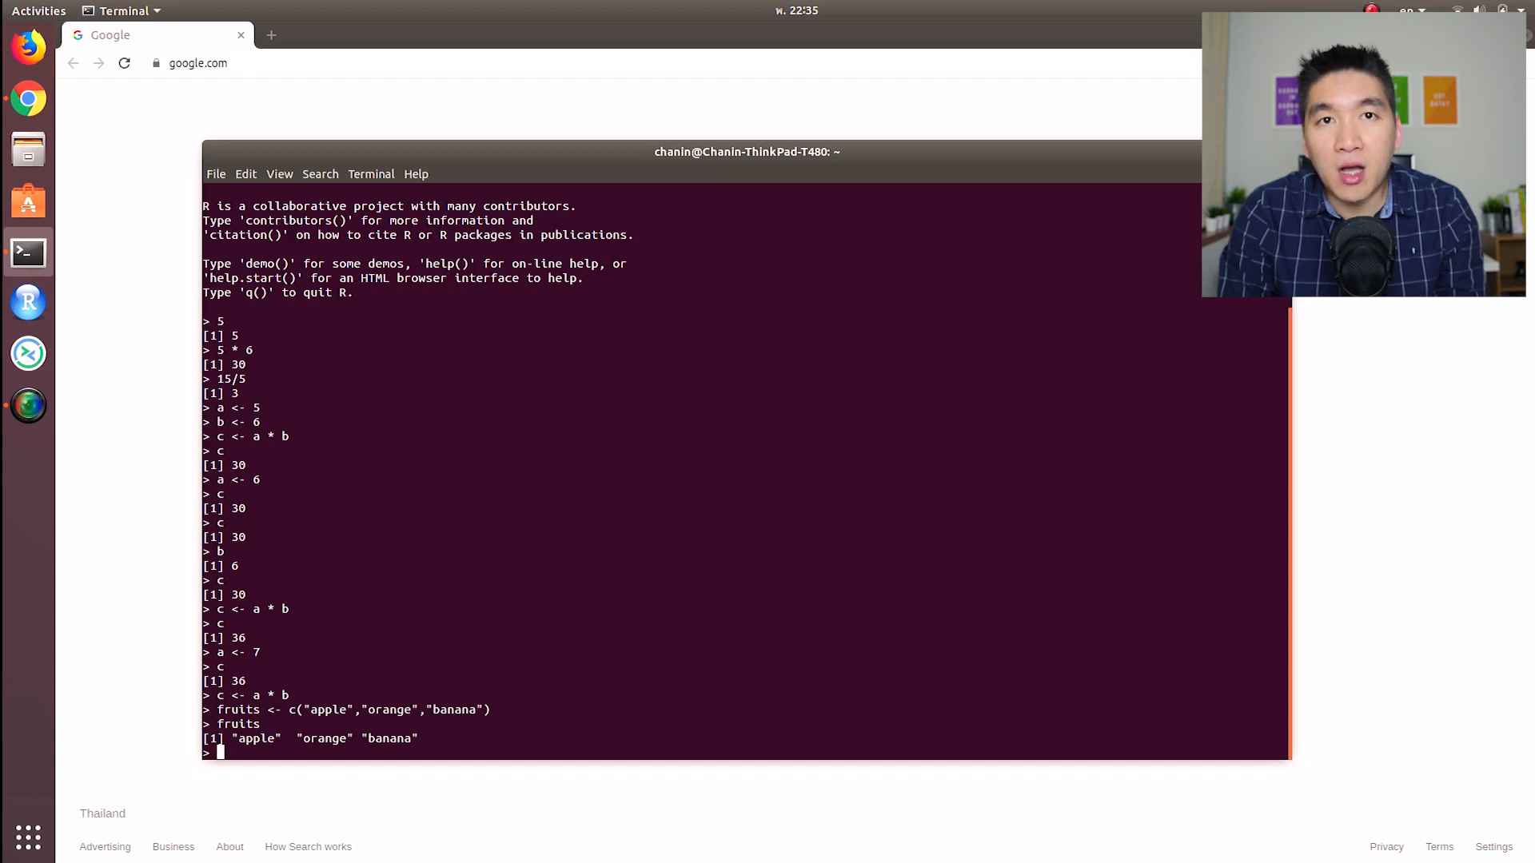
- Index fruits[1] returning apple, fruits[2] returning orange, and fruits[3]
{"action": "type", "text": "fr"}
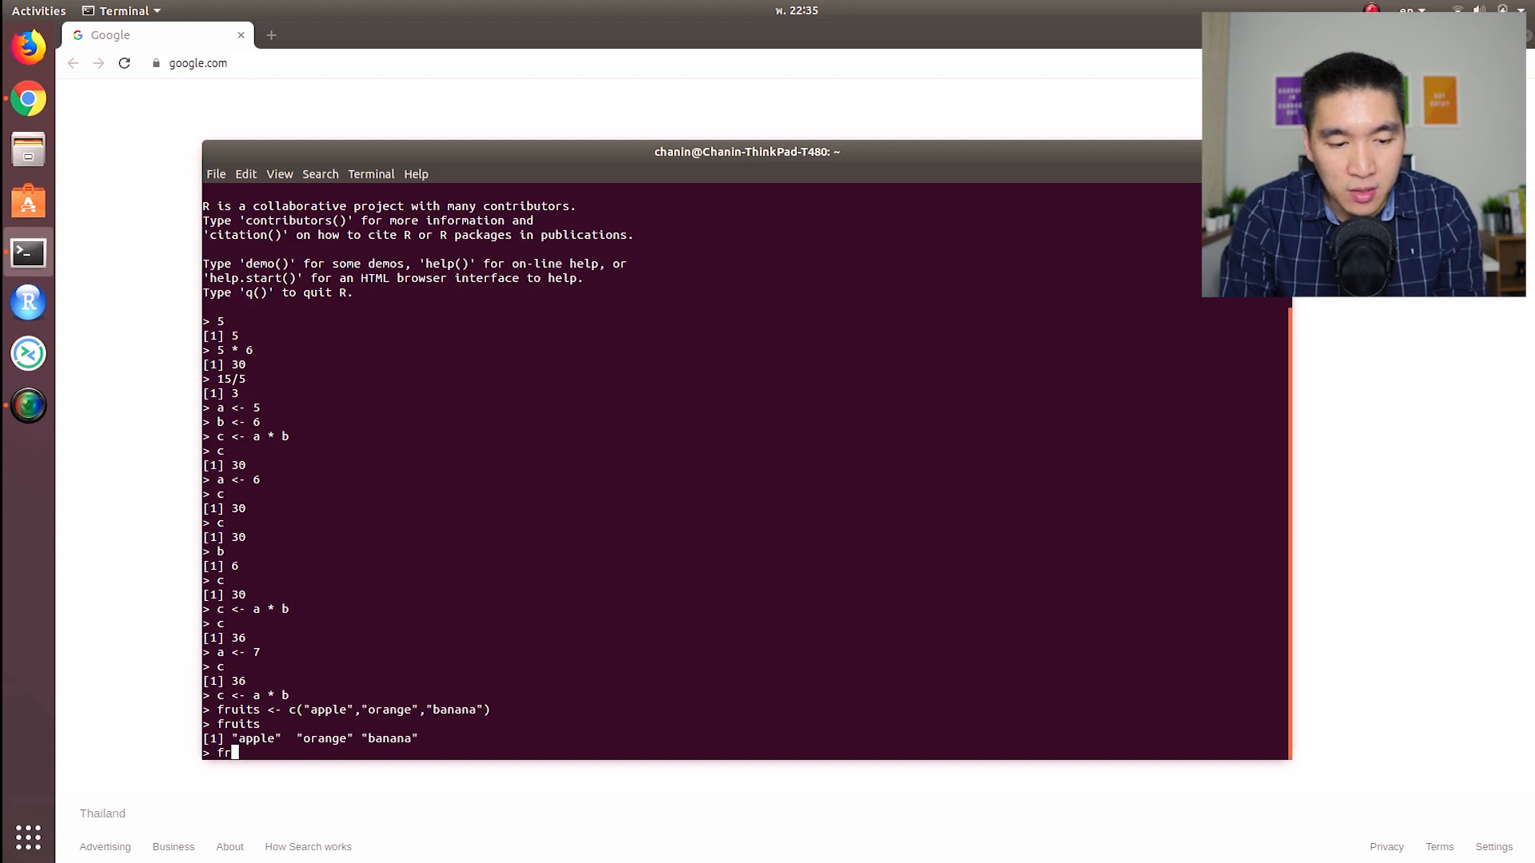
{"action": "type", "text": "uits"}
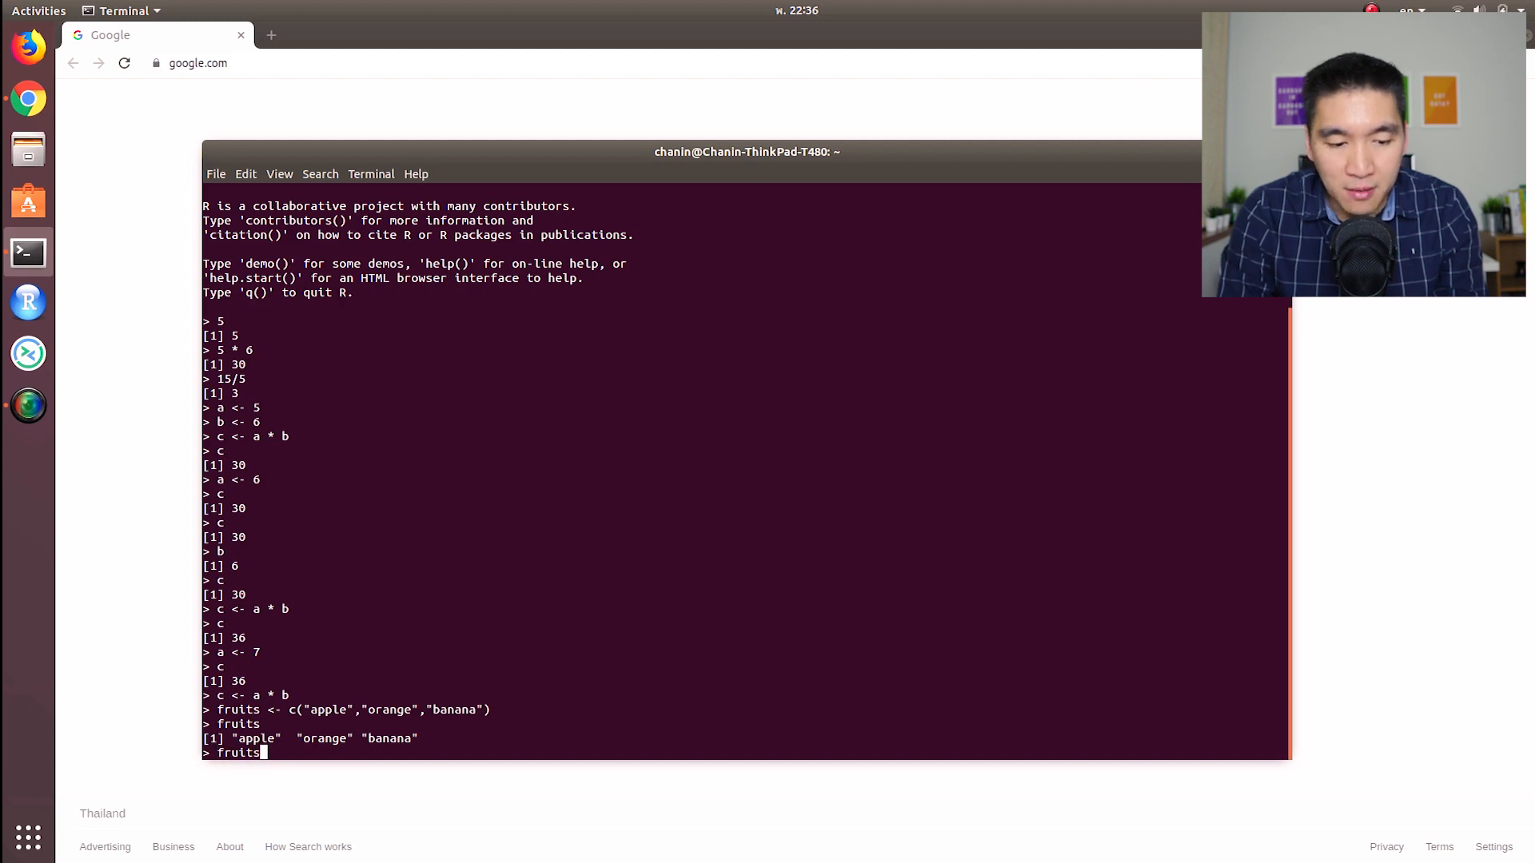
{"action": "type", "text": "["}
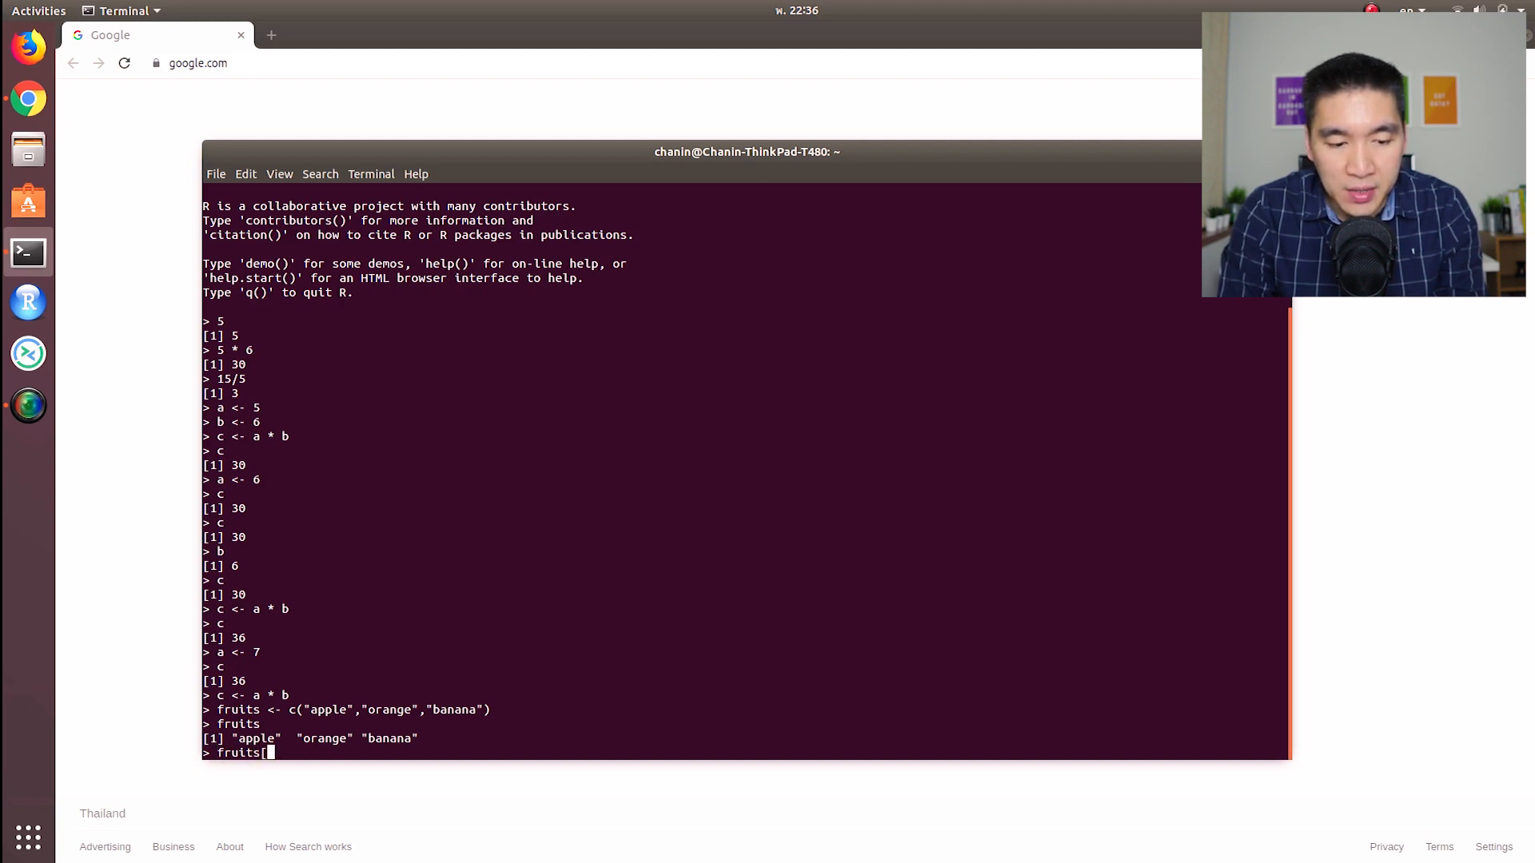
{"action": "type", "text": "1"}
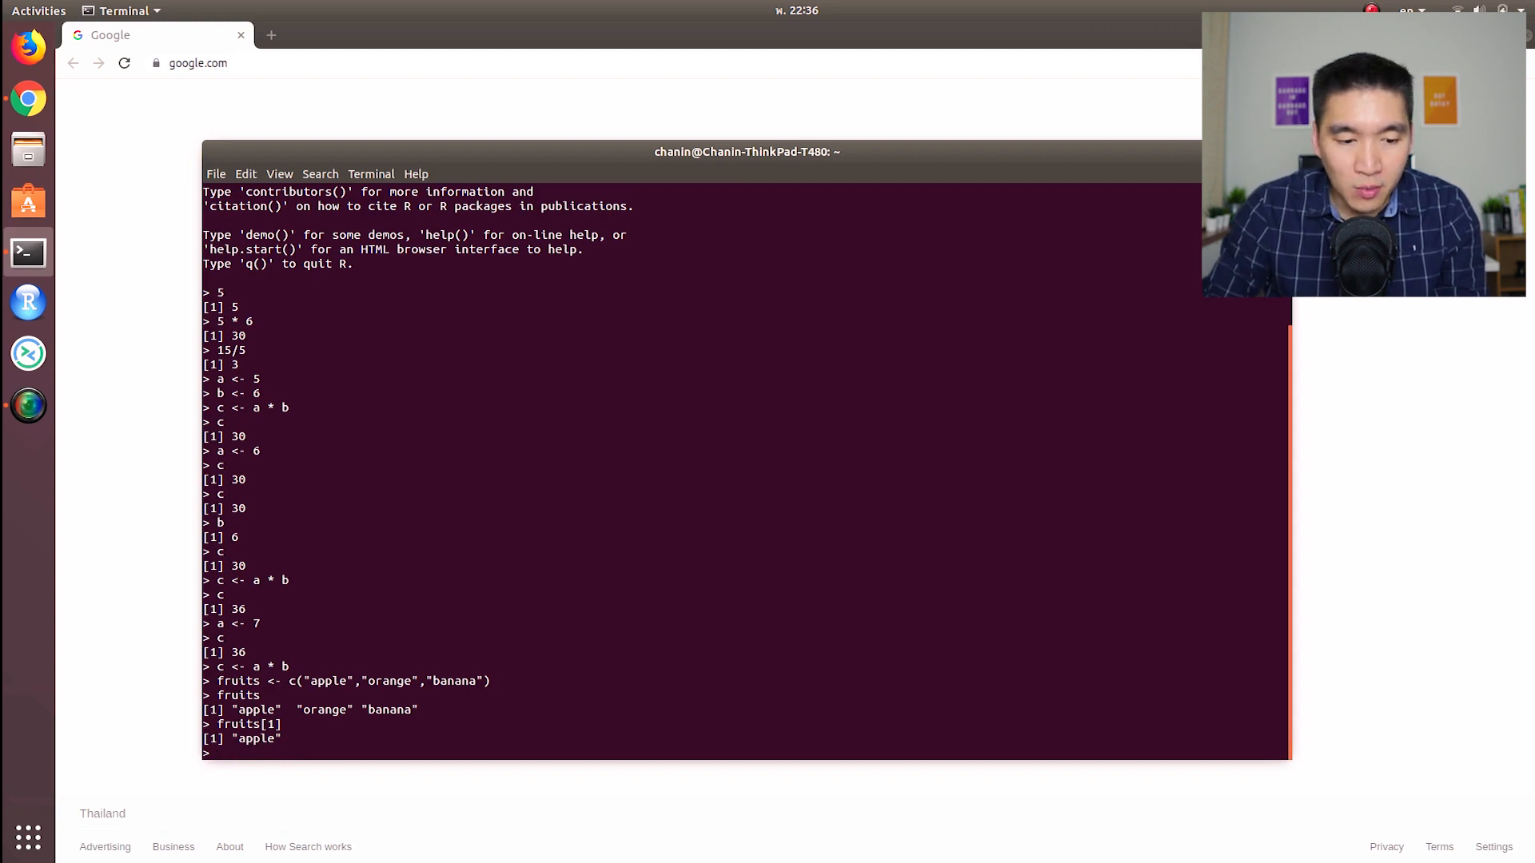
{"action": "type", "text": "fruits[2"}
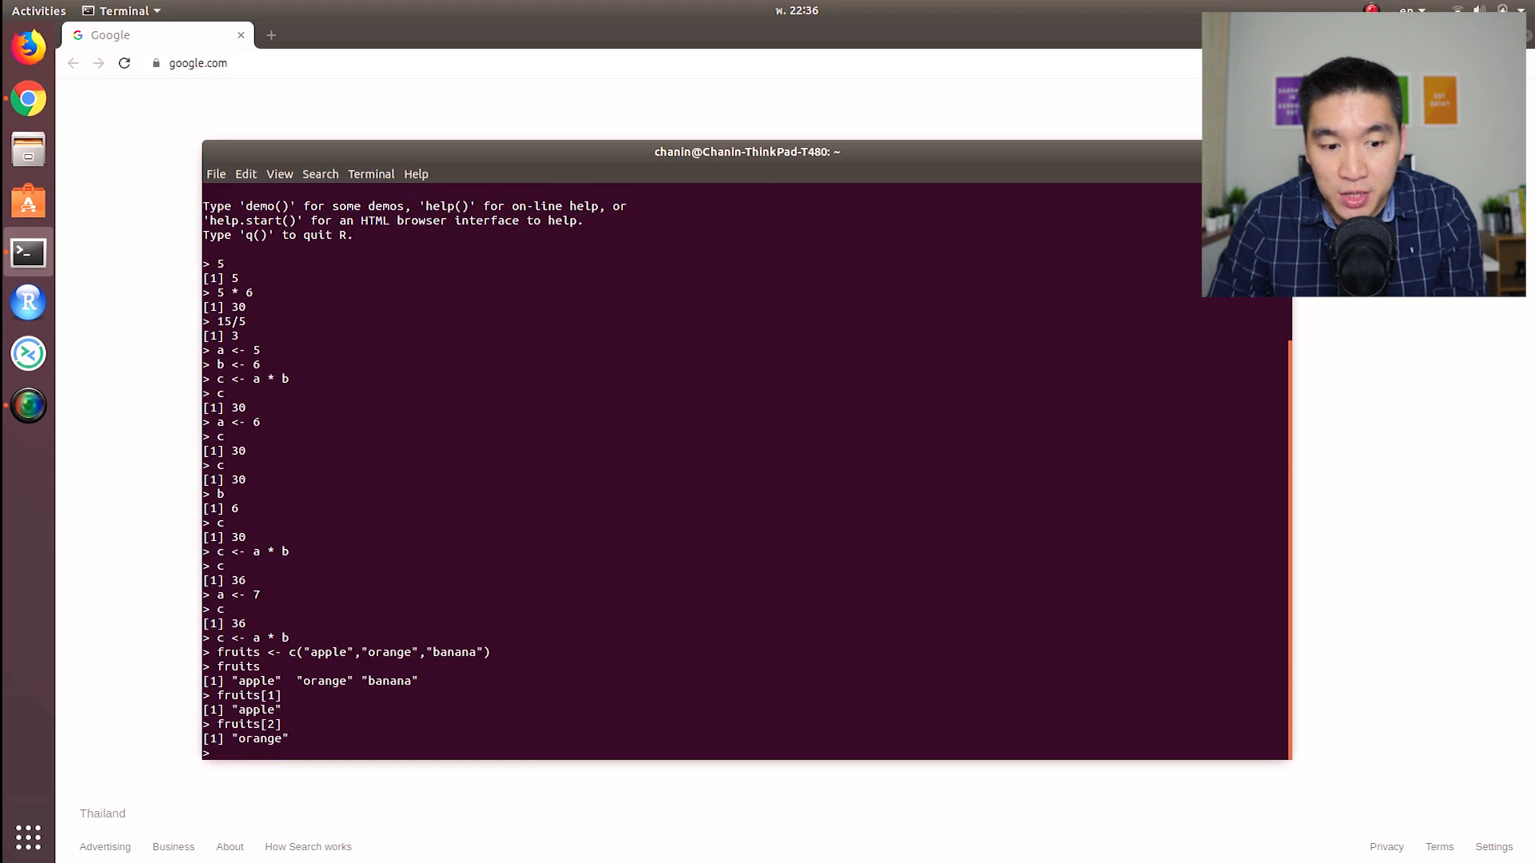
{"action": "type", "text": "fruits[2]"}
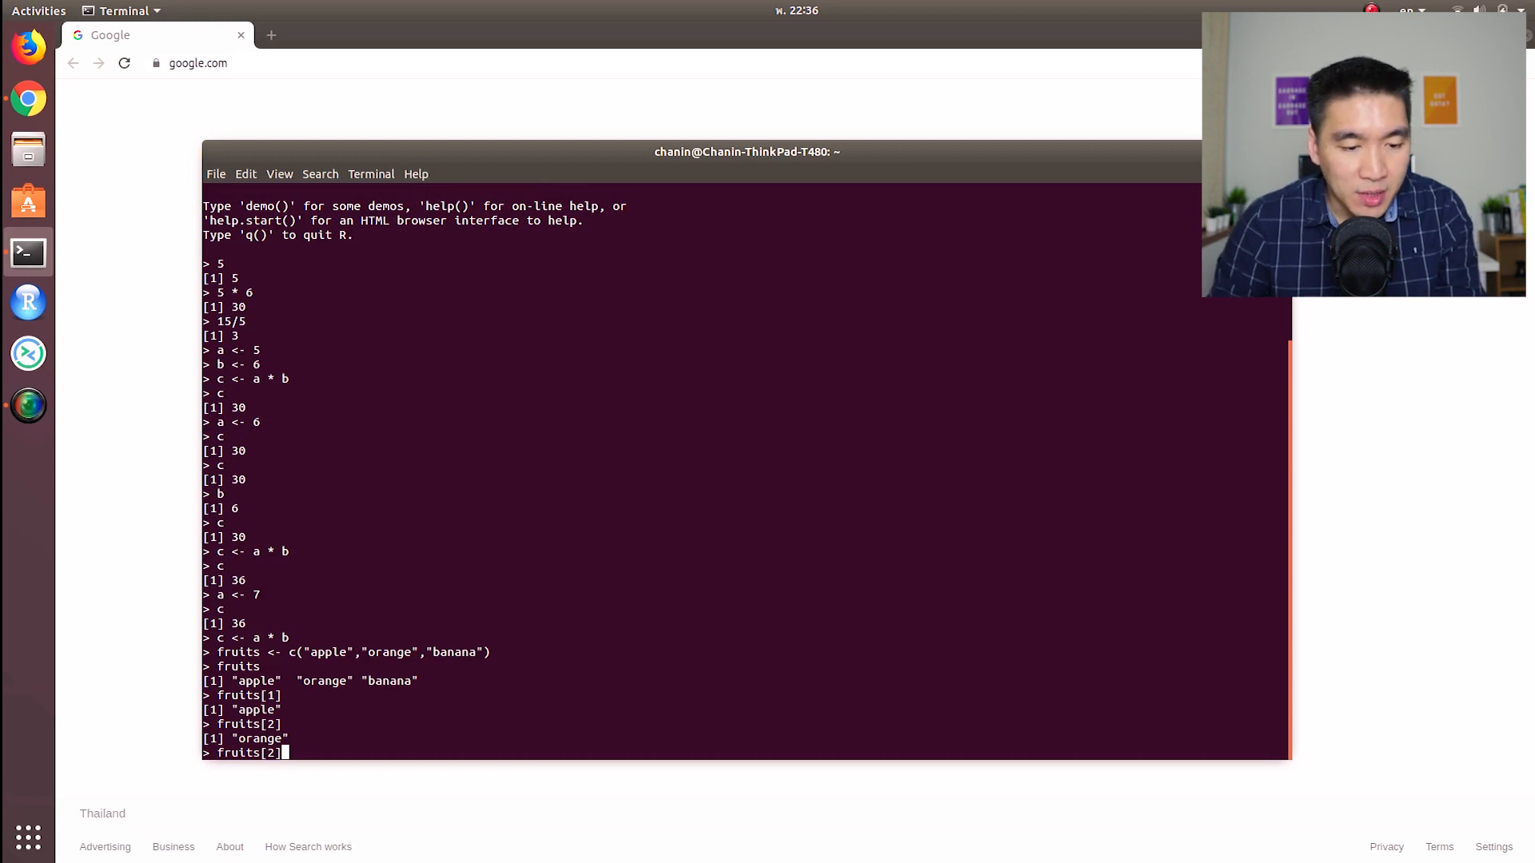
{"action": "type", "text": "3"}
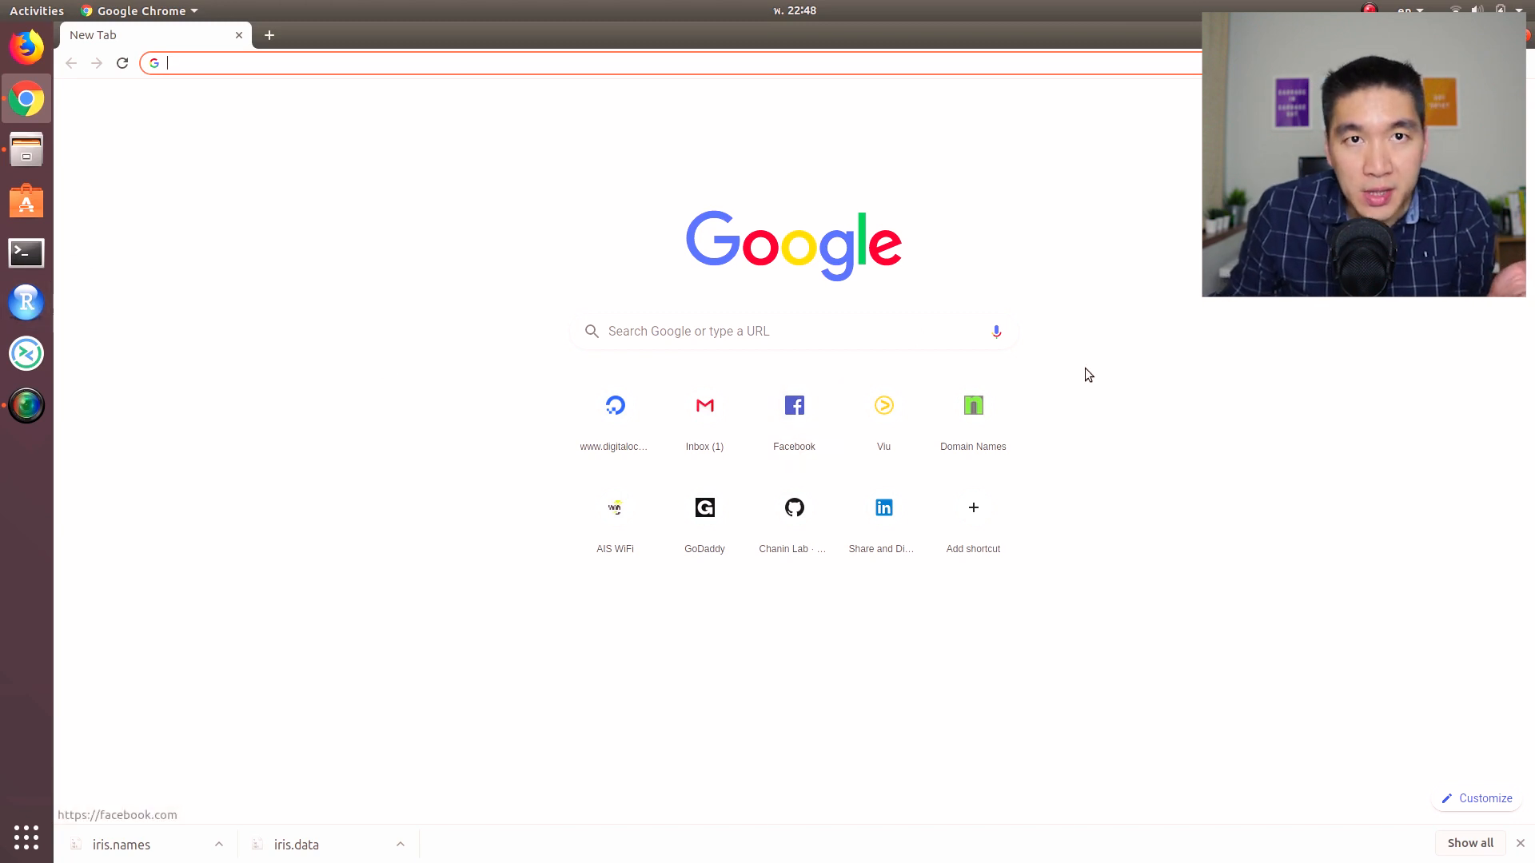
- Switch from Chrome to RStudio via the dock icon
{"action": "left_click", "coordinate": [27, 302]}
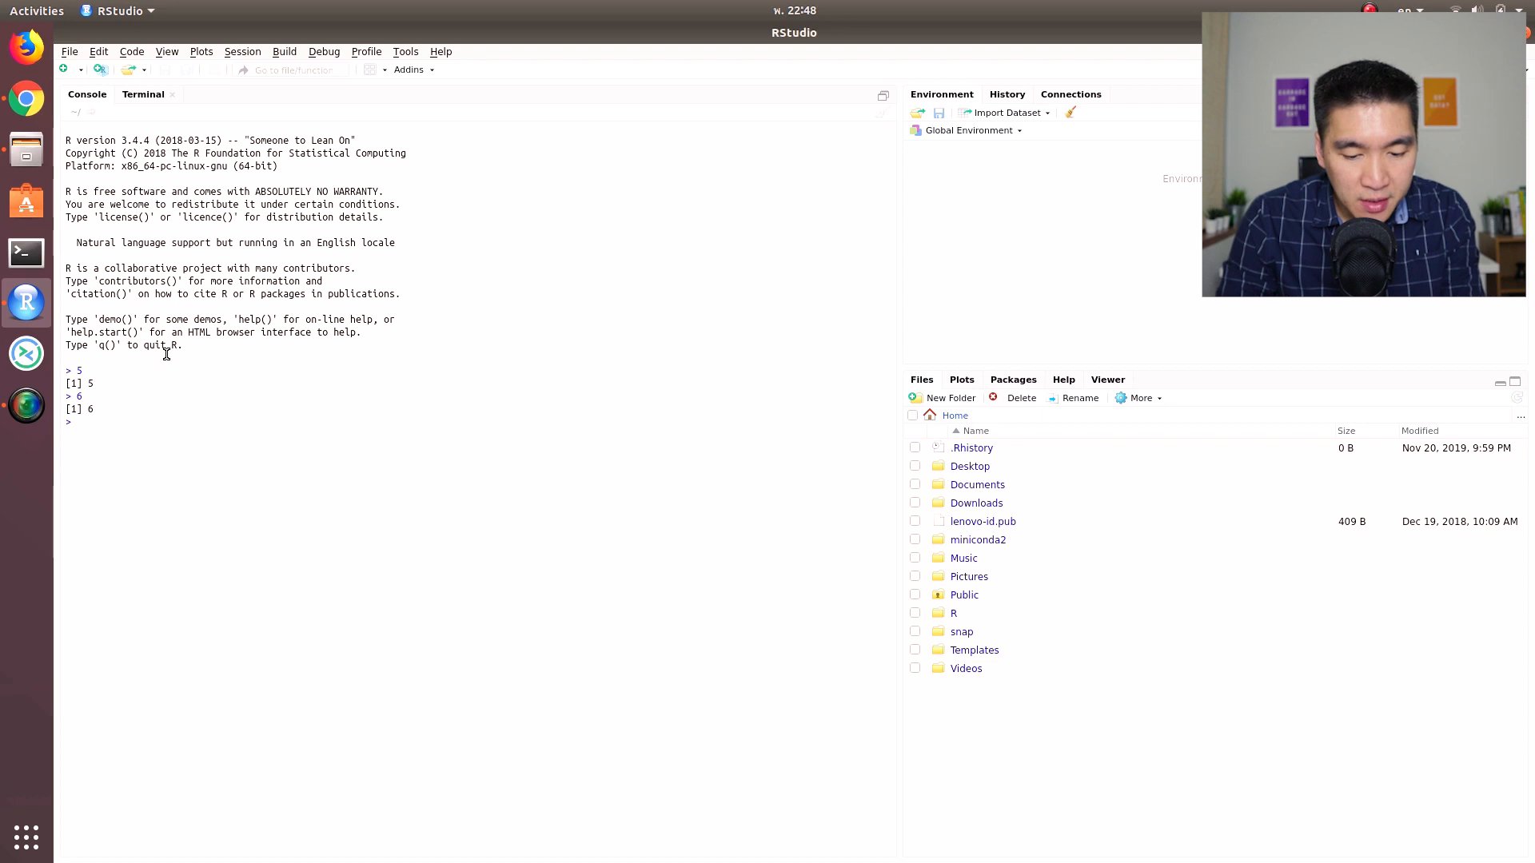
- In the RStudio console evaluate 5 * 6, assign a <- 5, b <- 6 and c <- a * b printing 30
{"action": "type", "text": "5 * 6"}
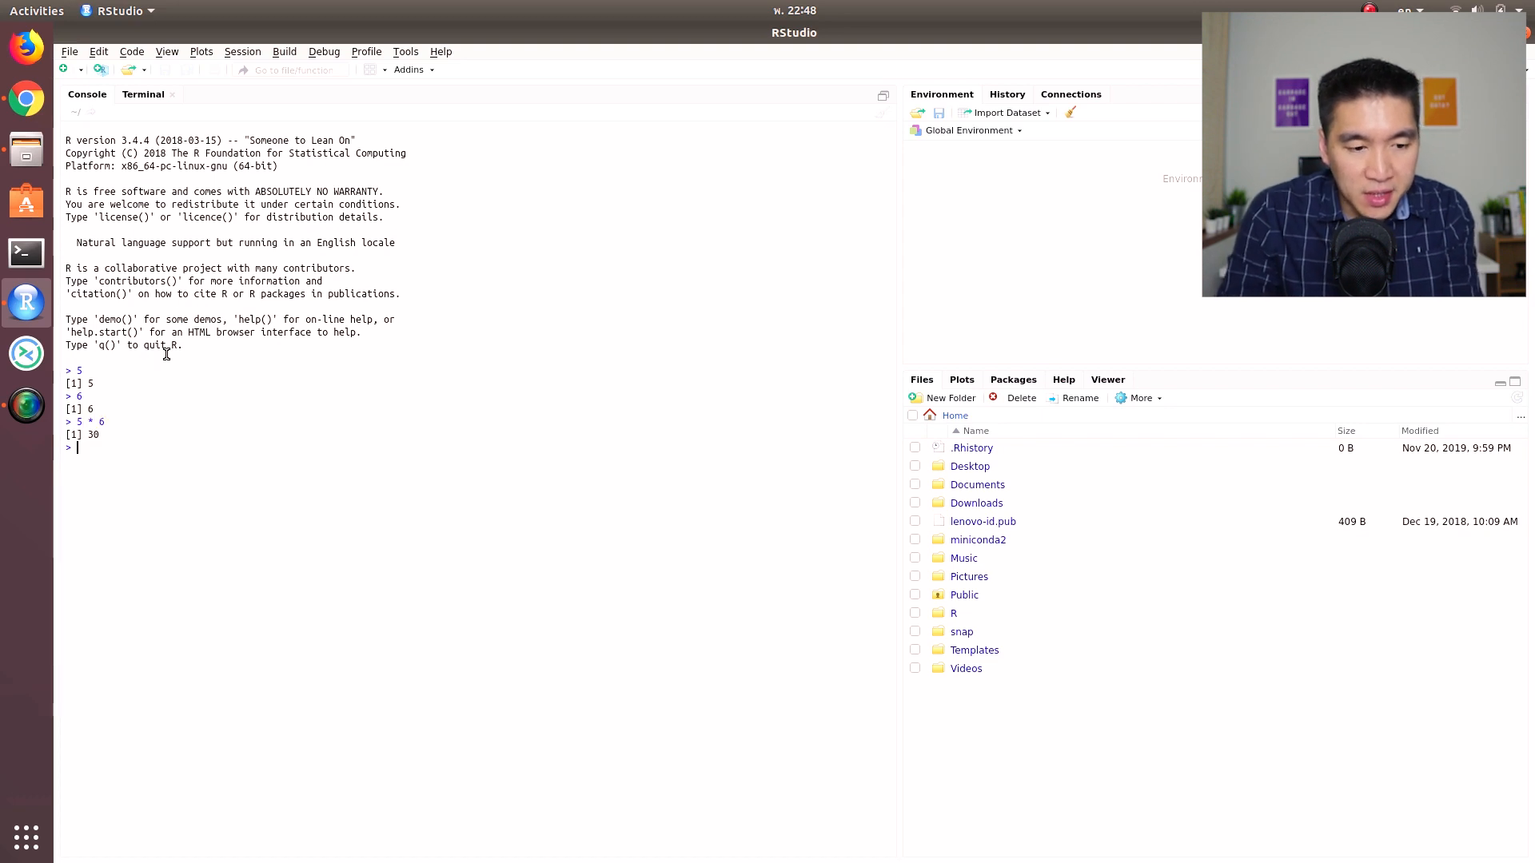
{"action": "type", "text": "a ,-"}
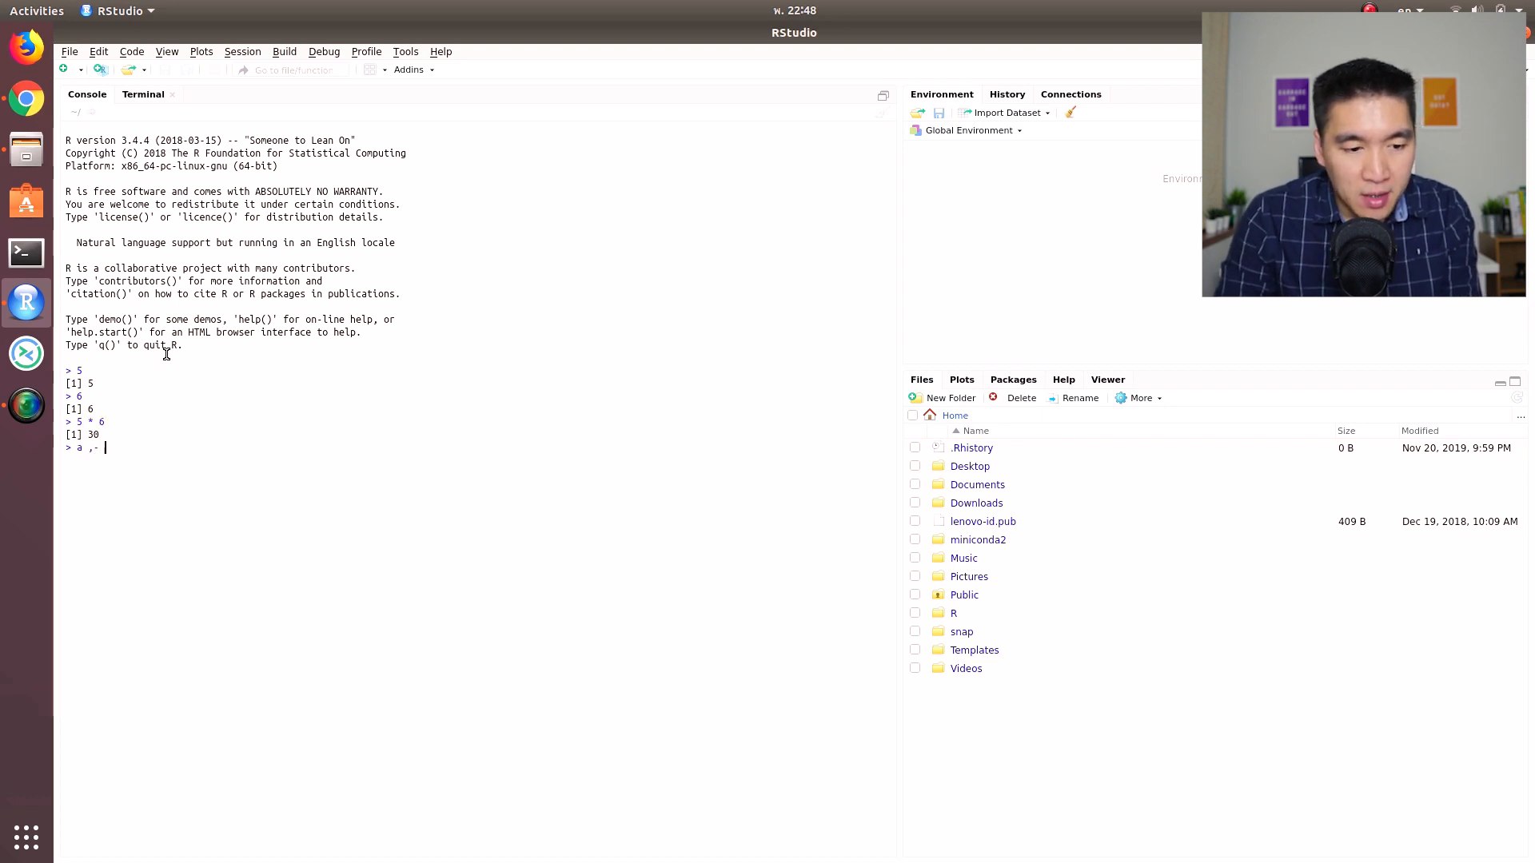
{"action": "key", "text": "Return"}
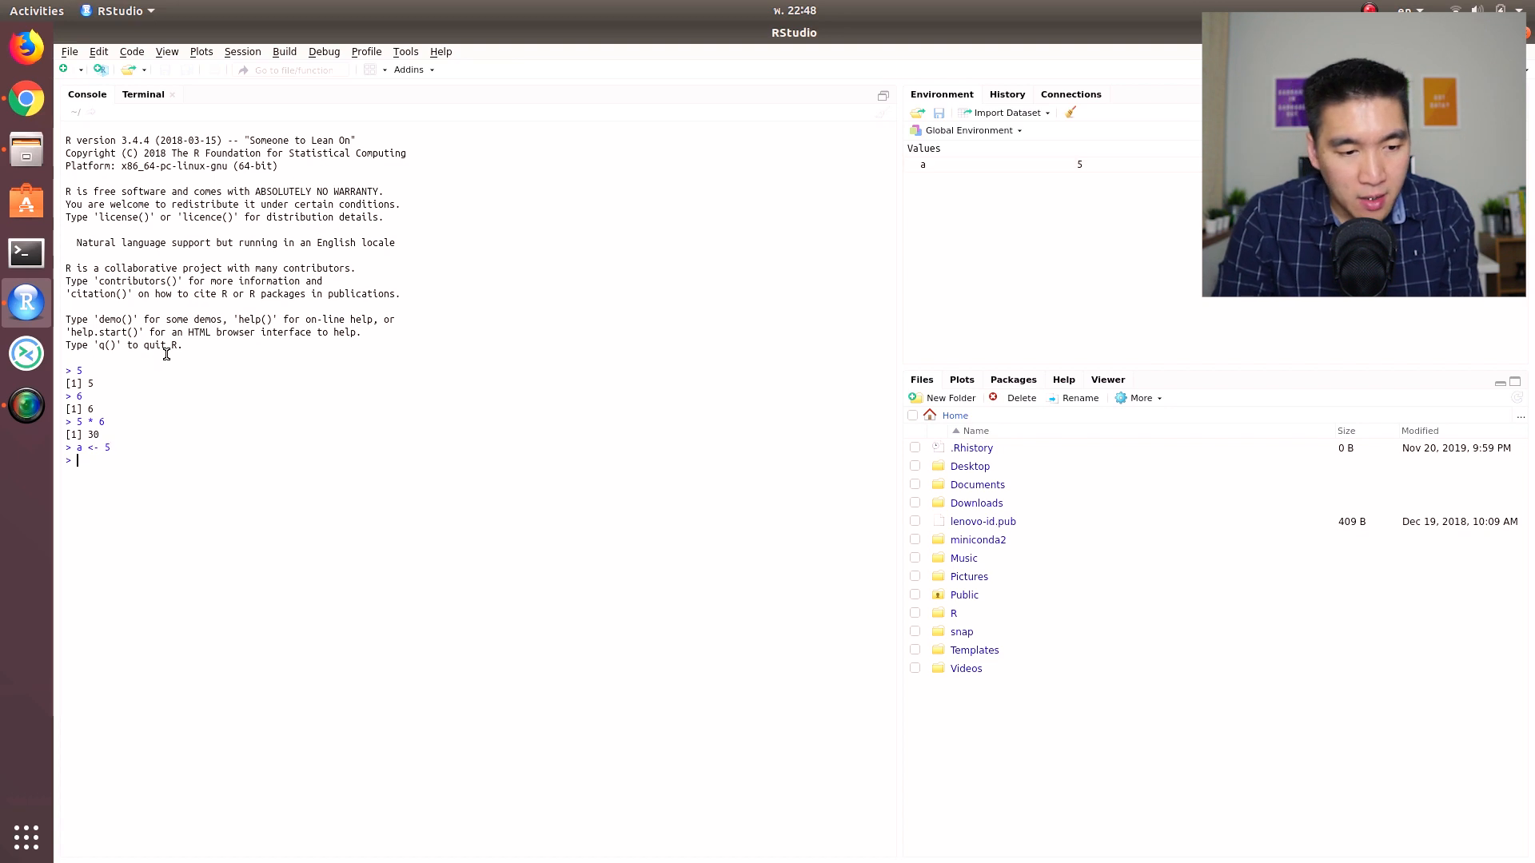
{"action": "type", "text": "b <- 6"}
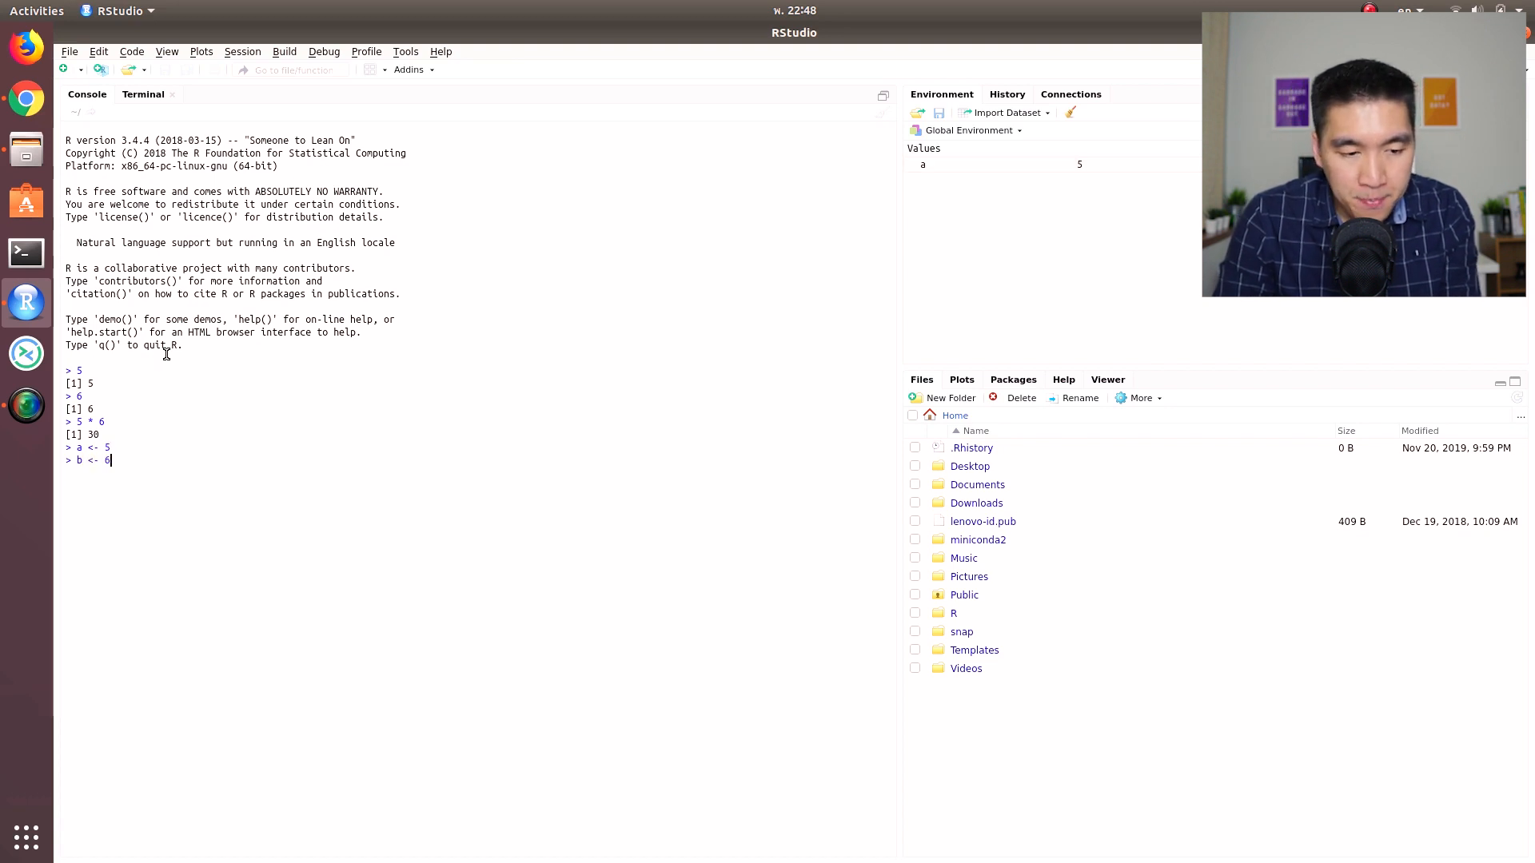
{"action": "type", "text": "c <-"}
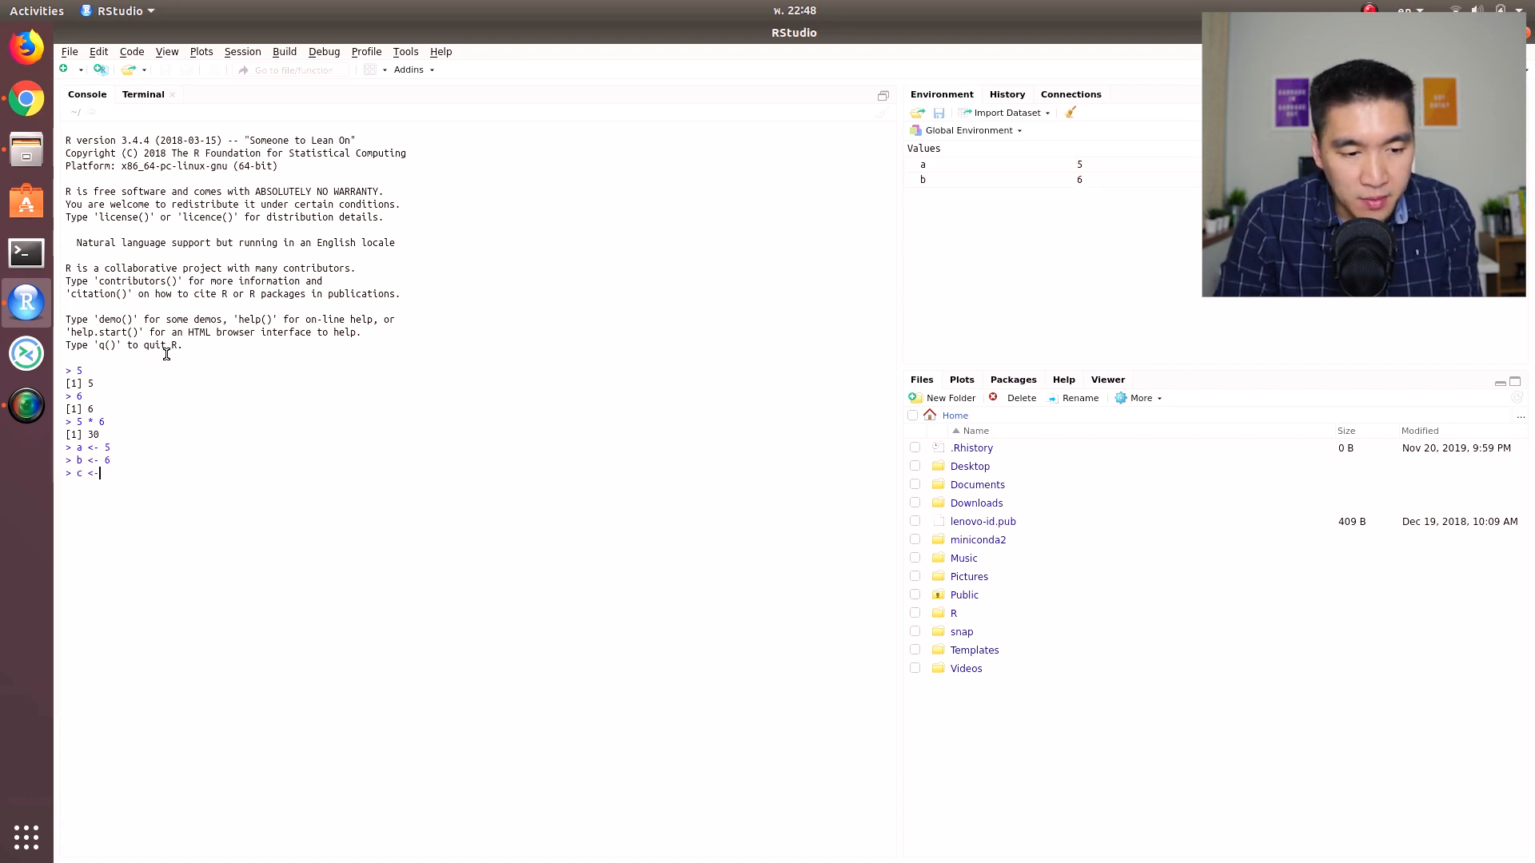
{"action": "type", "text": "a * b"}
{"action": "type", "text": "c"}
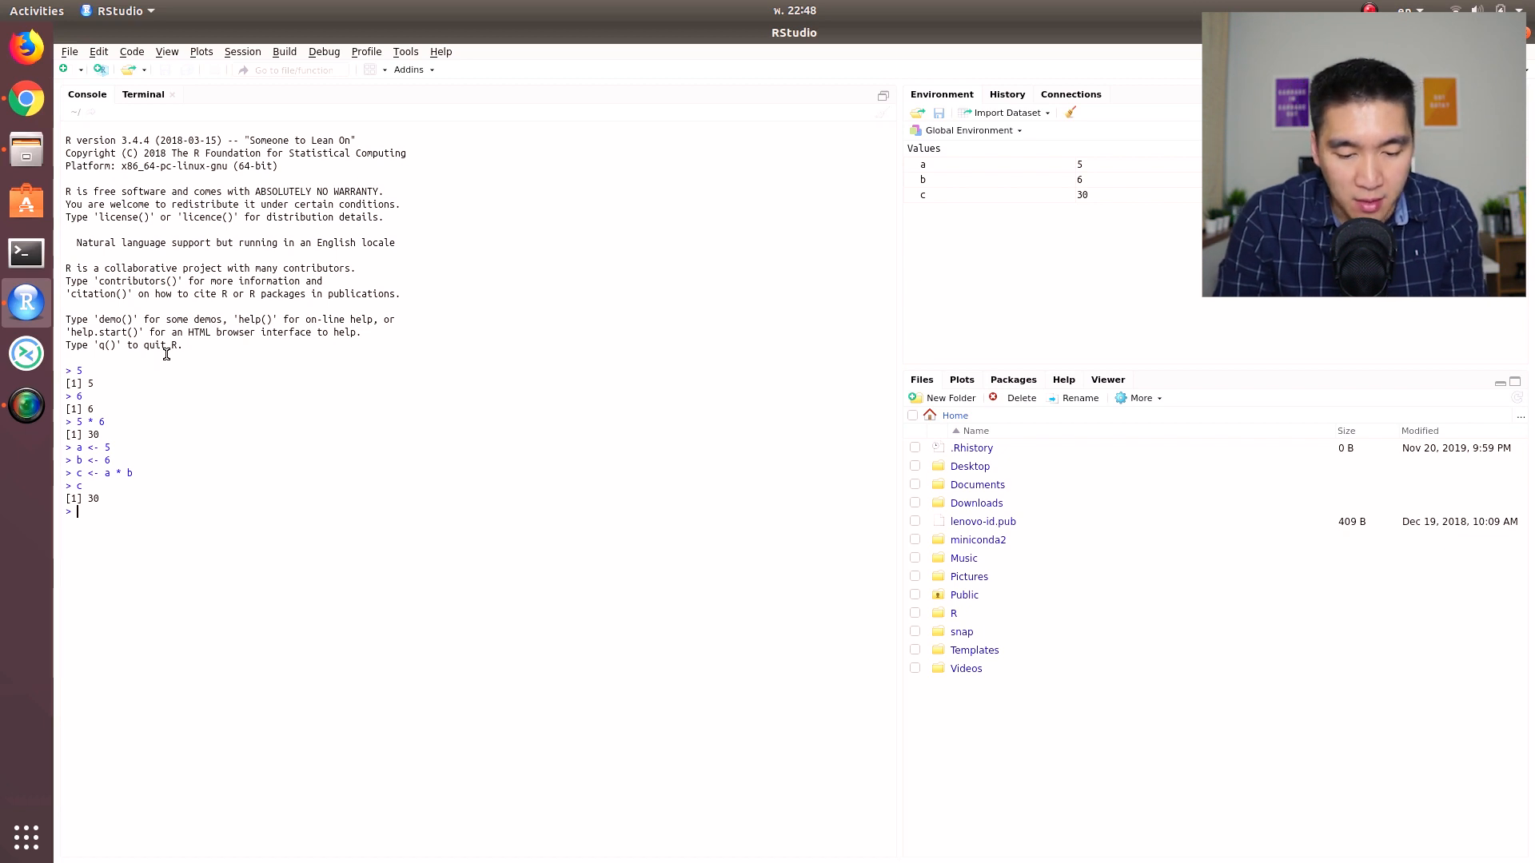
{"action": "type", "text": "fruits <"}
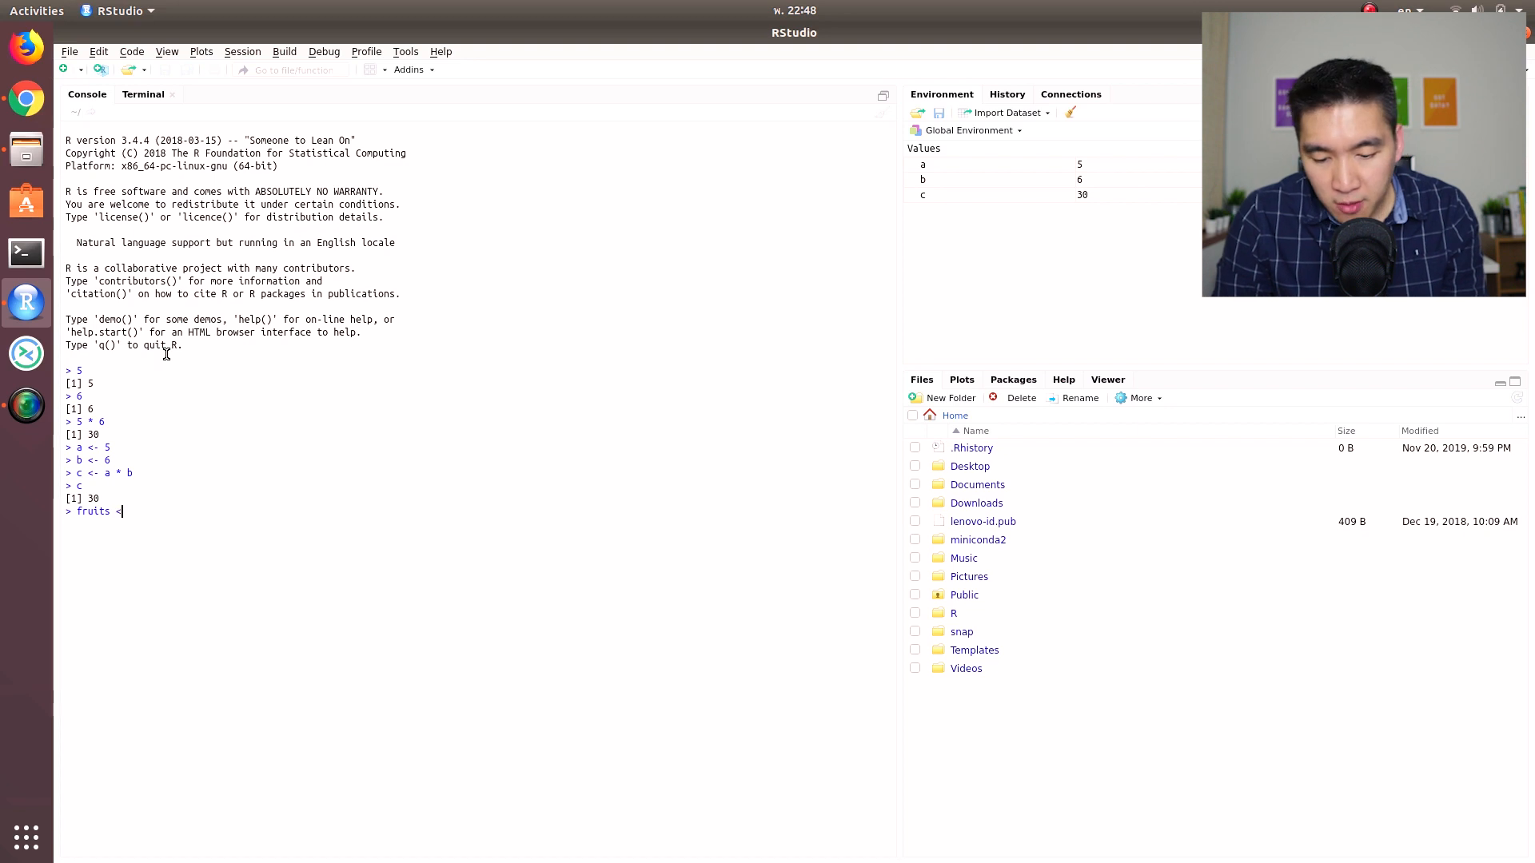
- Define fruits <- c("apple", "orange", "banana") in the console and print it
{"action": "type", "text": "c("}
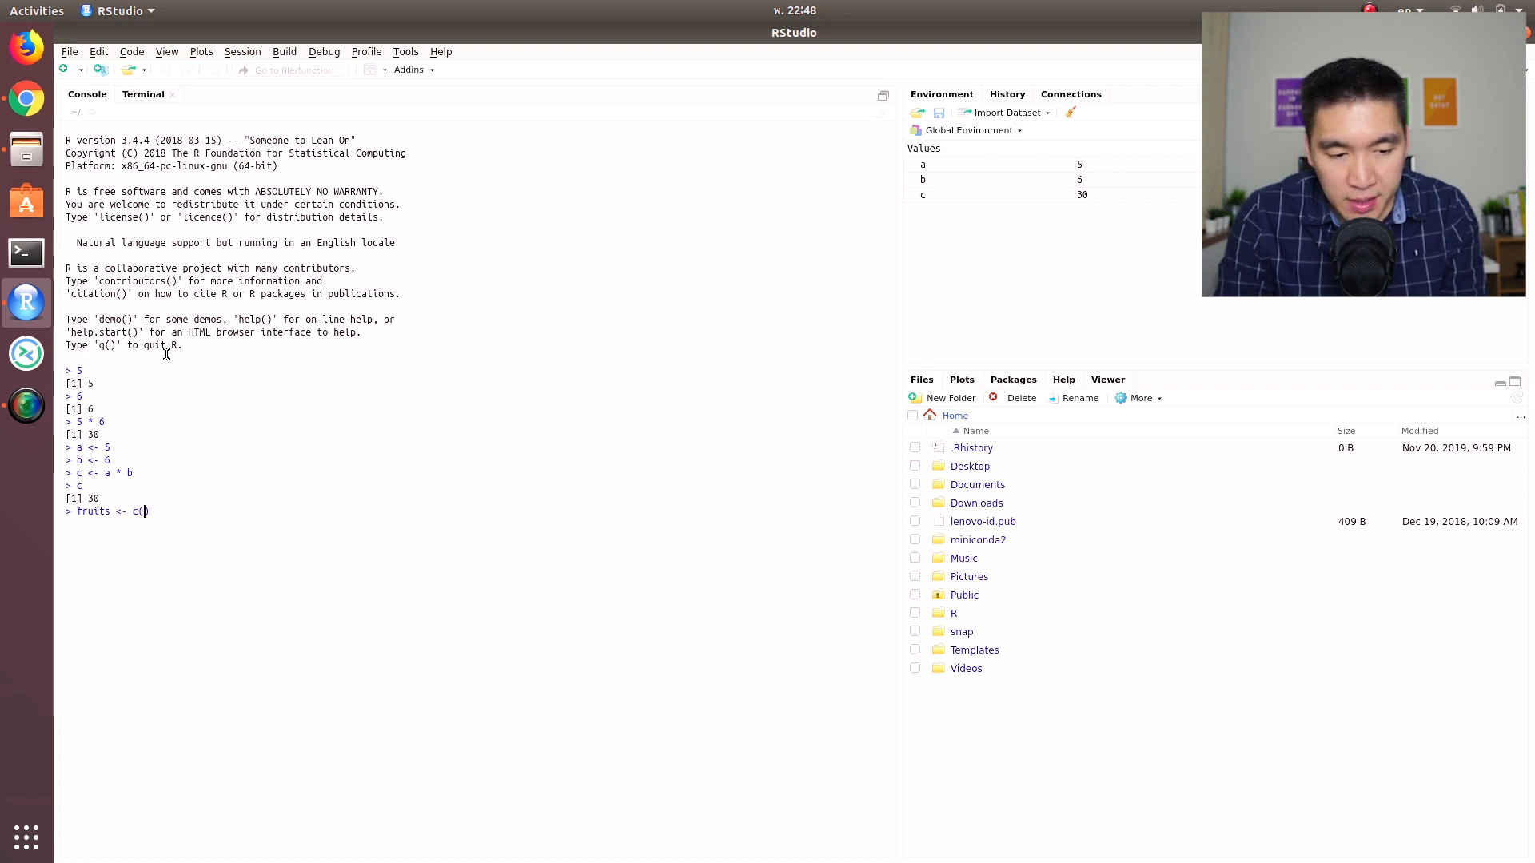
{"action": "type", "text": "\"apple\""}
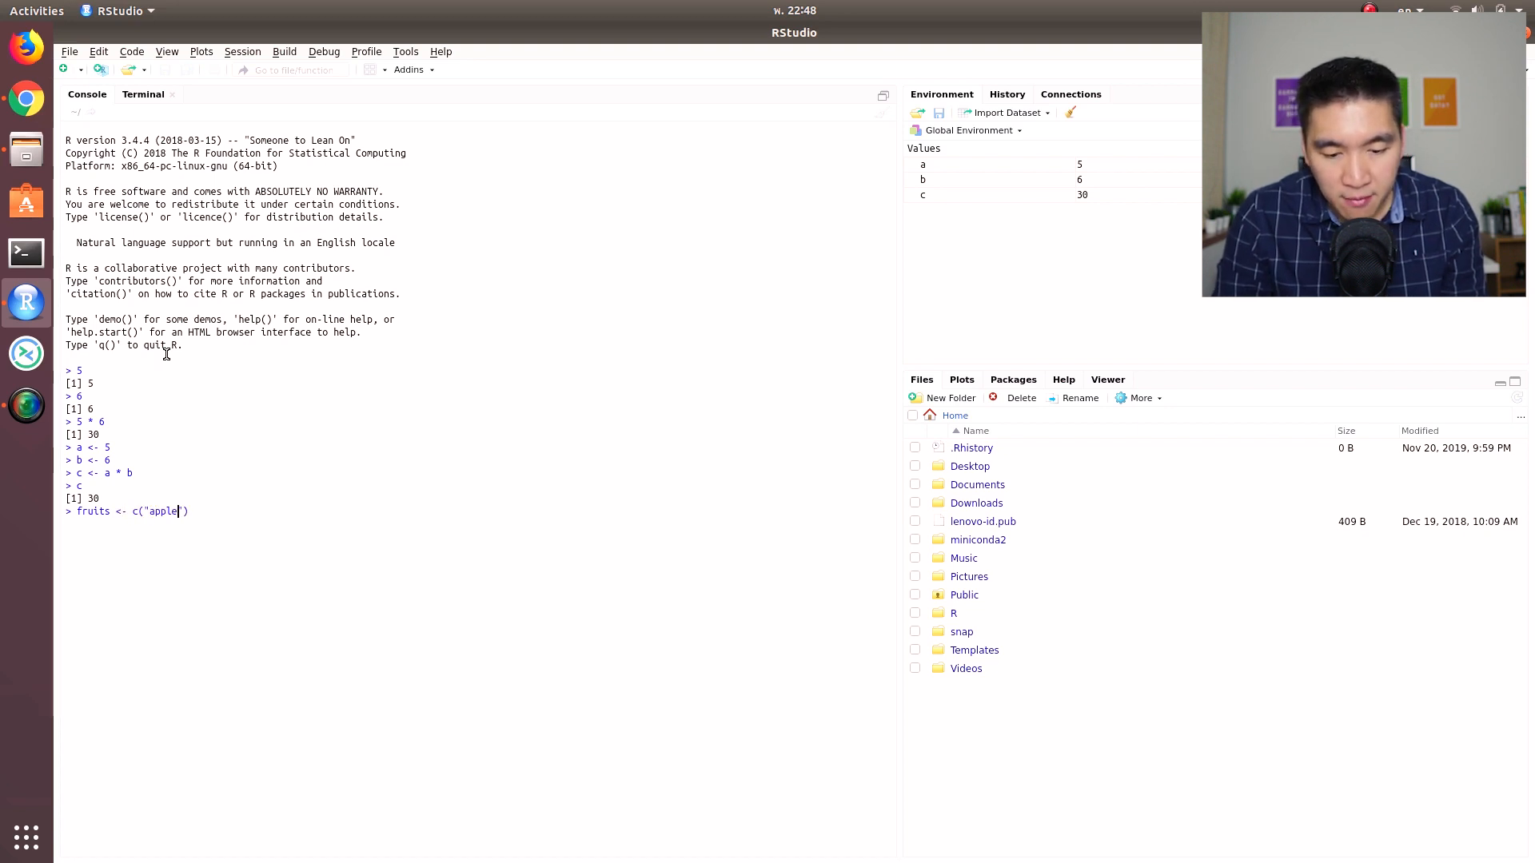
{"action": "type", "text": ", \""}
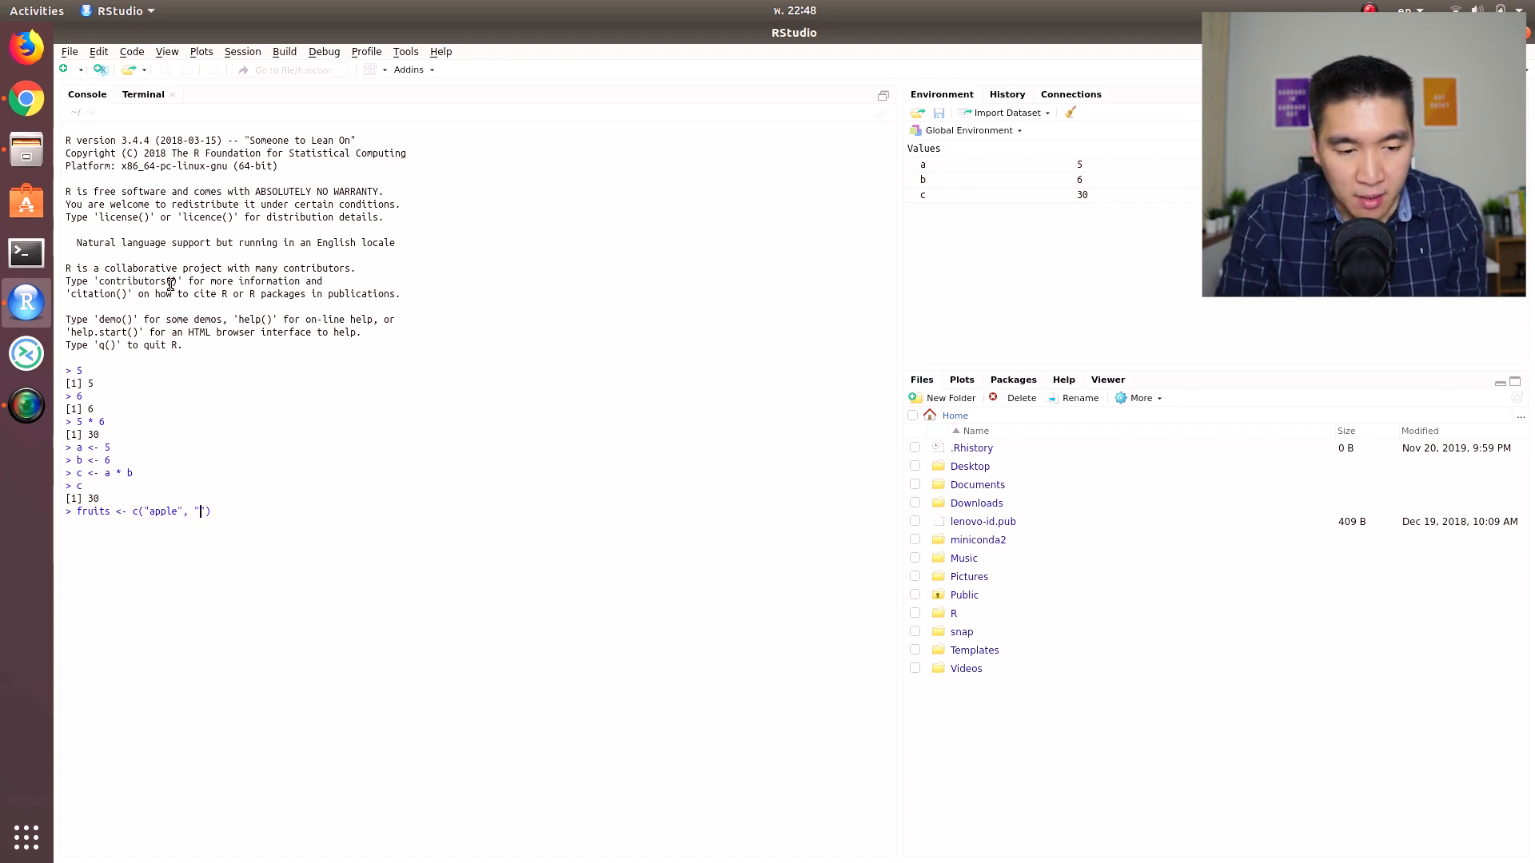
{"action": "type", "text": "orange"}
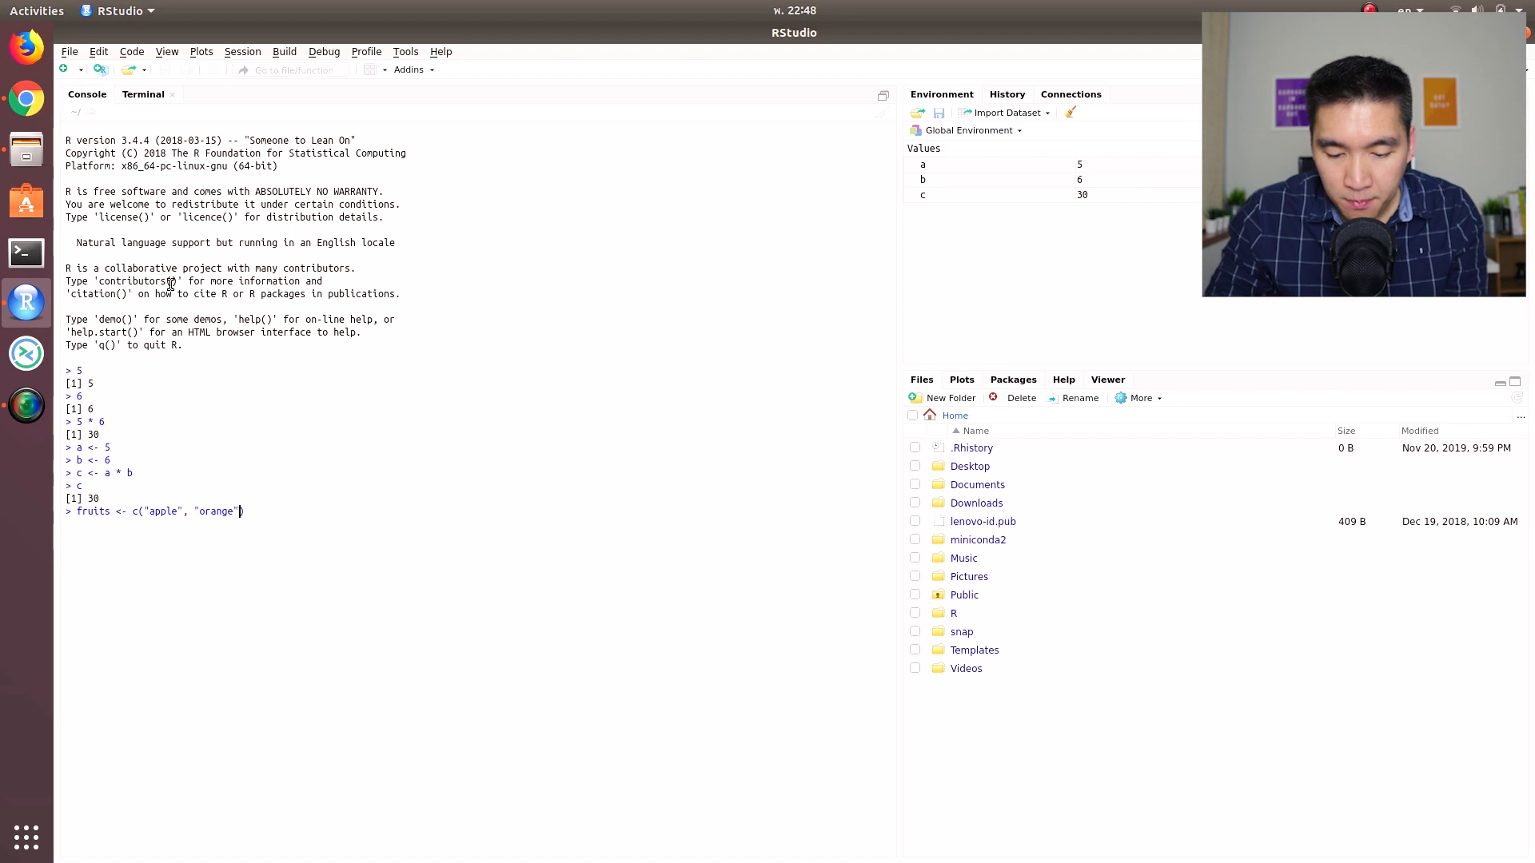
{"action": "type", "text": ", \"\""}
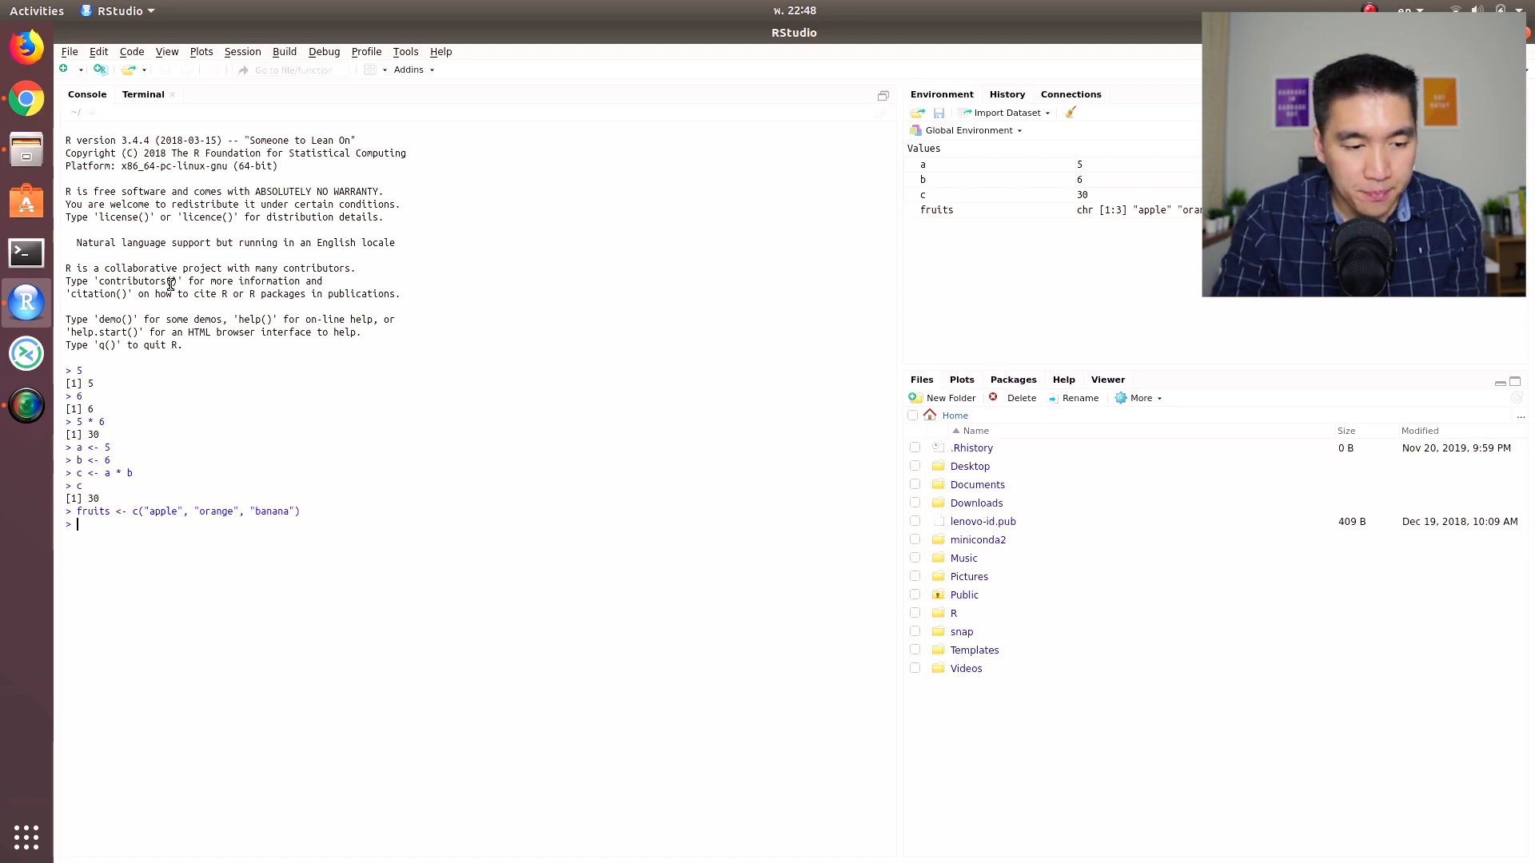
{"action": "type", "text": "fruits"}
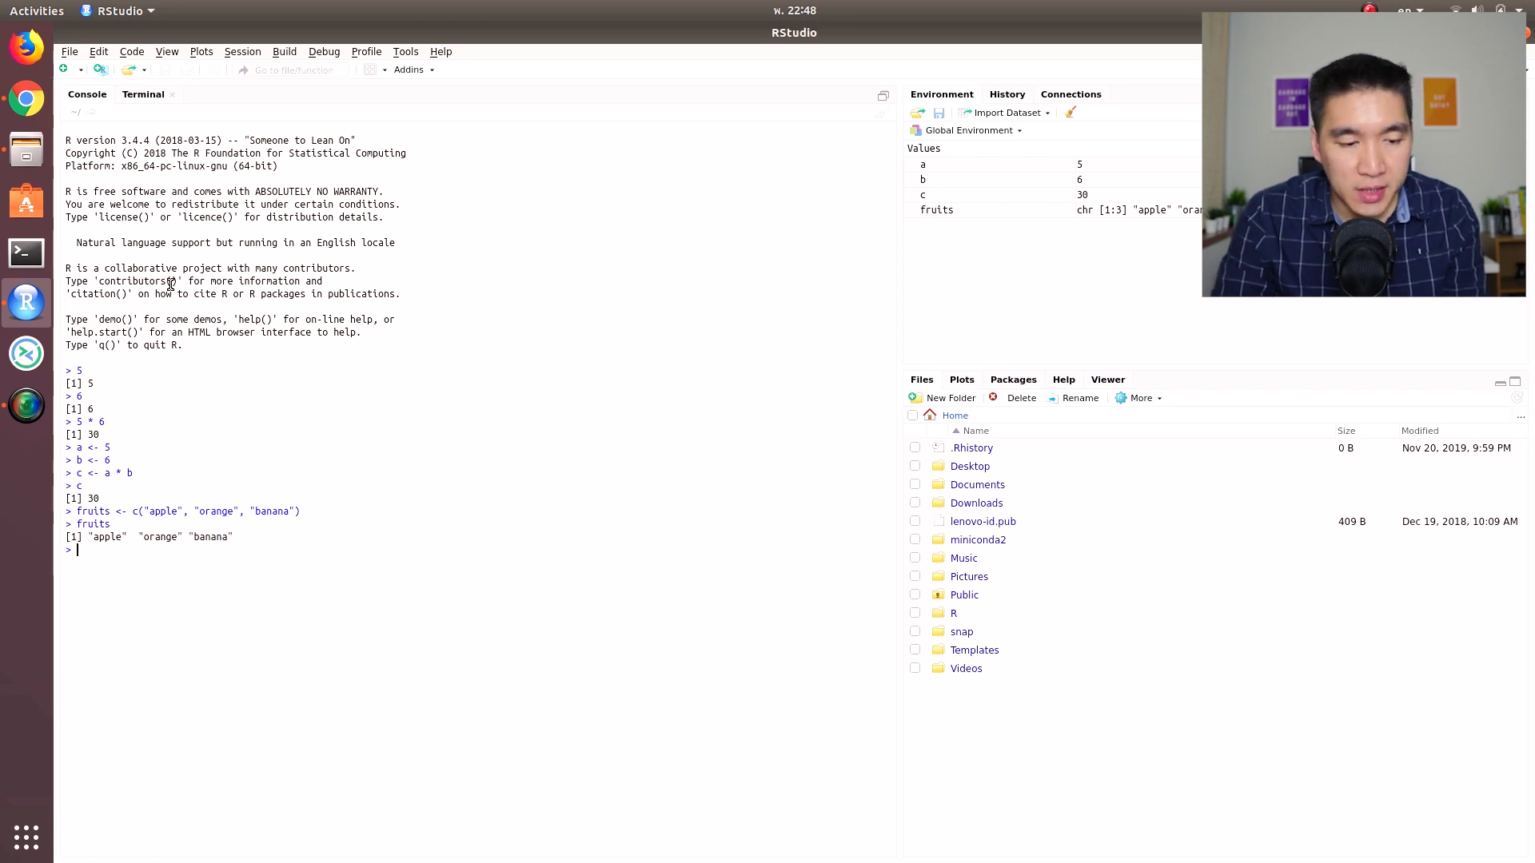
- Index fruits[1], fruits[2] and fruits[3] returning apple, orange and banana
{"action": "type", "text": "fruits[]"}
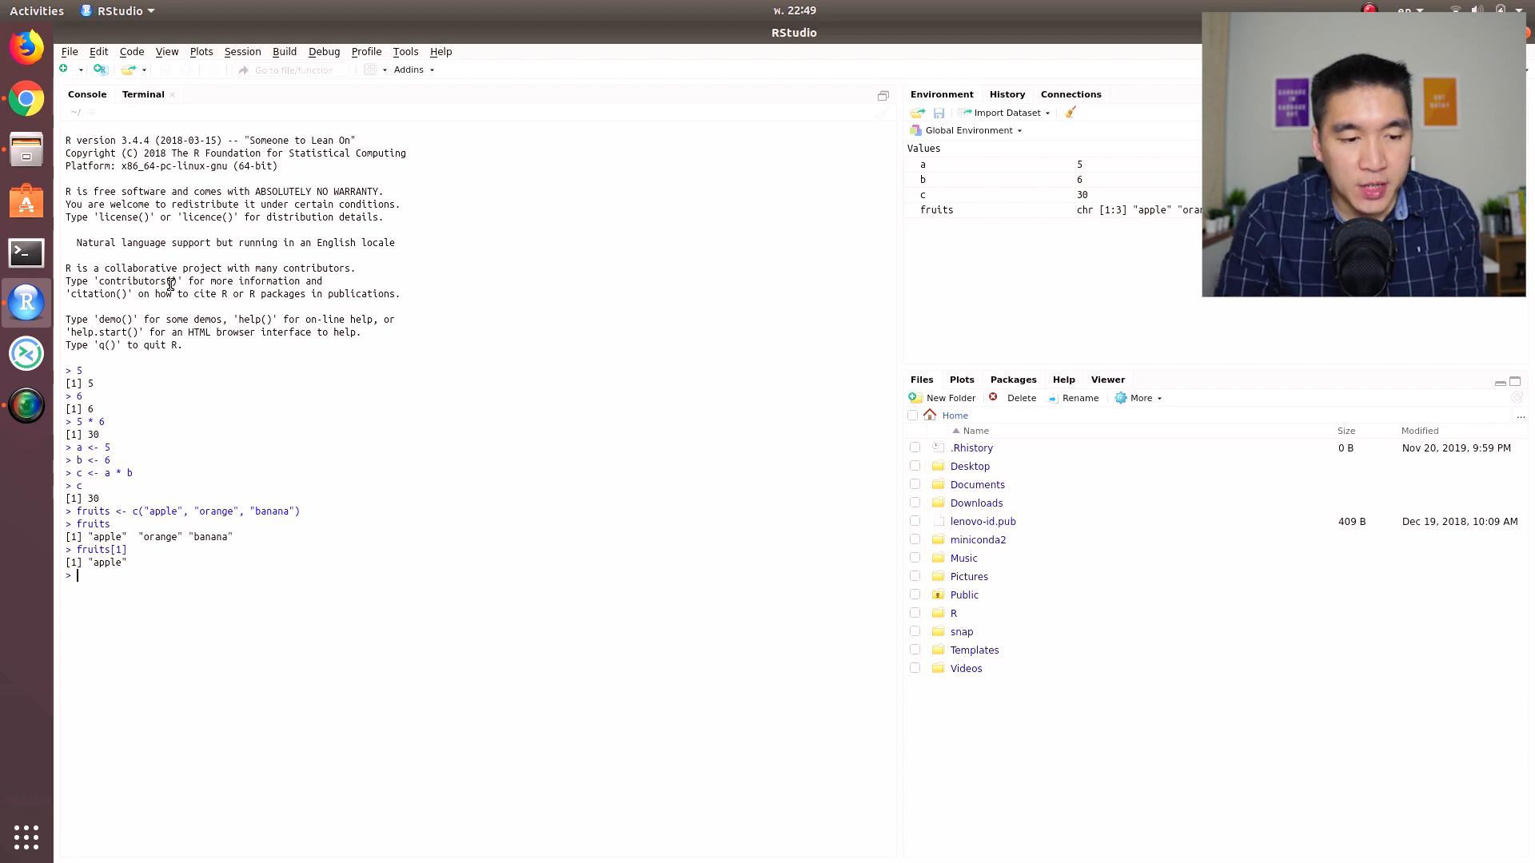
{"action": "type", "text": "fruits"}
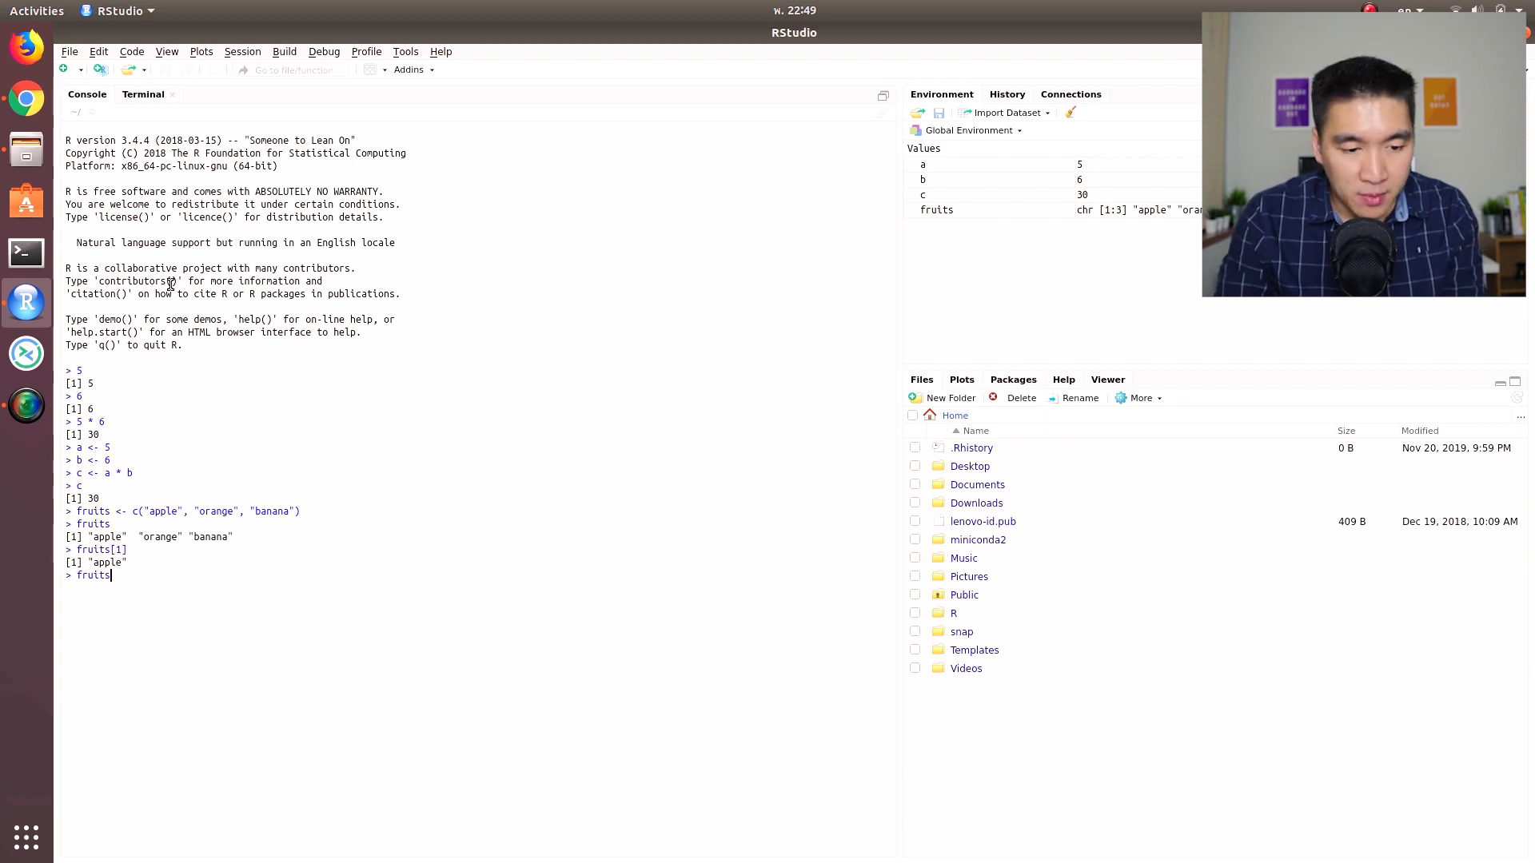
{"action": "type", "text": "fruits[2]"}
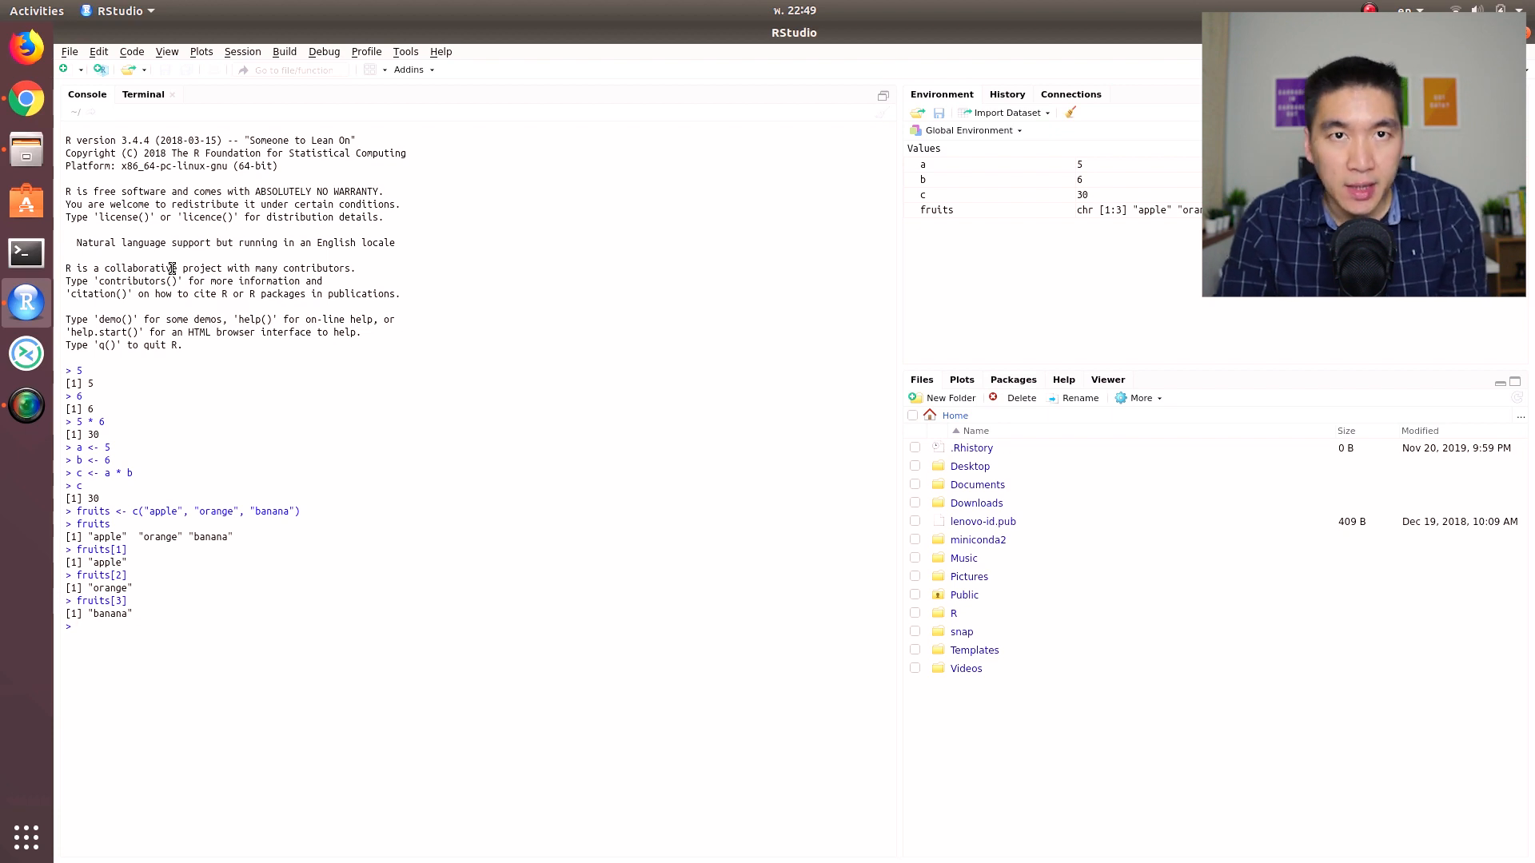
{"action": "mouse_move", "coordinate": [315, 28]}
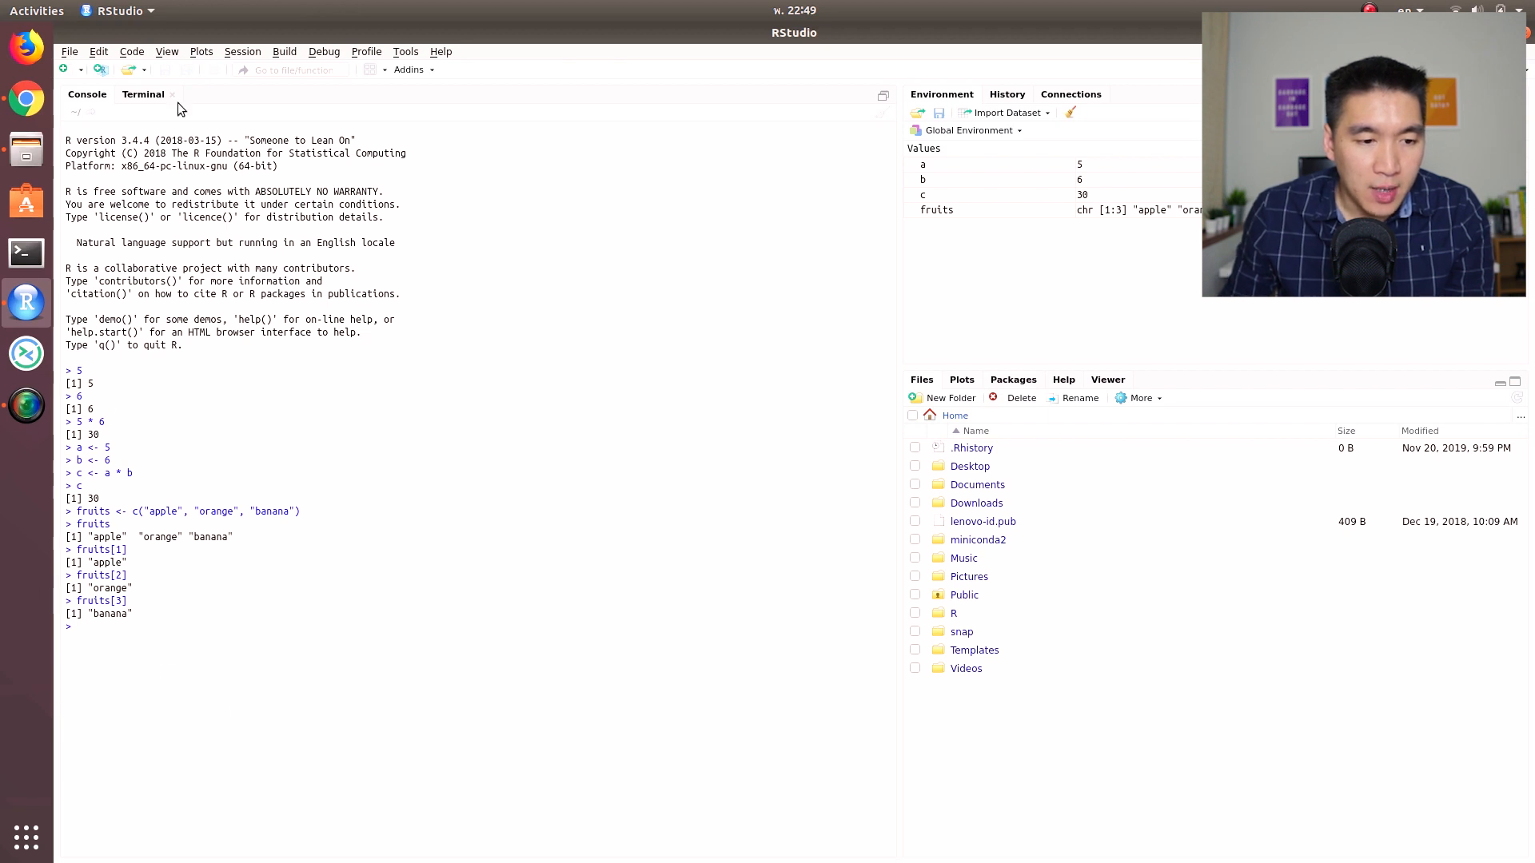
- Create a new blank R script and copy the fruits vector definition line from the console
{"action": "left_click", "coordinate": [68, 51]}
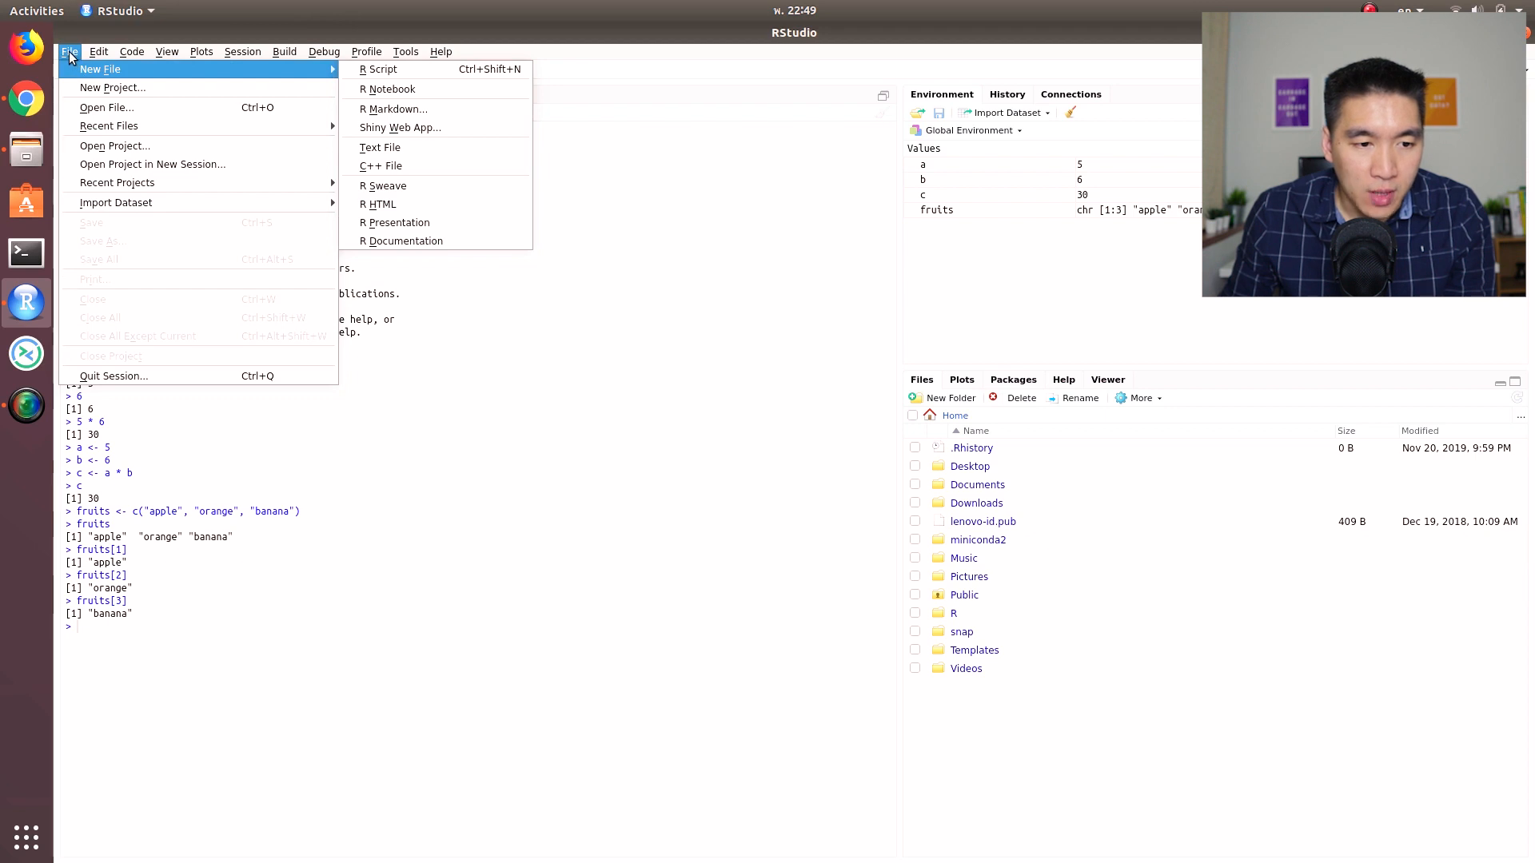
{"action": "mouse_move", "coordinate": [387, 90]}
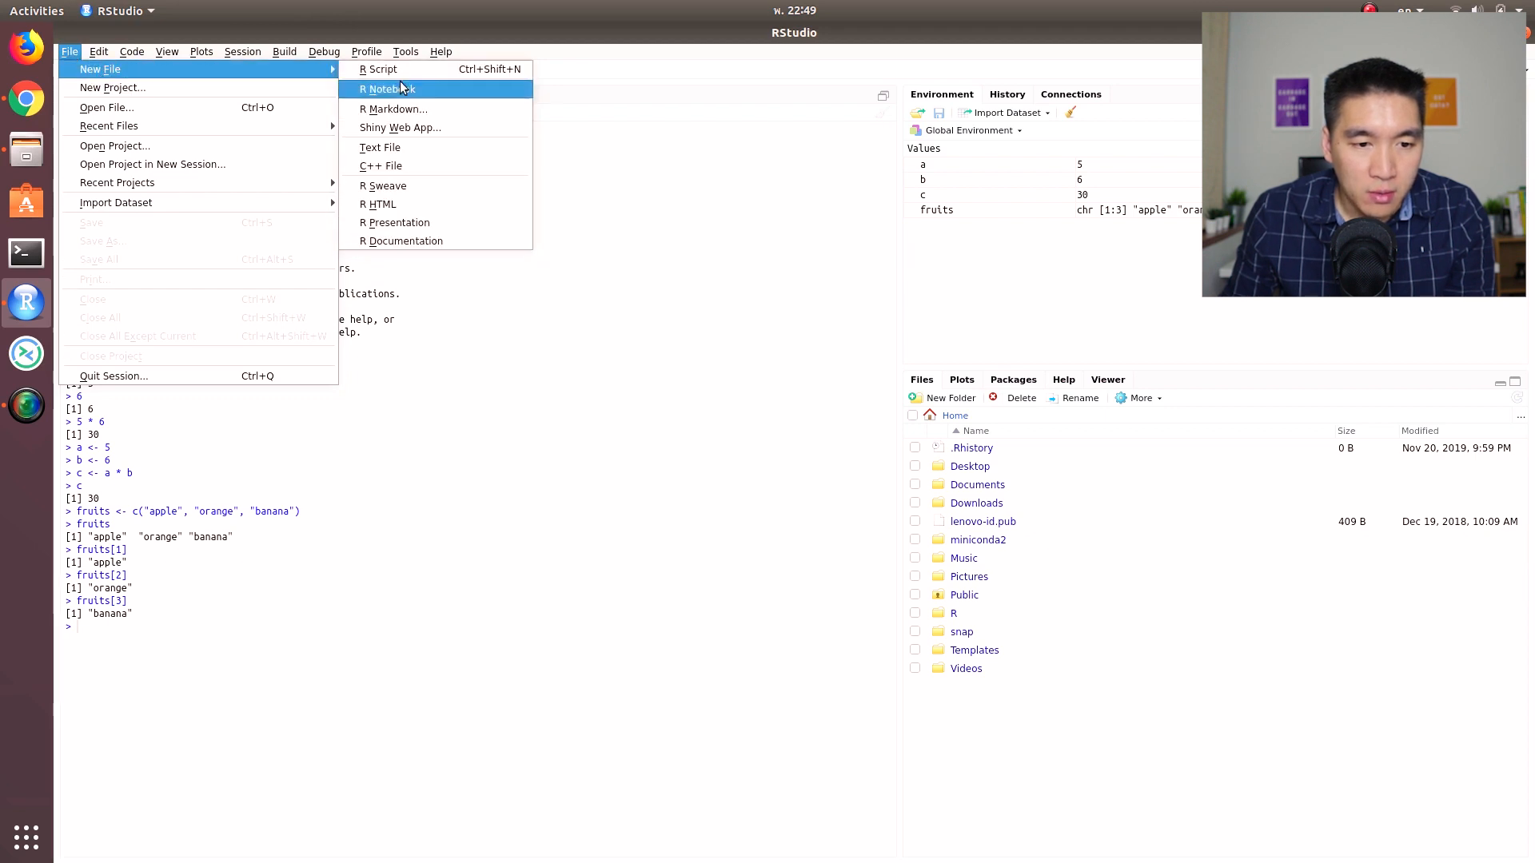
{"action": "left_click", "coordinate": [382, 69]}
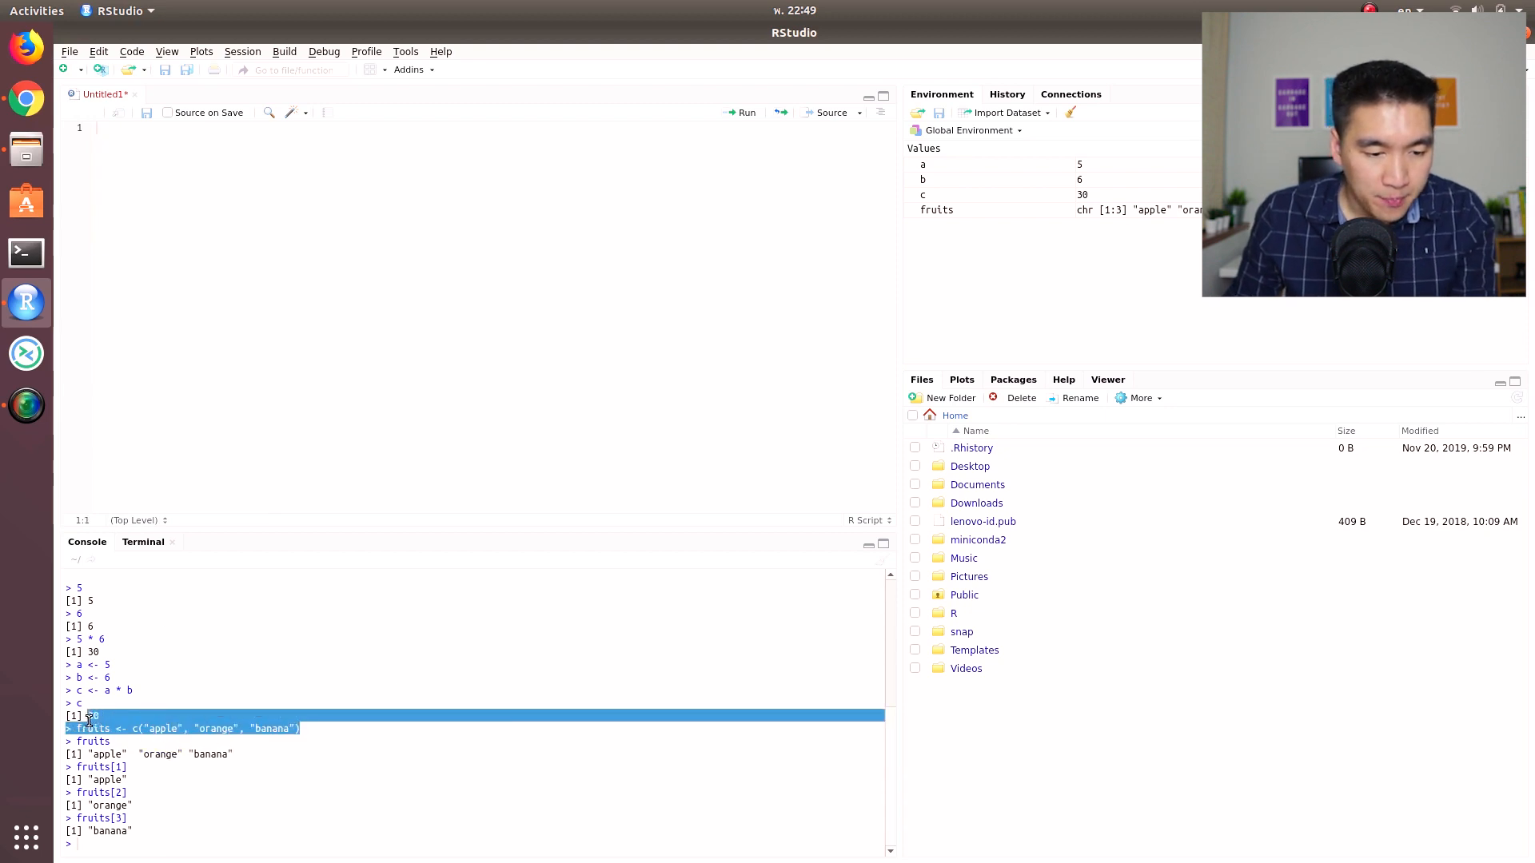
{"action": "right_click", "coordinate": [93, 741]}
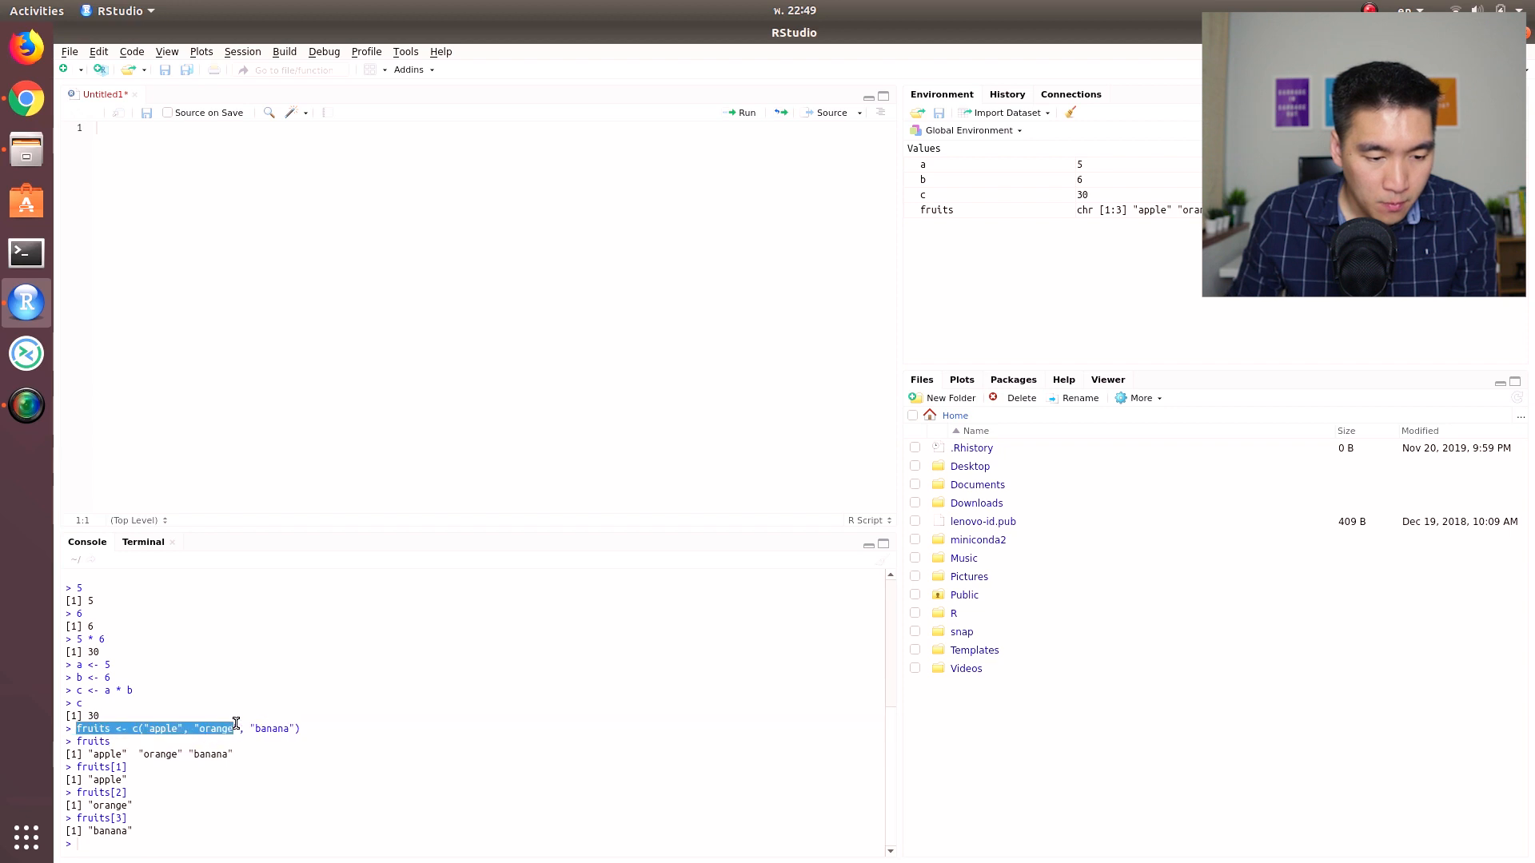
{"action": "right_click", "coordinate": [186, 729]}
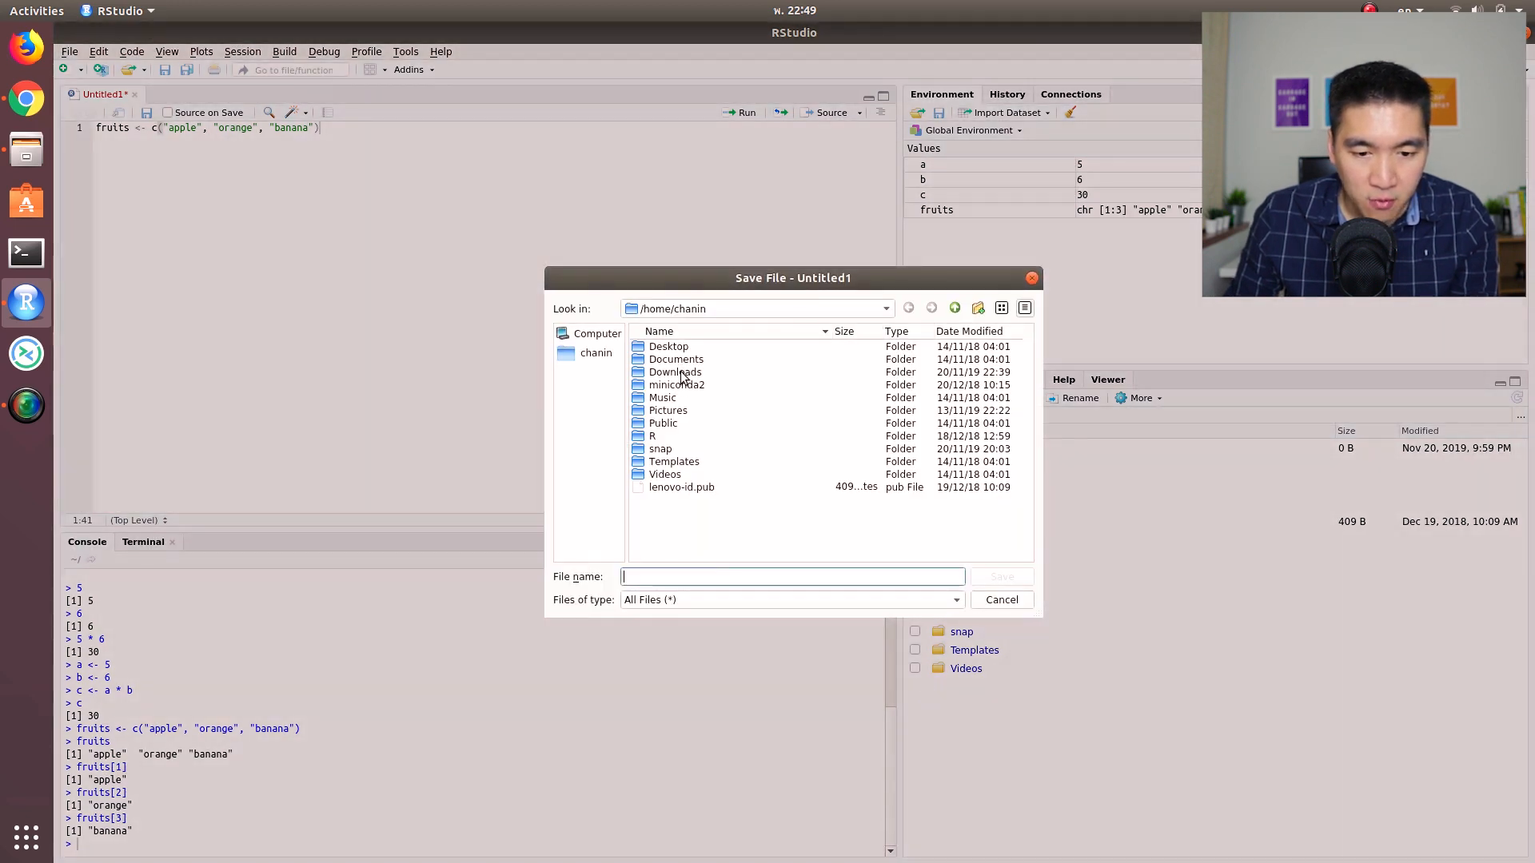
- Save the fruits script as sandbox.R in the Downloads folder
{"action": "double_click", "coordinate": [675, 373]}
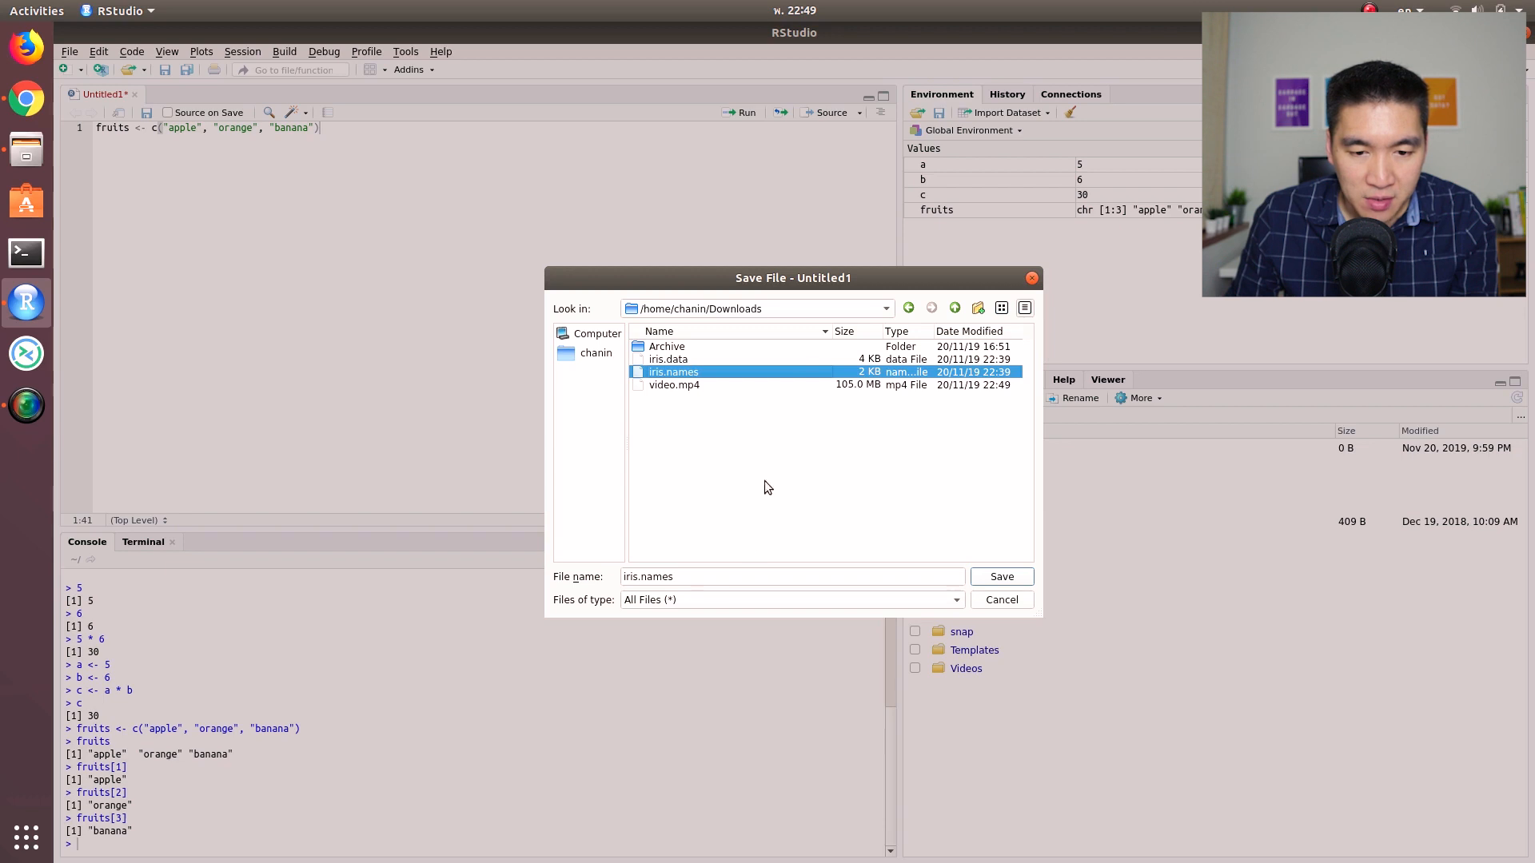
{"action": "left_click", "coordinate": [788, 577]}
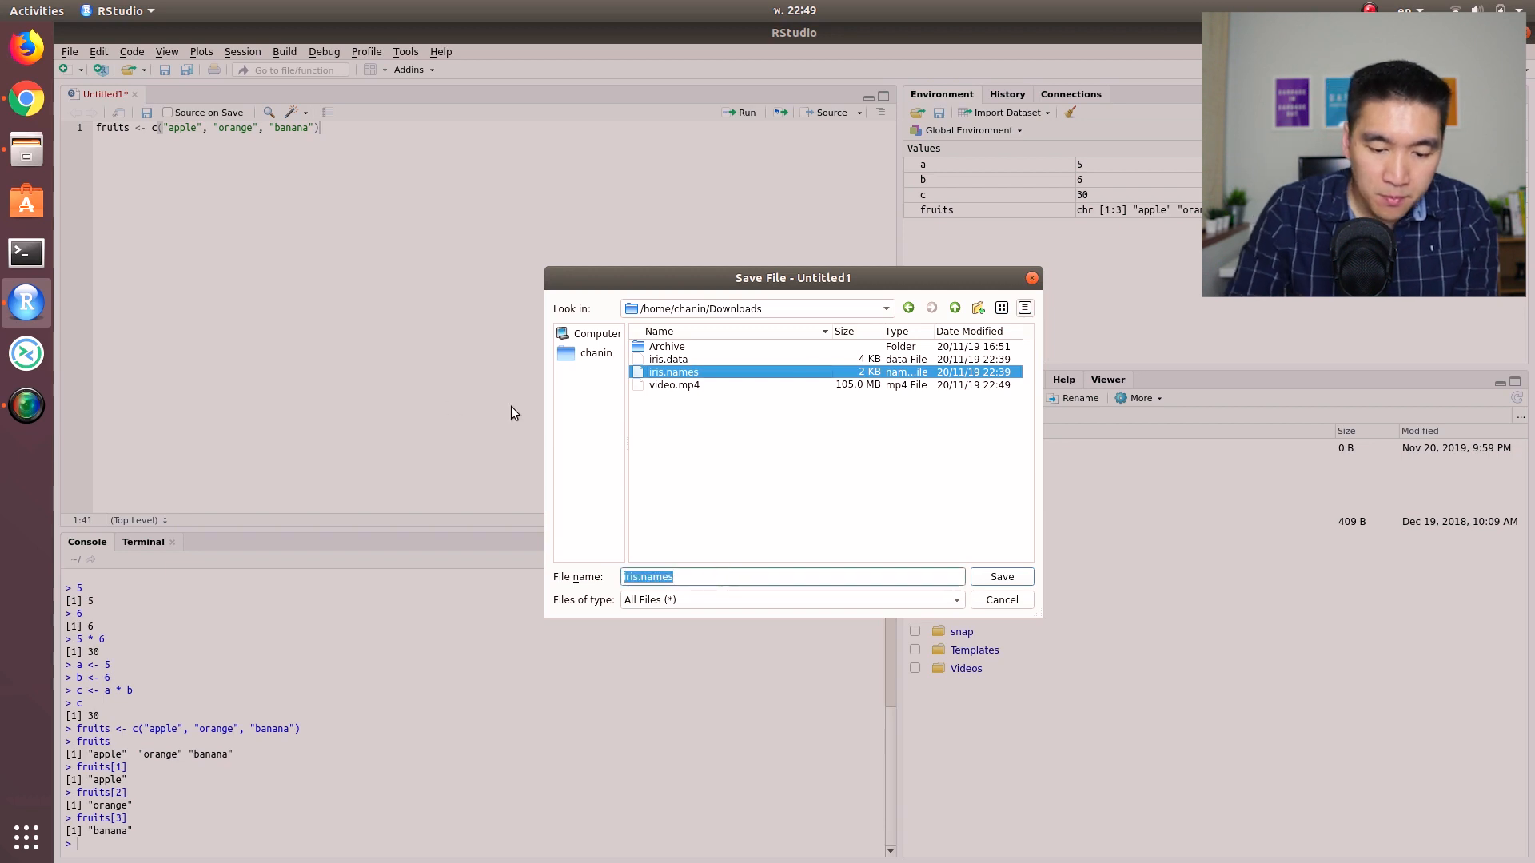
{"action": "type", "text": "sandbox."}
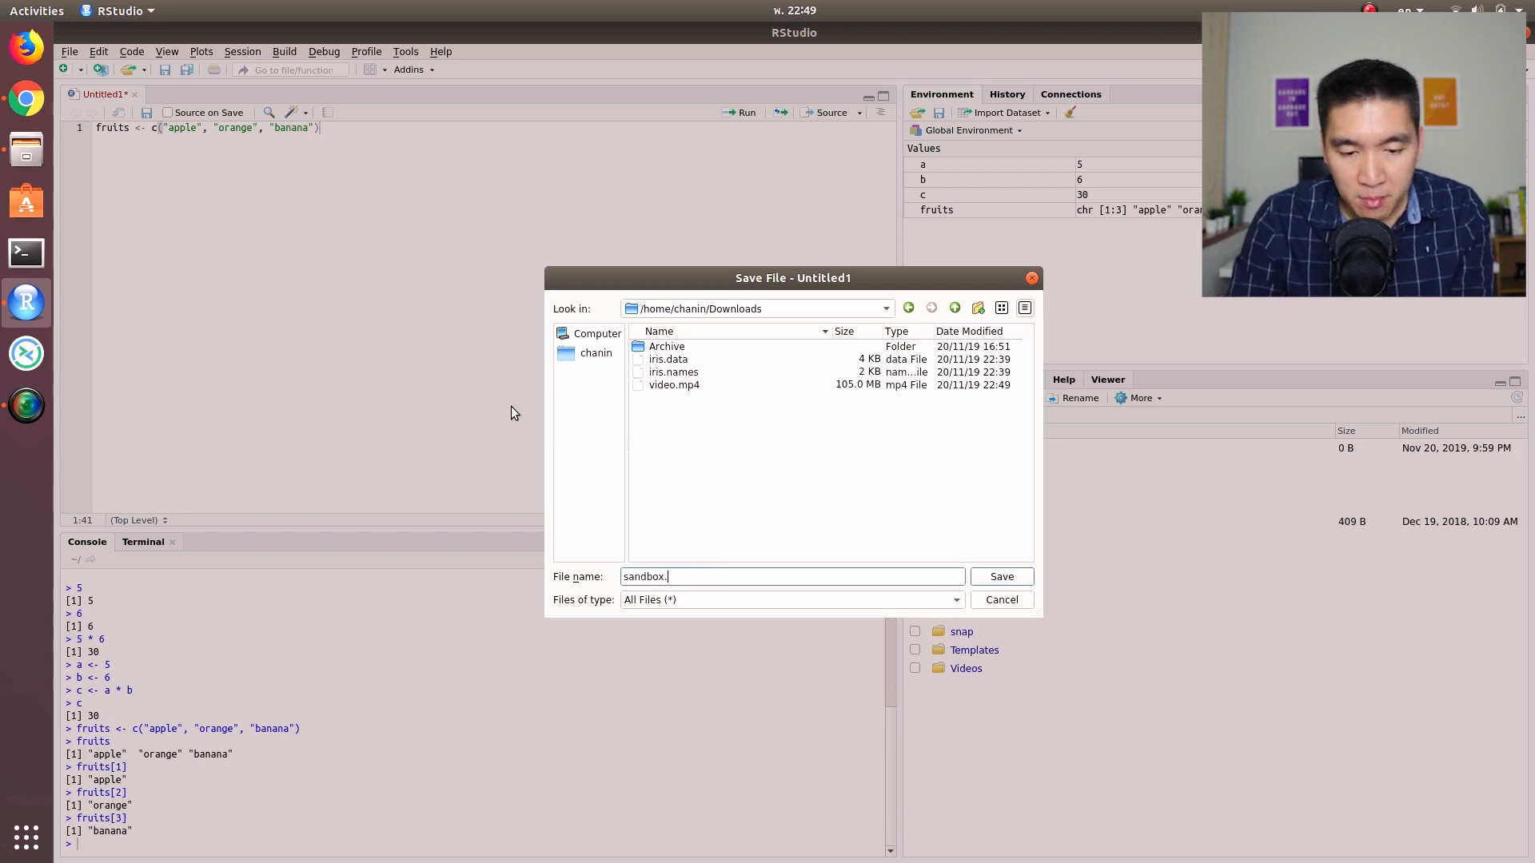
{"action": "type", "text": "R"}
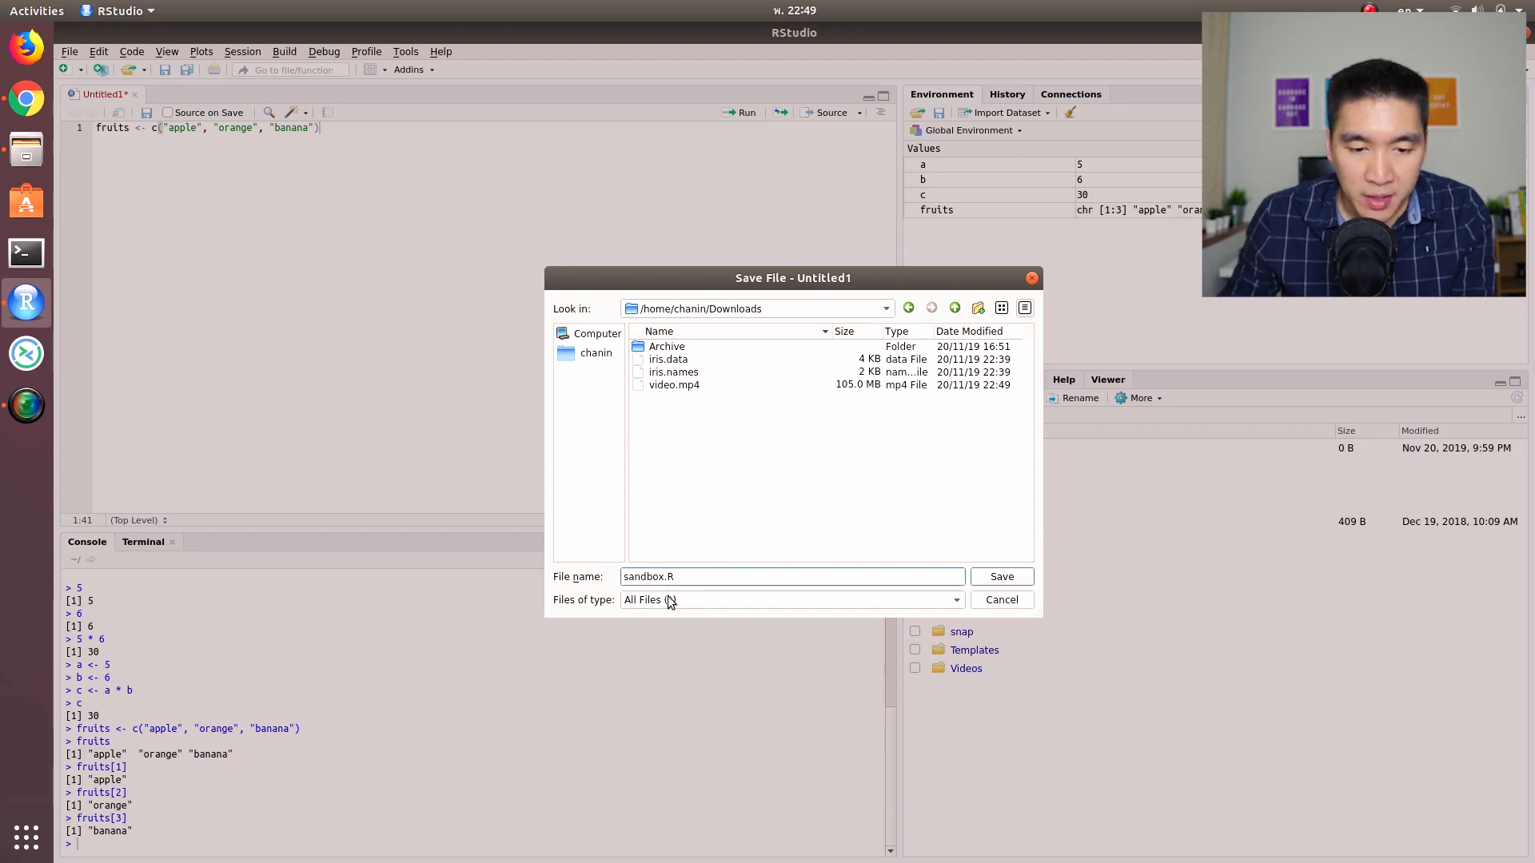
{"action": "left_click", "coordinate": [1000, 577]}
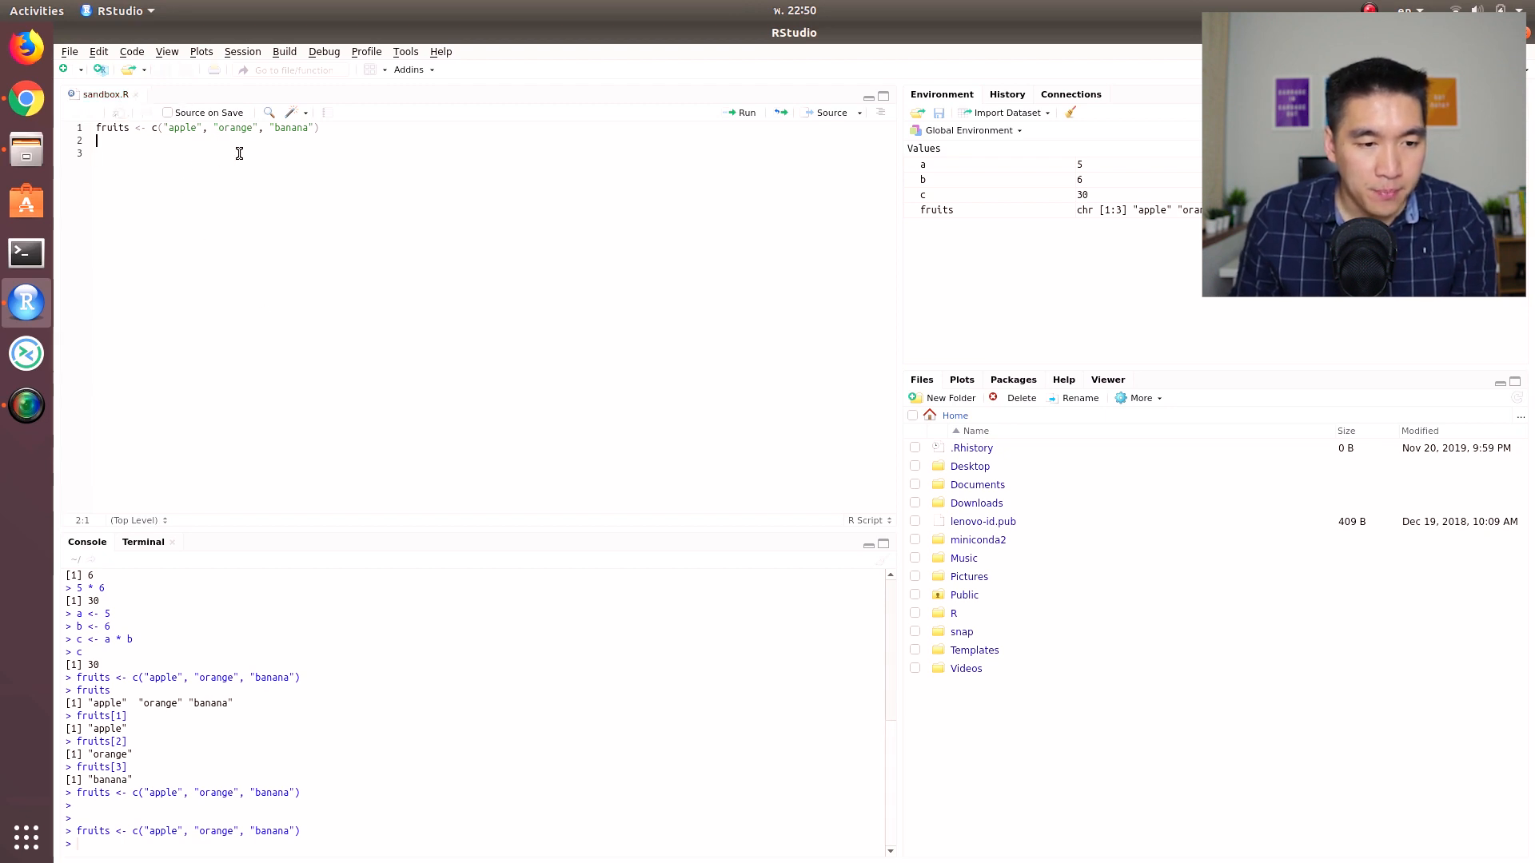
- Add a fruits[1] line to sandbox.R and run it so the console returns apple
{"action": "type", "text": "fruits[1"}
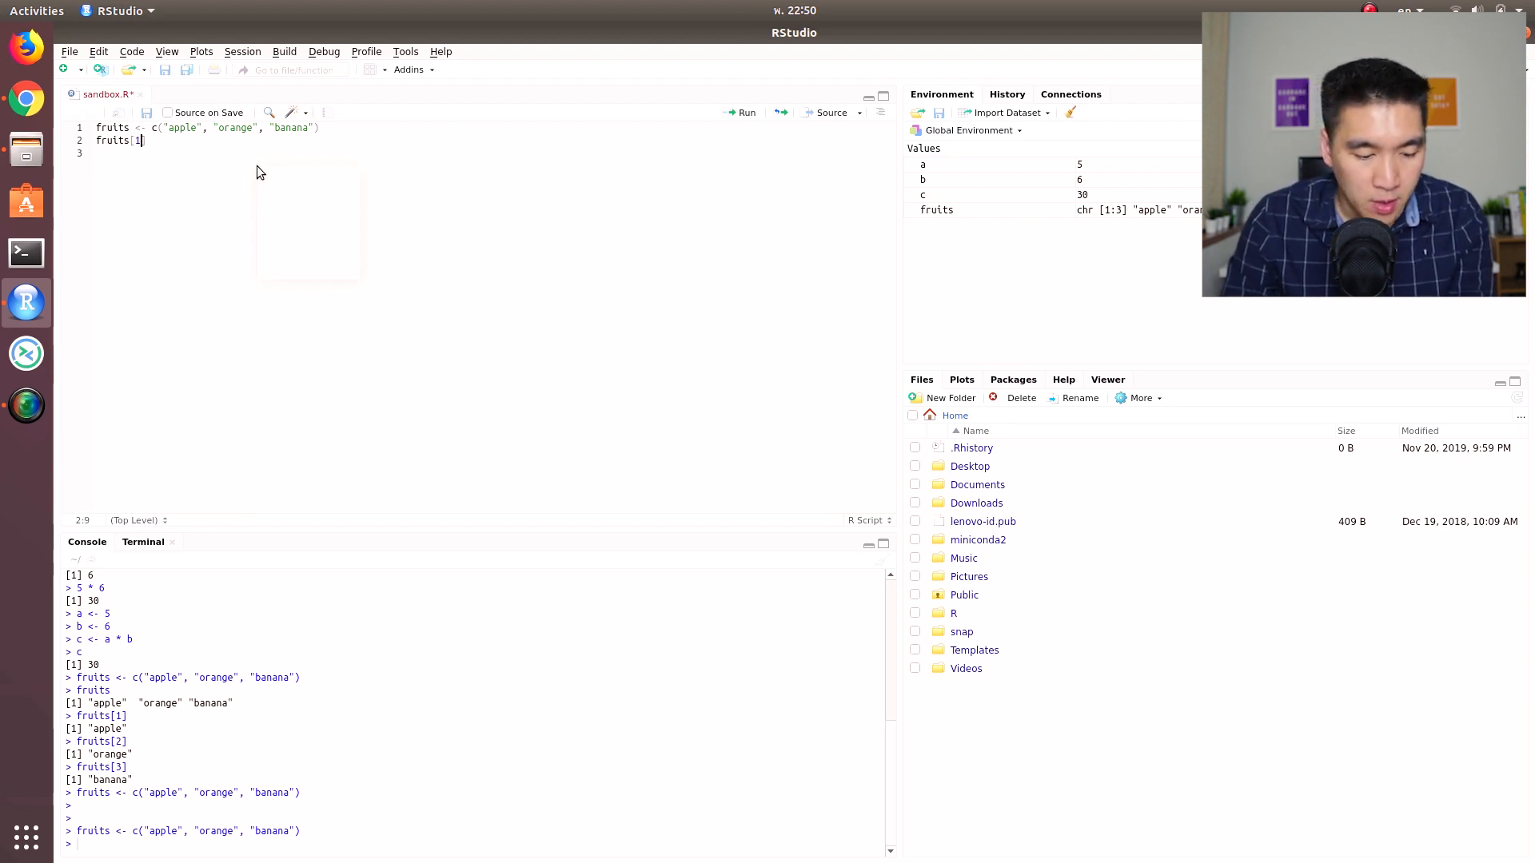
{"action": "right_click", "coordinate": [257, 171]}
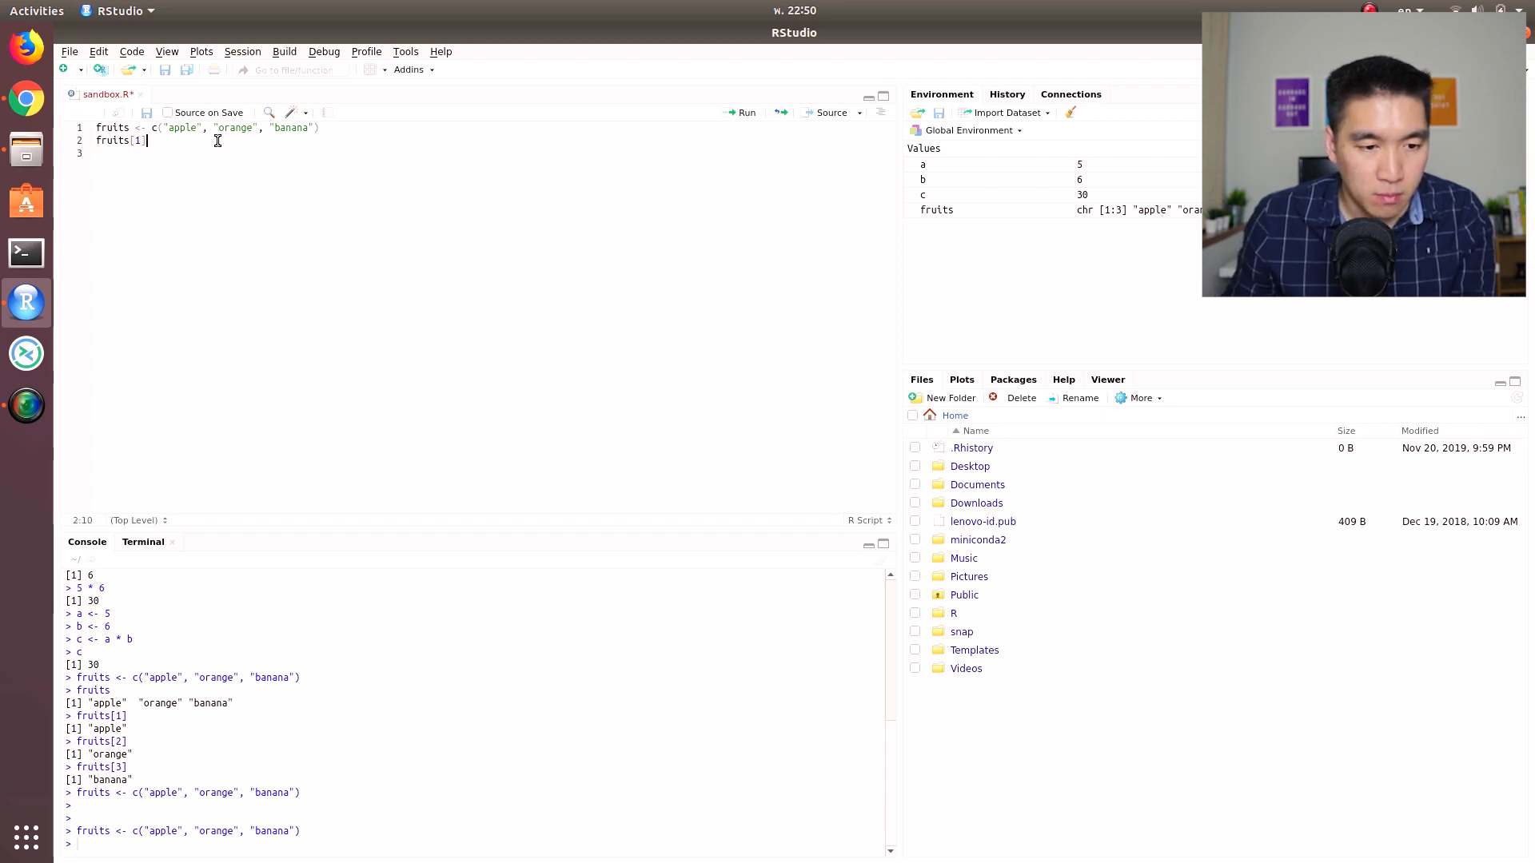
{"action": "key", "text": "Return"}
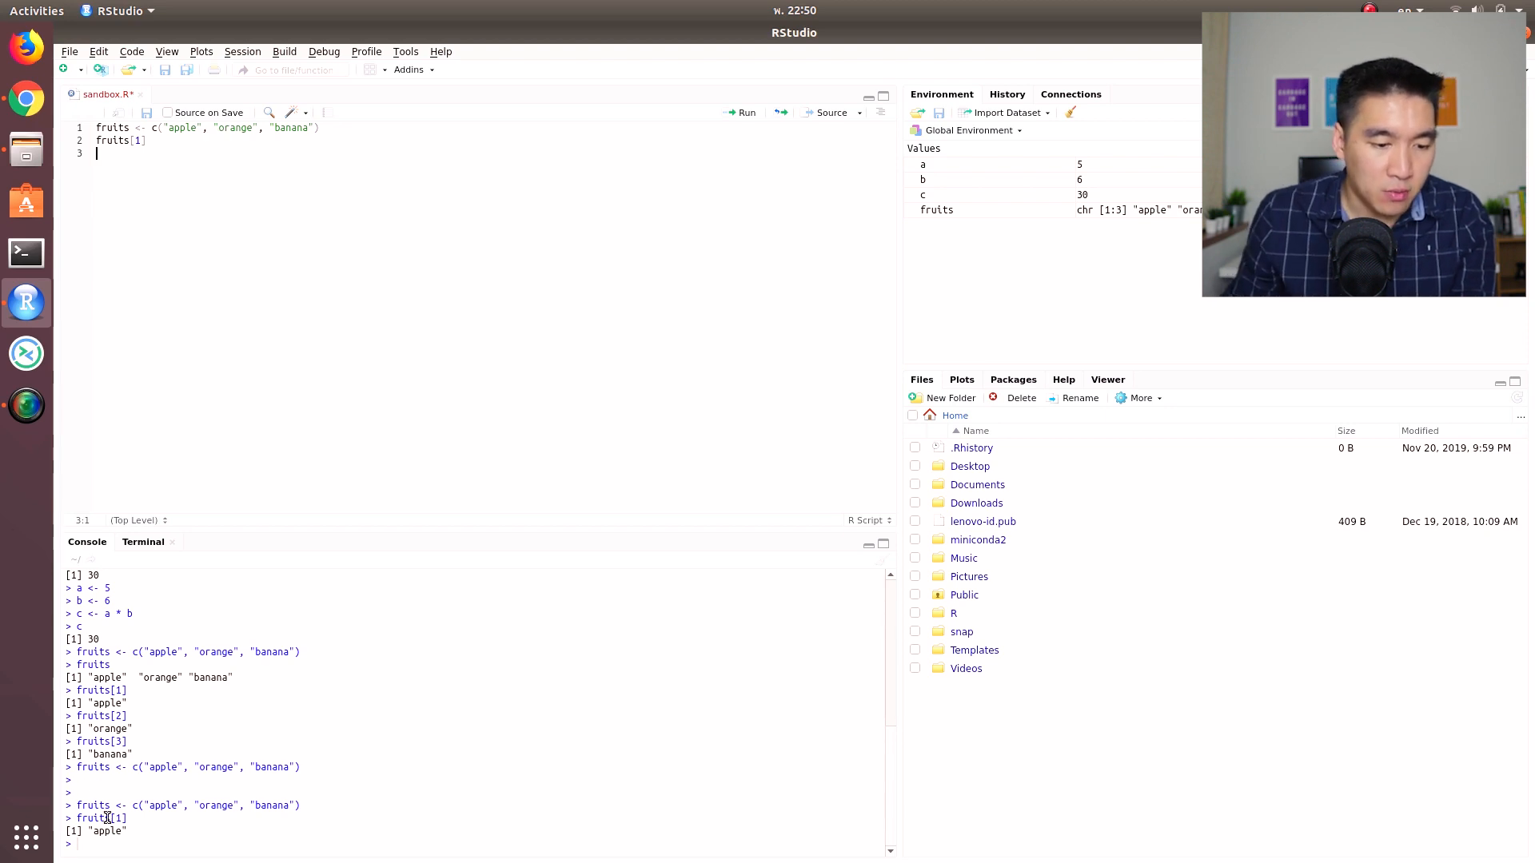
{"action": "mouse_move", "coordinate": [167, 652]}
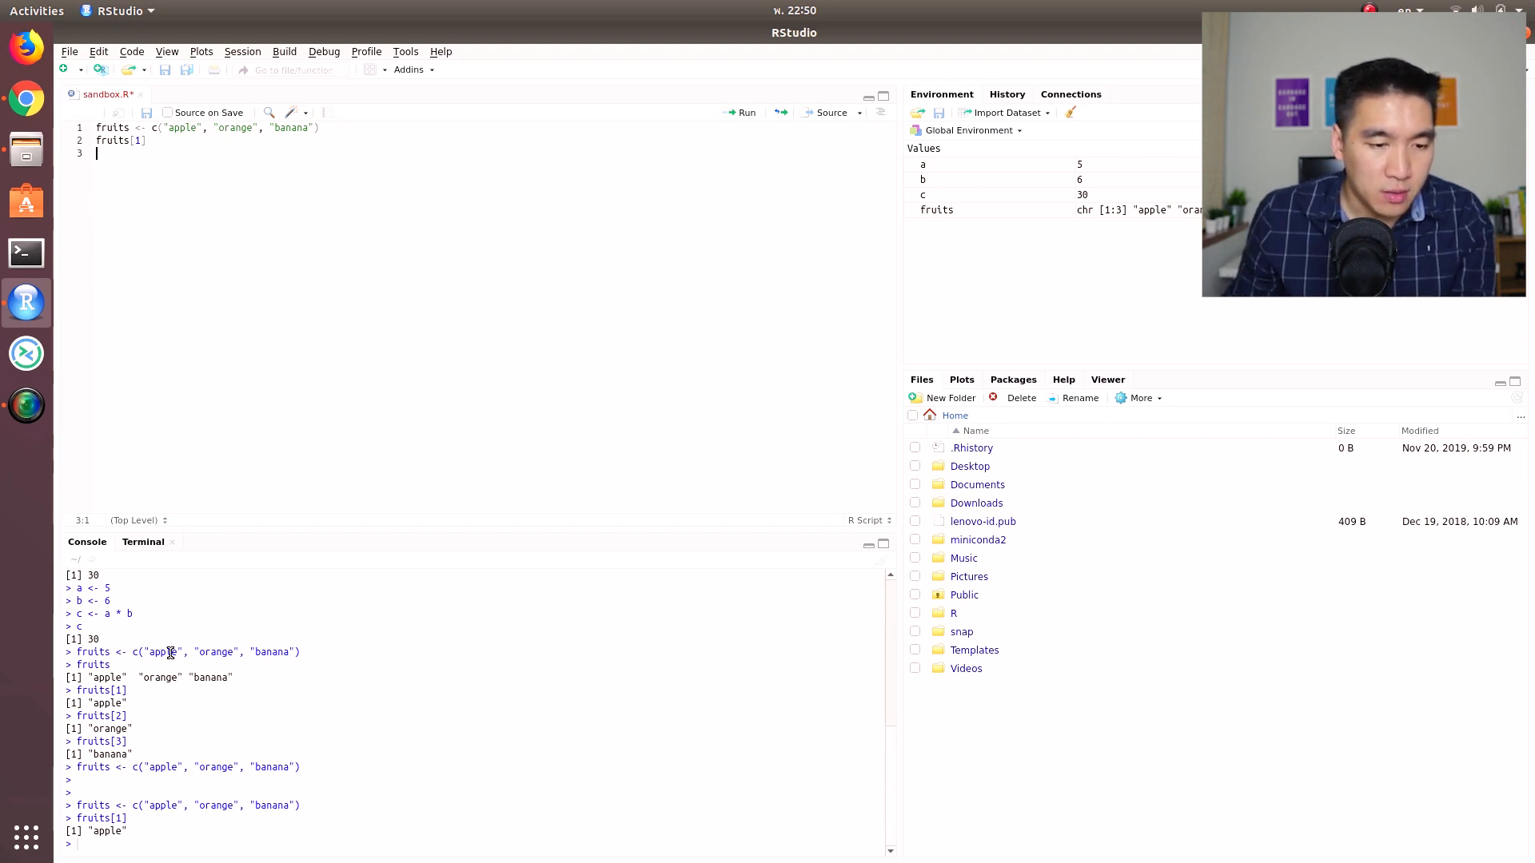